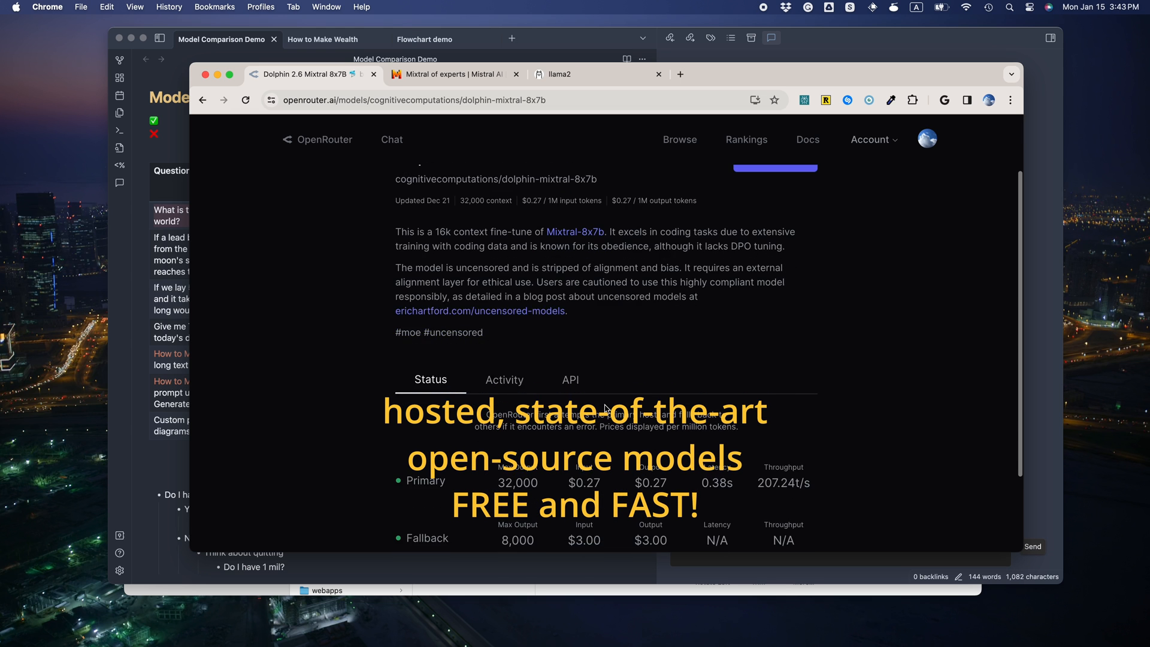
Step: Review Copilot's OpenRouter.ai settings: the API key and the dolphin-mixtral-8x7b model field
scroll(up, 3)
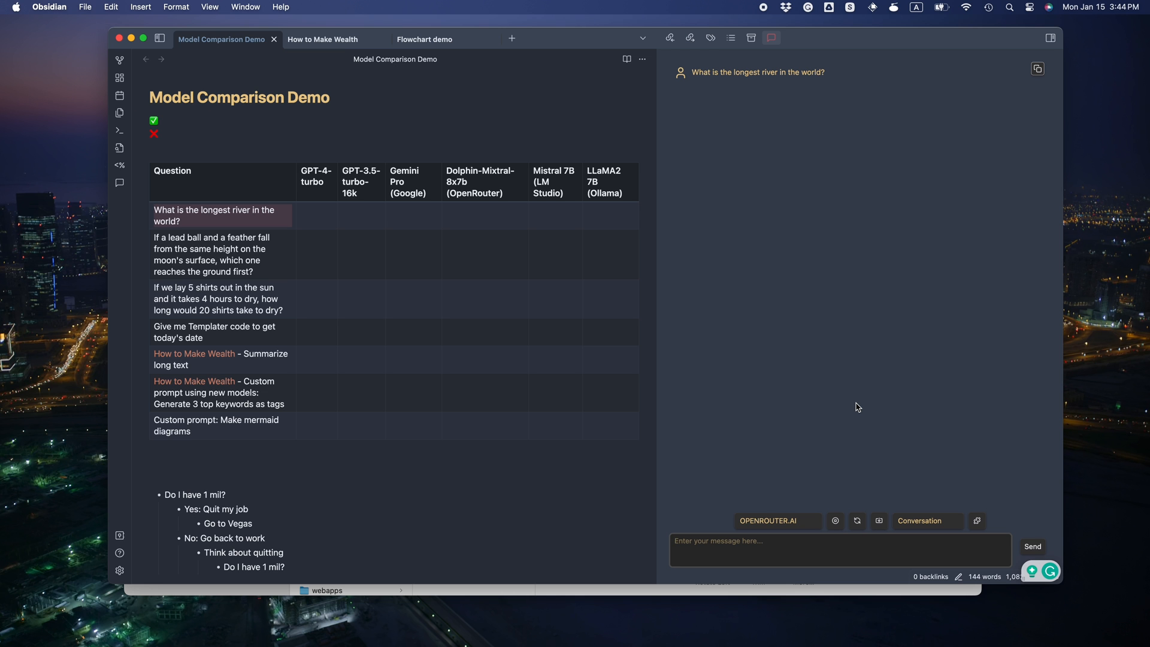
click(1032, 547)
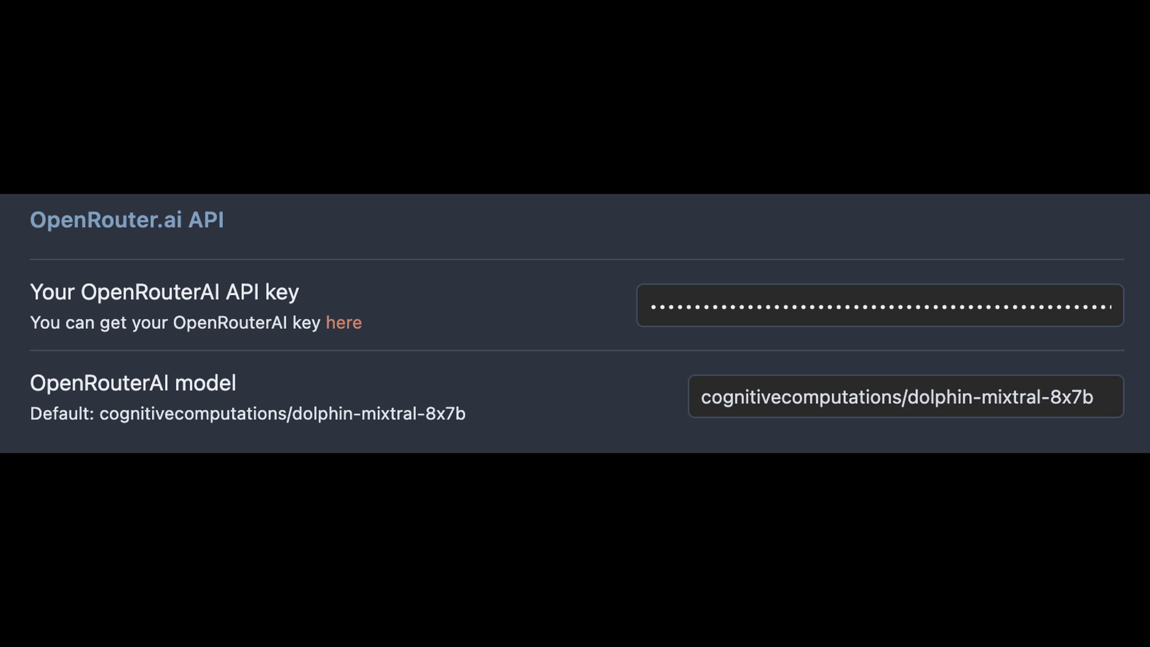
scroll(down, 3)
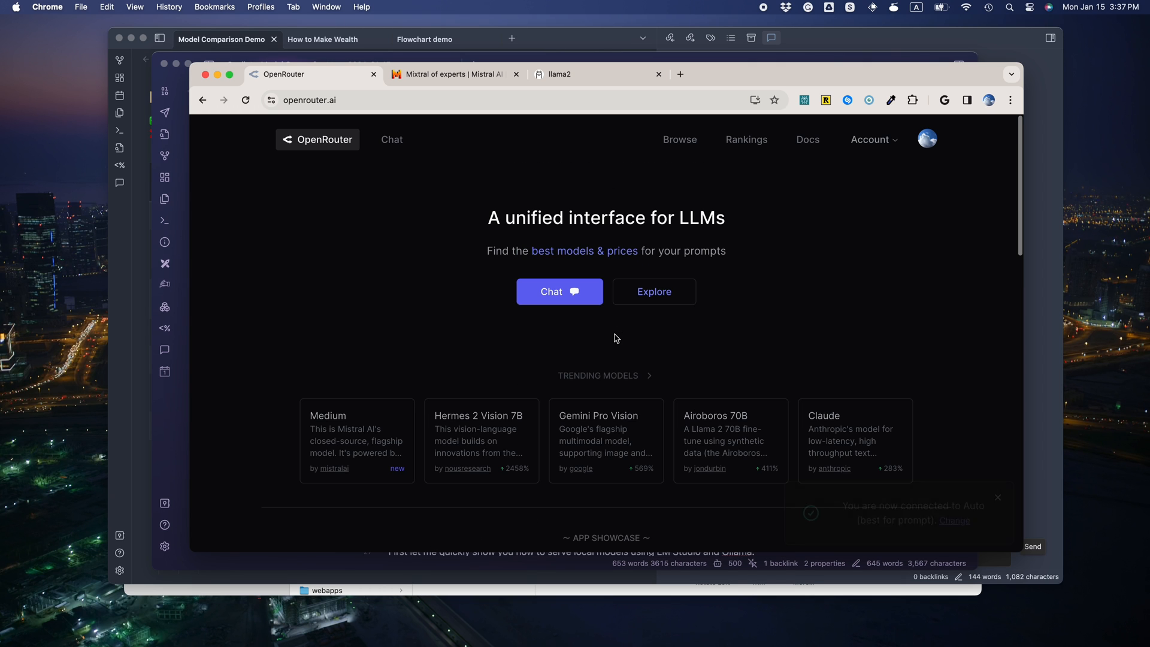
Step: Browse OpenRouter's Rankings and Fastest growing list, opening the Mistral: Medium model details
click(746, 139)
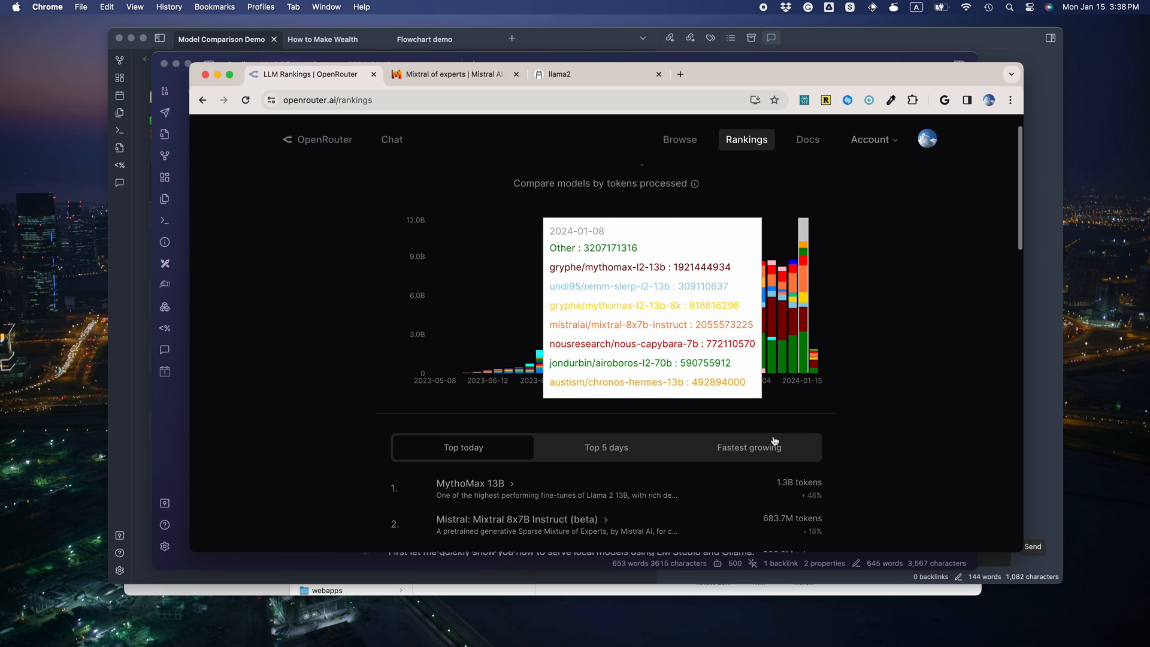
click(748, 448)
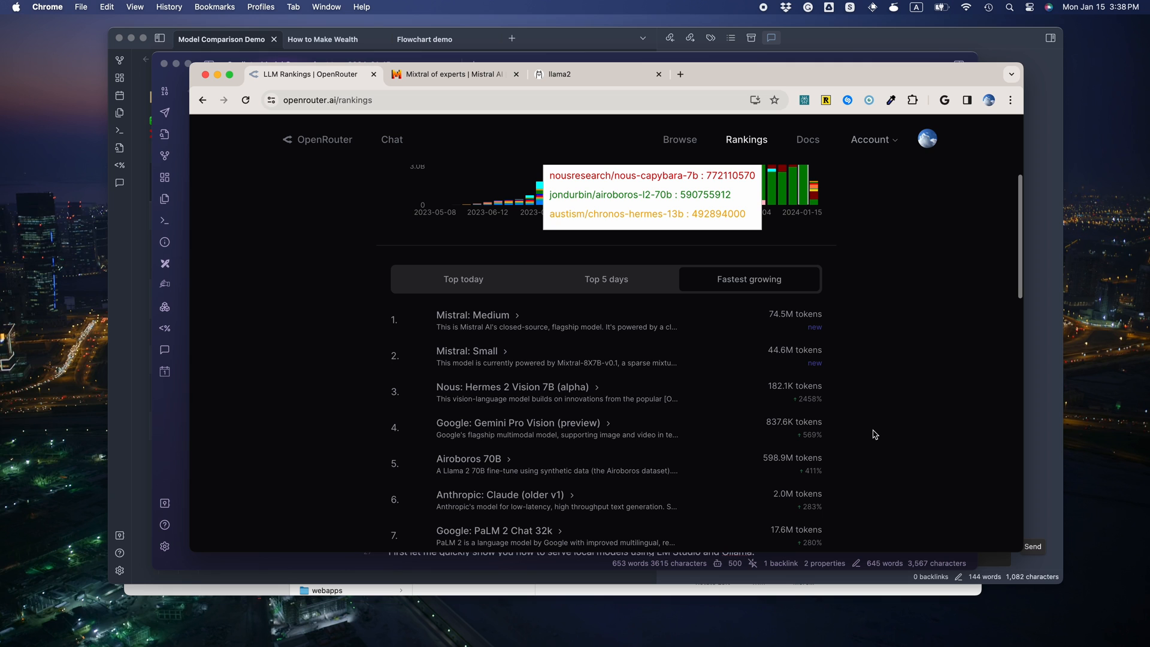
click(472, 315)
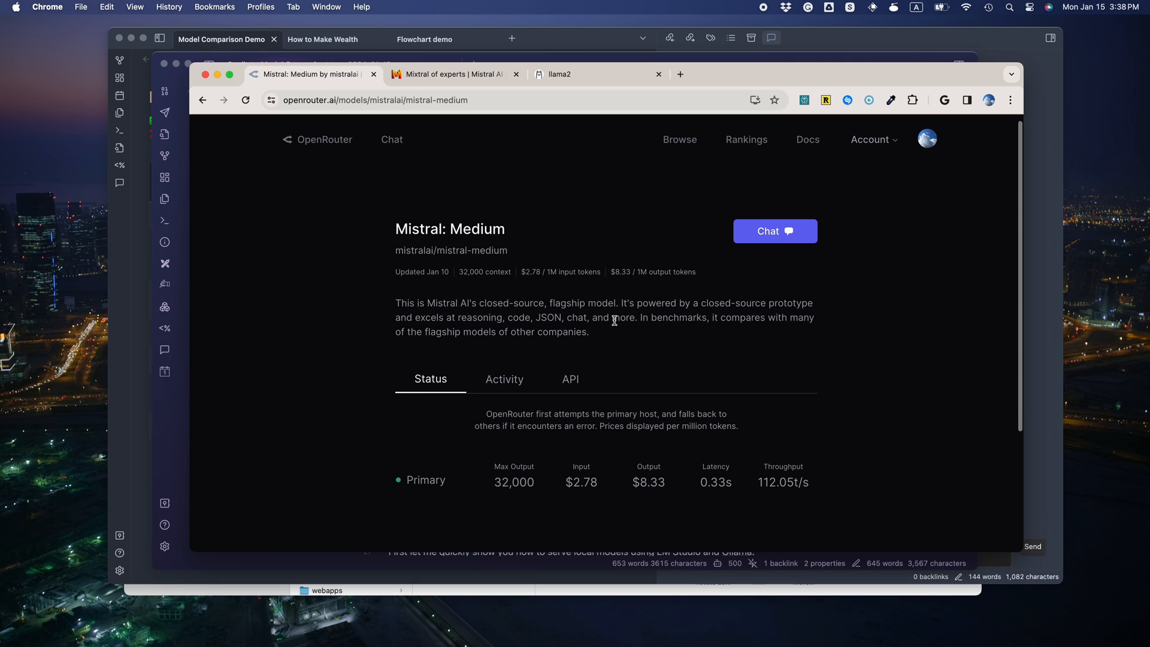
scroll(up, 3)
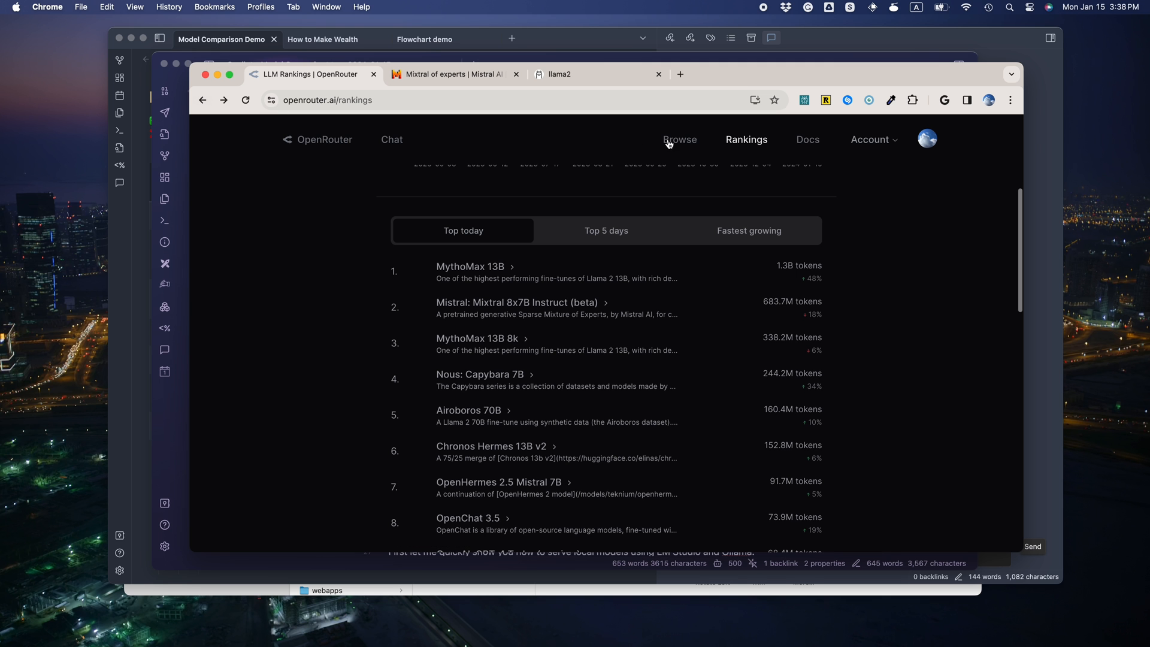
Step: Search the OpenRouter model list for 'yi' and open Yi 34B Chat
click(679, 140)
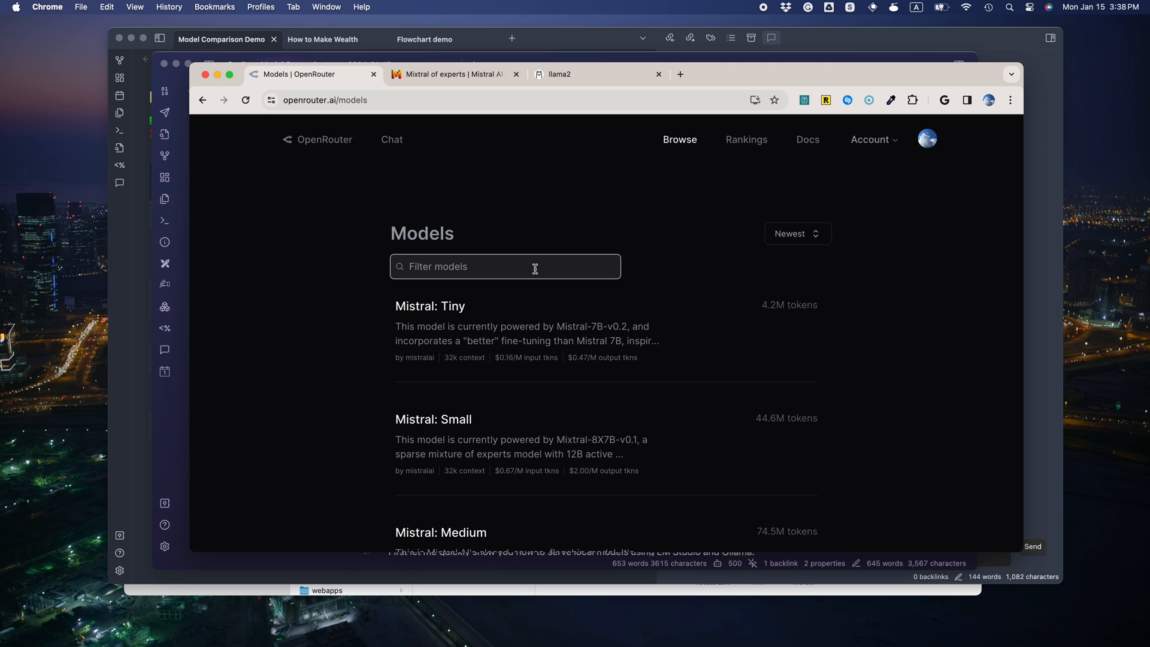
text(yi)
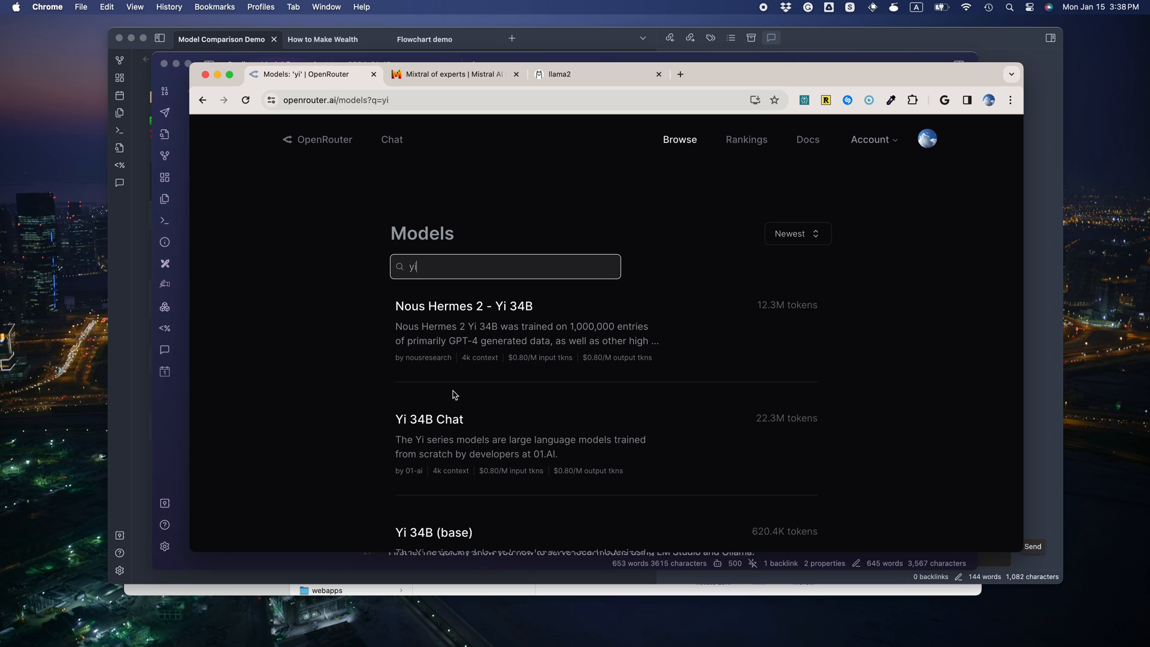
click(429, 418)
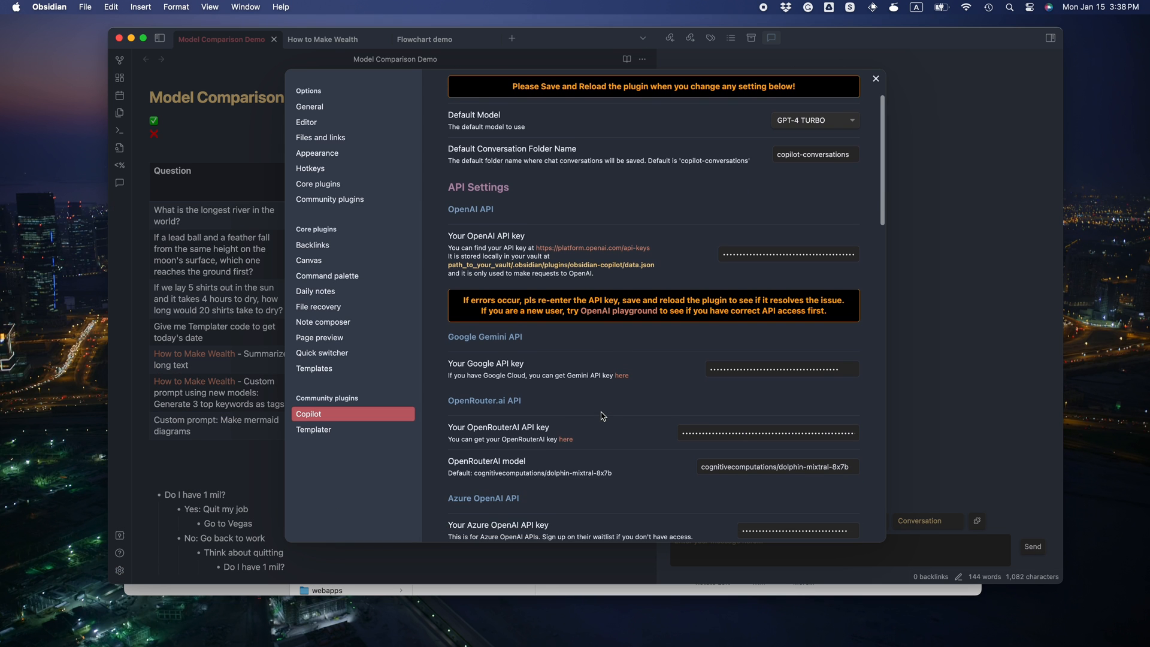
Step: Set Copilot's OpenRouterAI model to 01-ai/yi-34b-chat and close settings
scroll(down, 3)
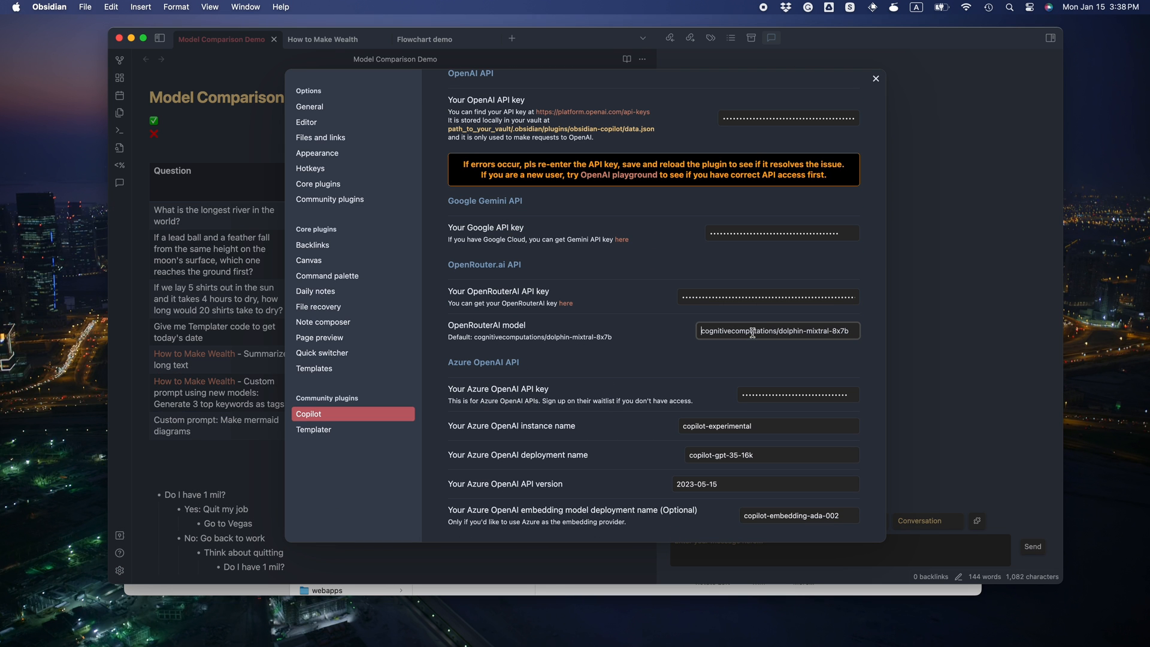
text(01-ai/yi-34b-chat)
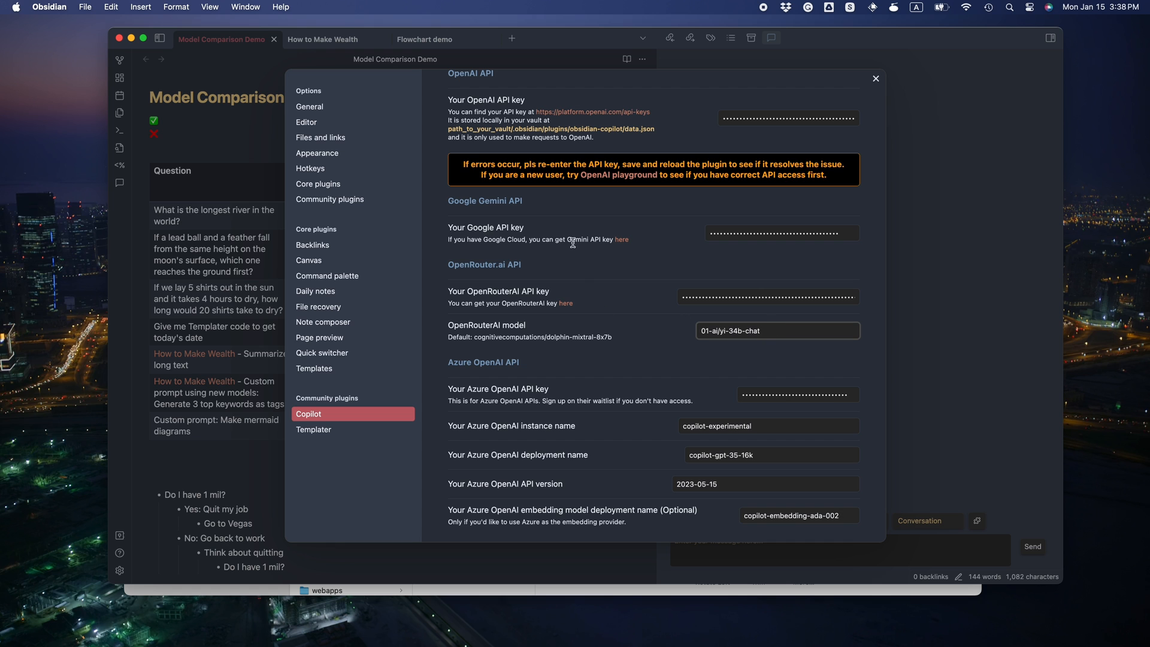
click(550, 138)
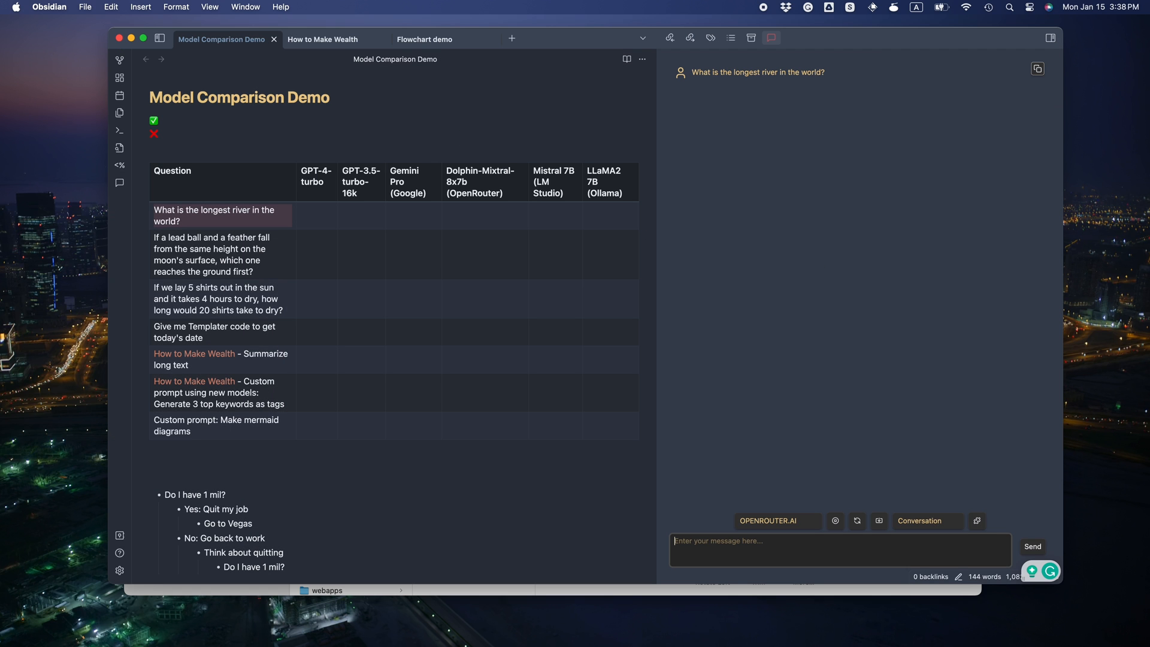
Step: Regenerate the longest-river answer, then begin a new prompt 'what does dui niu ta'
click(1032, 546)
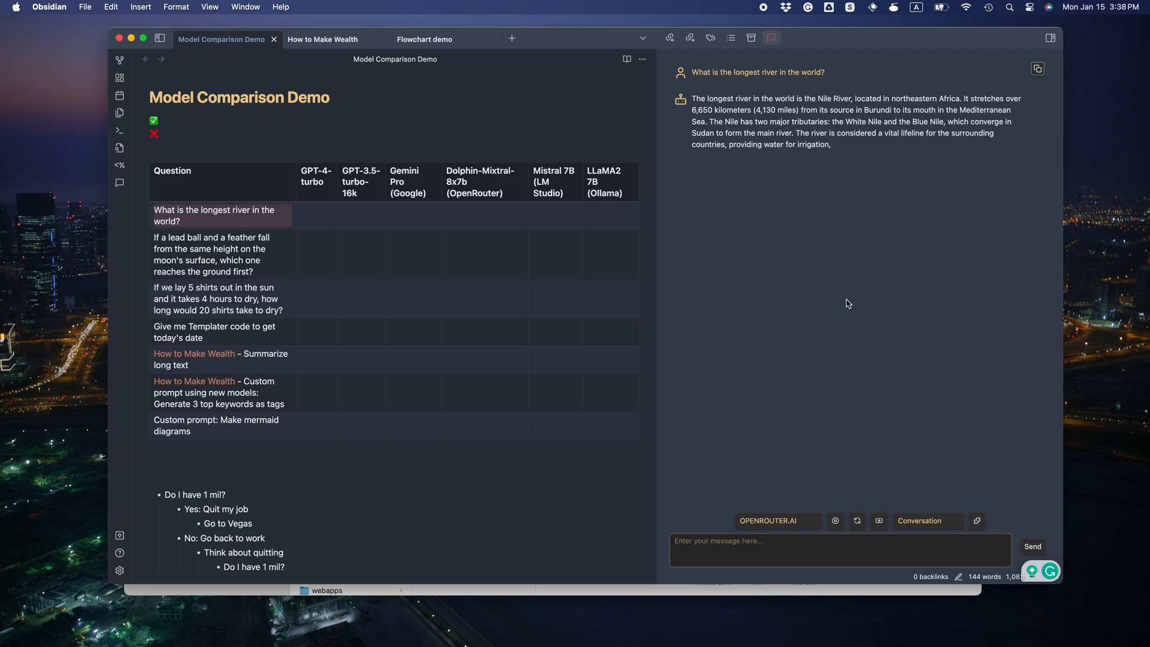
text(what does)
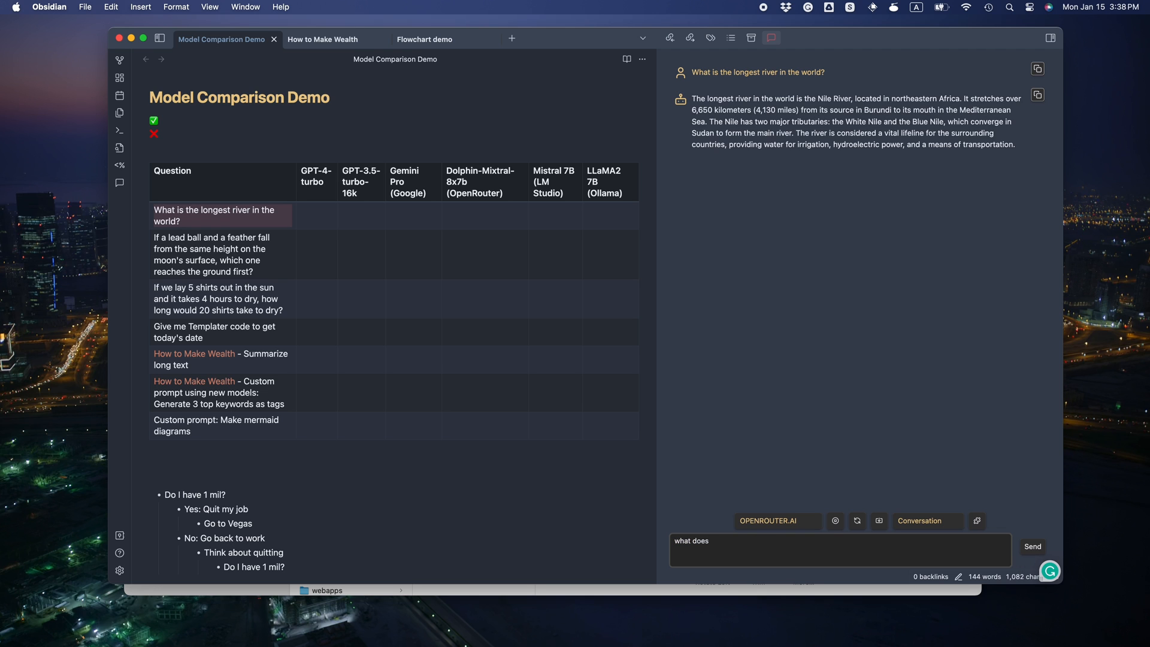
text(dui niu ta)
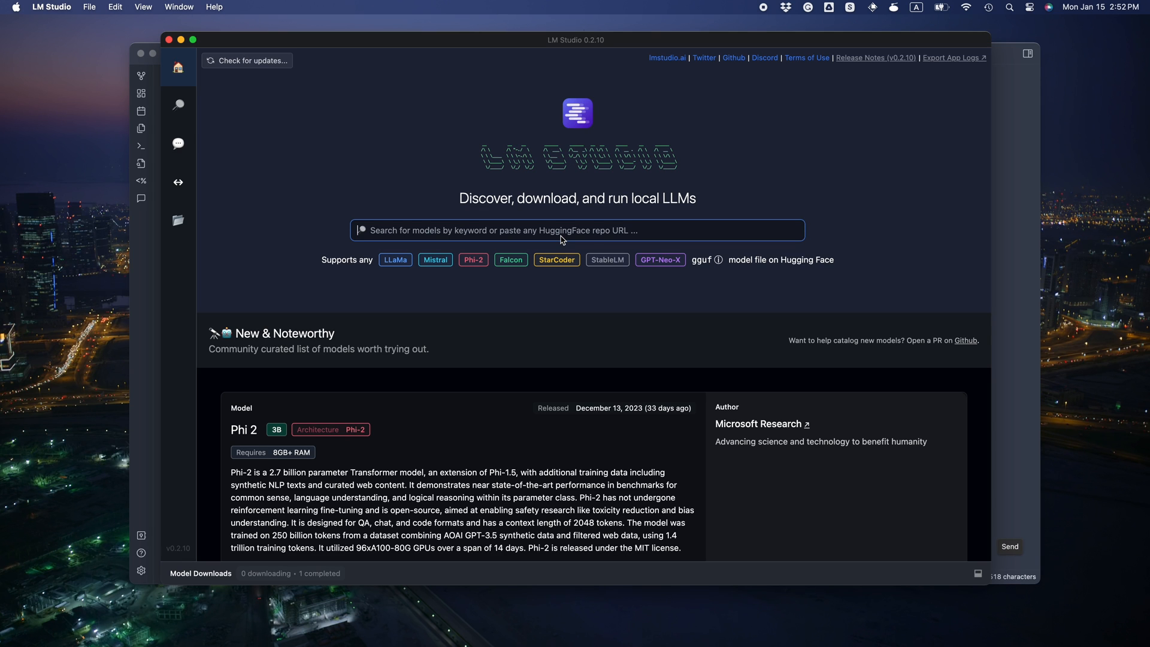
Step: Download the Q4_K_M file of TheBloke/Mistral-7B-Instruct-v0.2-GGUF and watch its progress
text(mistral)
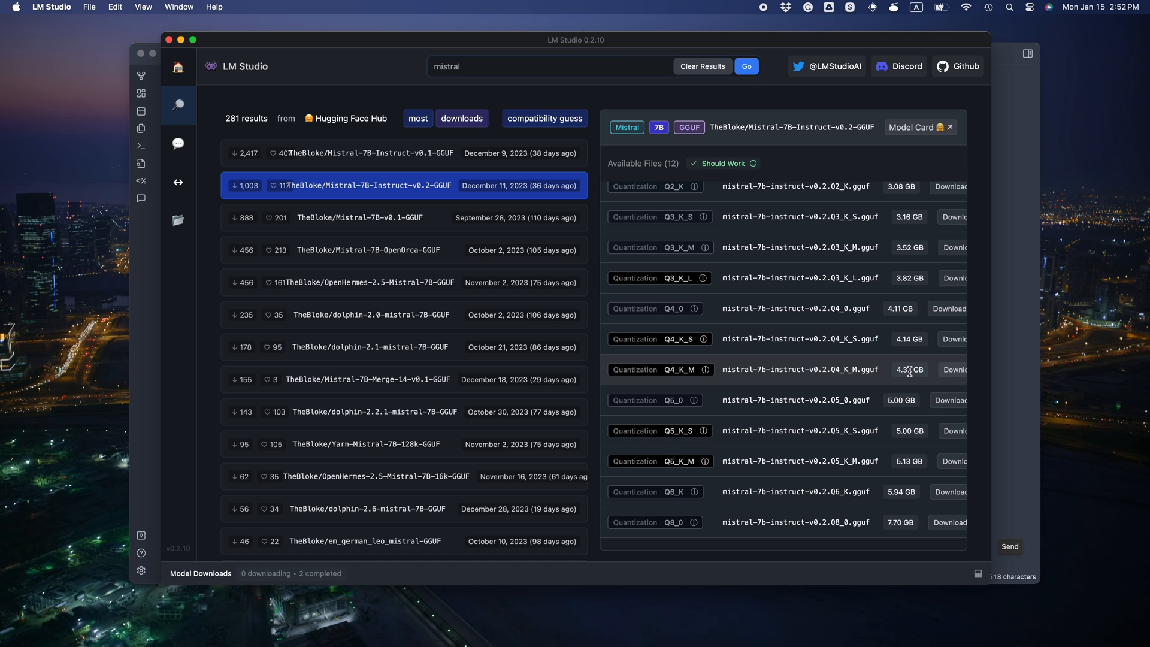
click(950, 369)
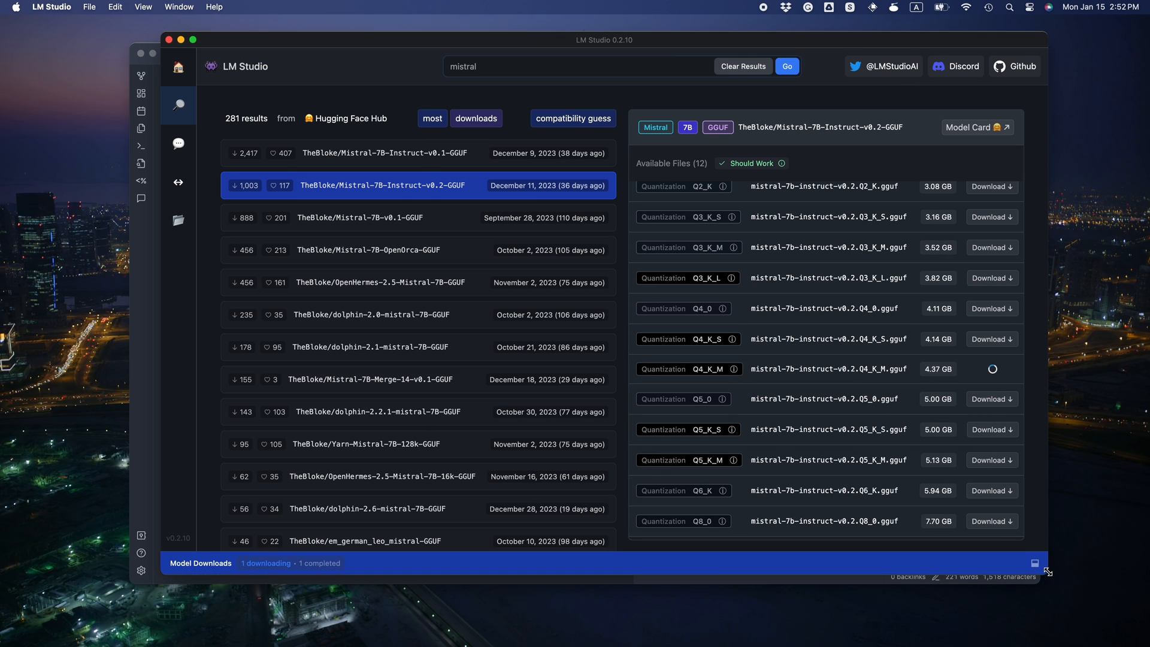
click(1035, 563)
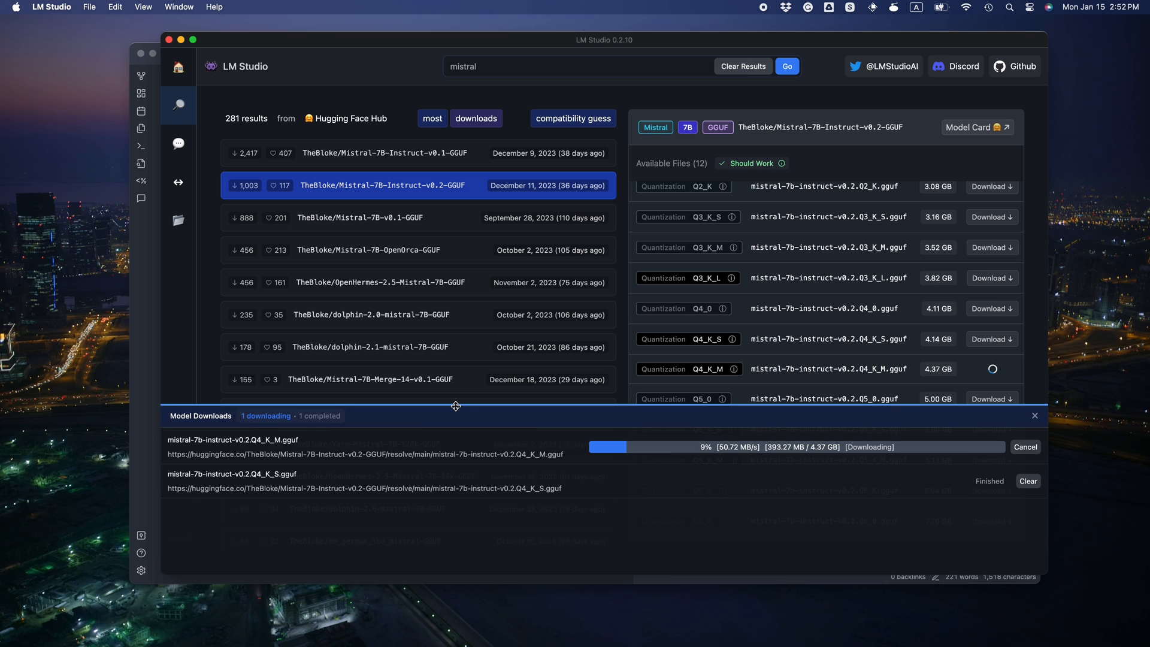
Step: Open LM Studio's Local Inference Server page (port 1234, Mistral Instruct preset)
click(179, 182)
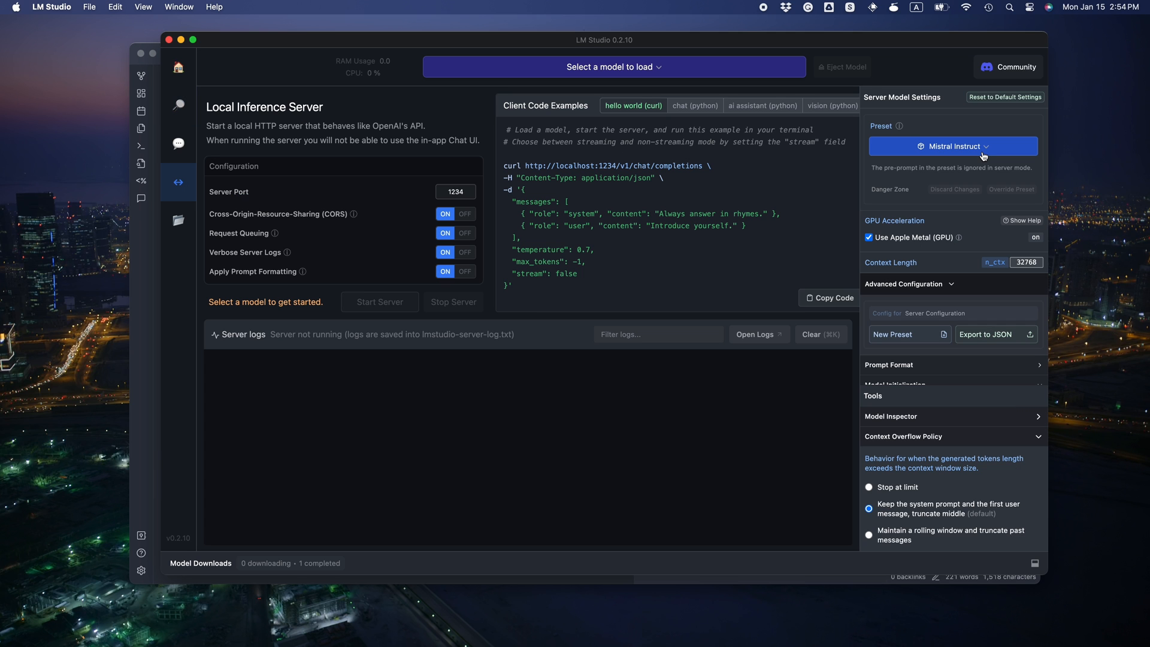
mouse_move(779, 274)
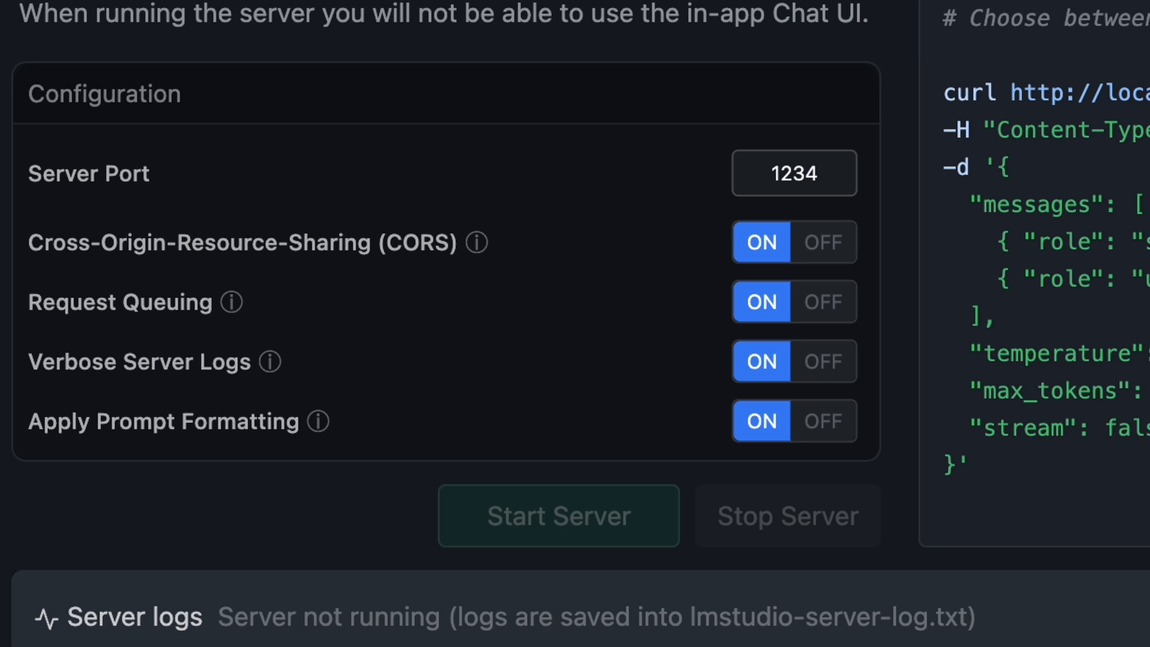
mouse_move(559, 515)
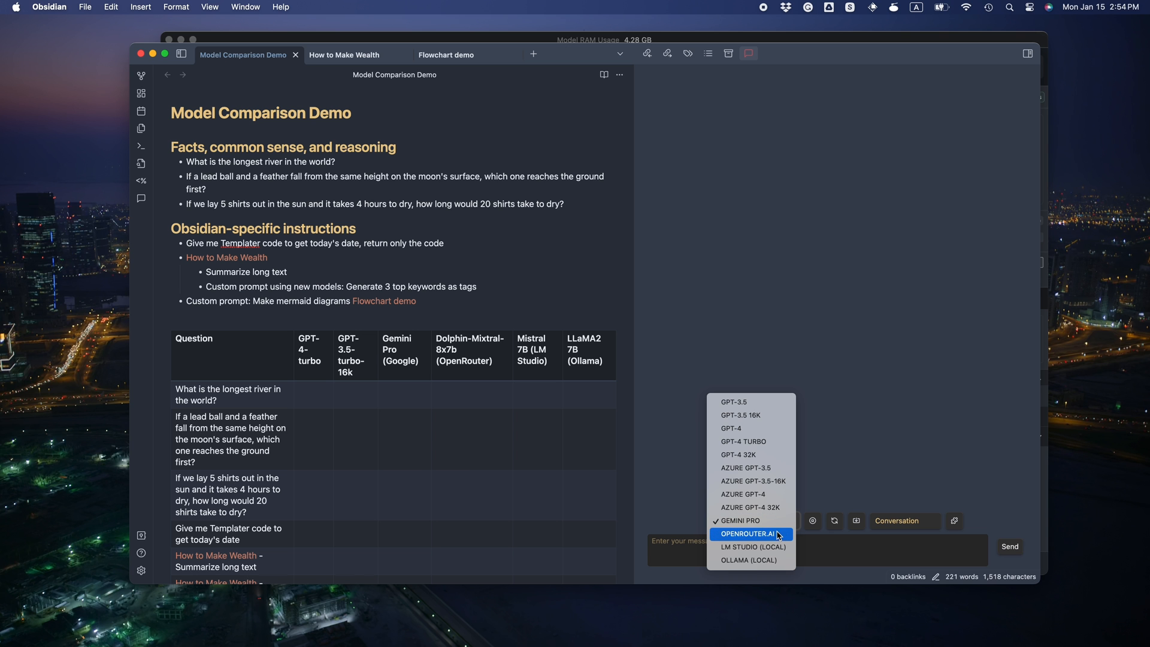
Step: Switch Copilot to LM STUDIO (LOCAL) and resend the longest-river question
click(752, 547)
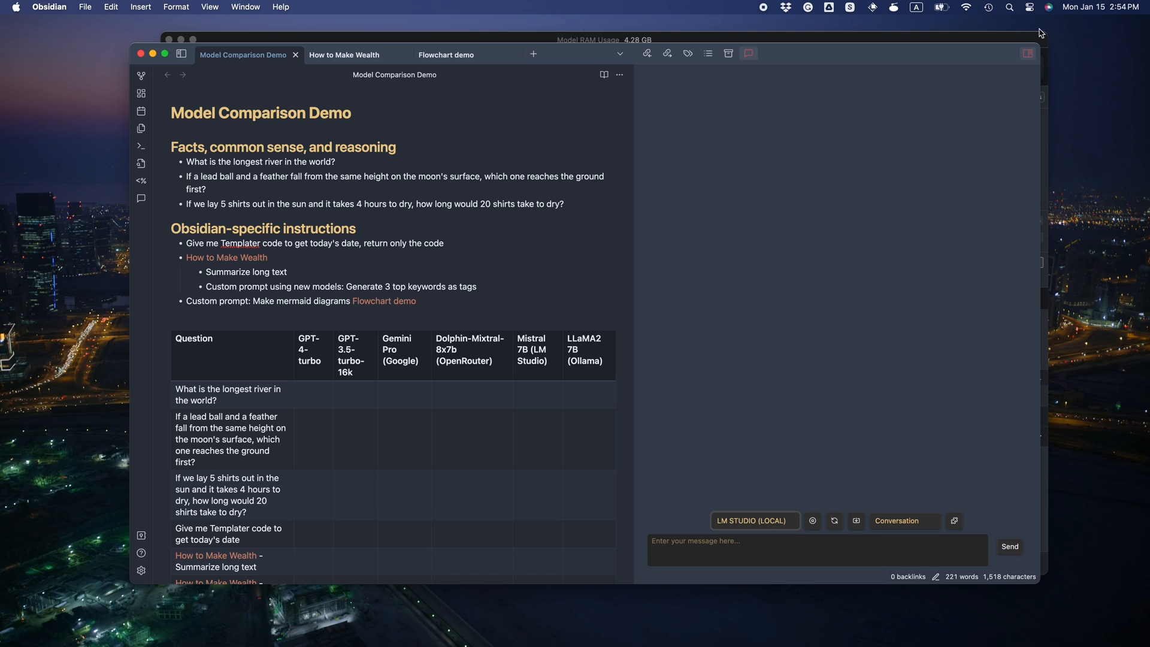
click(1010, 546)
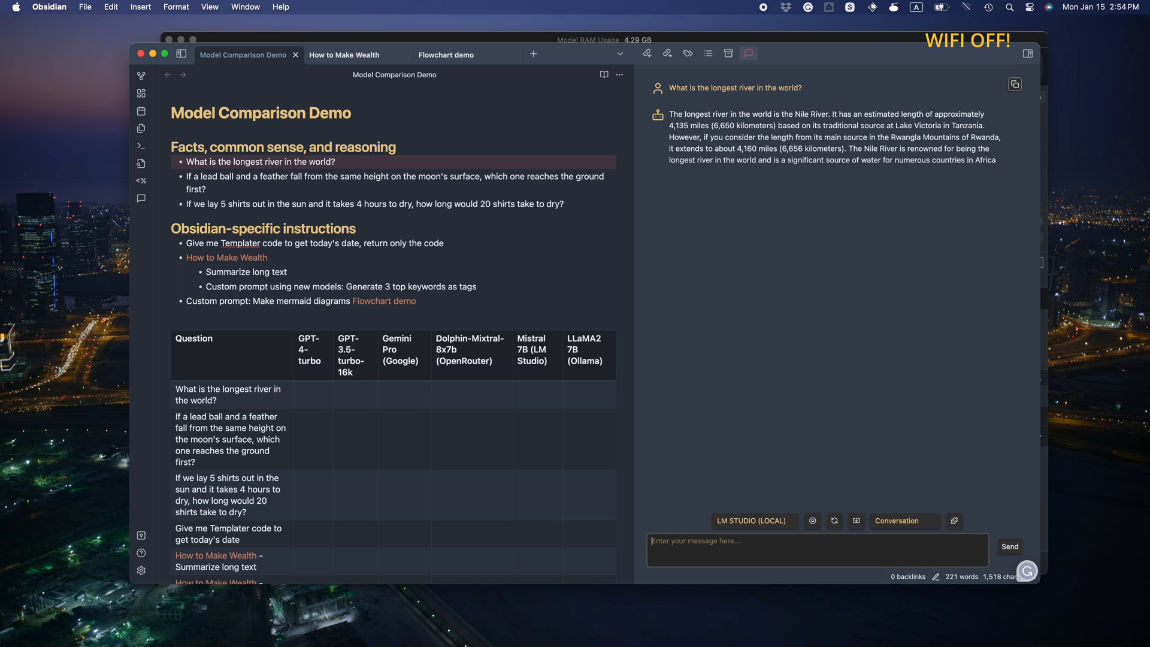
mouse_move(752, 521)
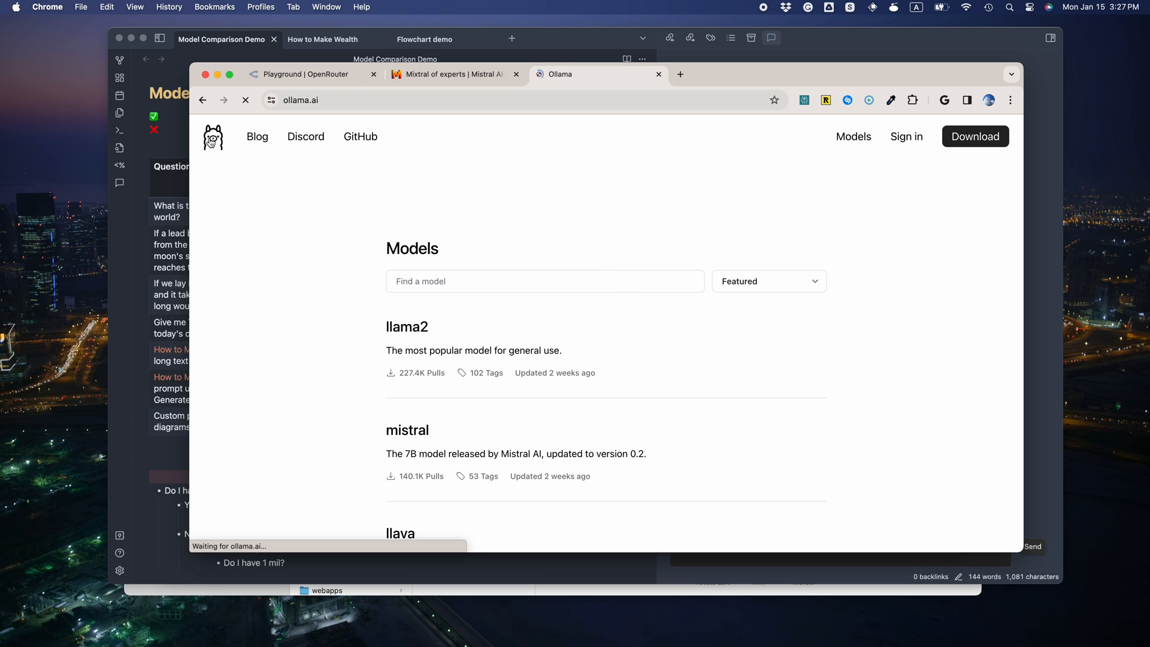
Step: Open the llama2 page from the Ollama website's model library
click(212, 137)
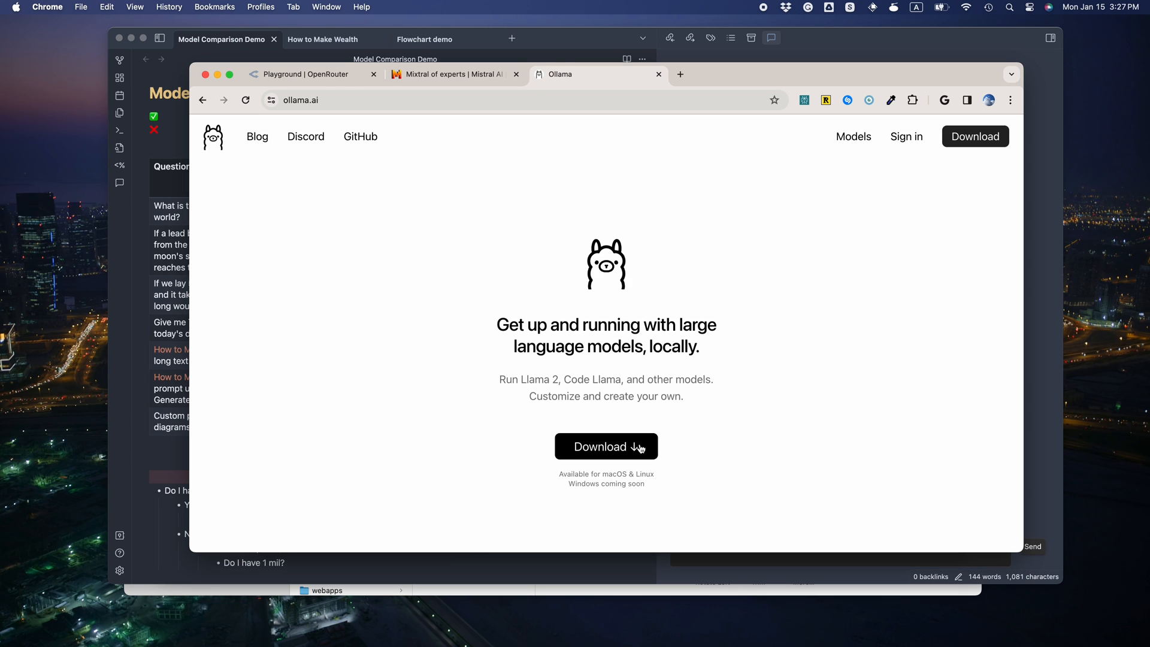
mouse_move(353, 188)
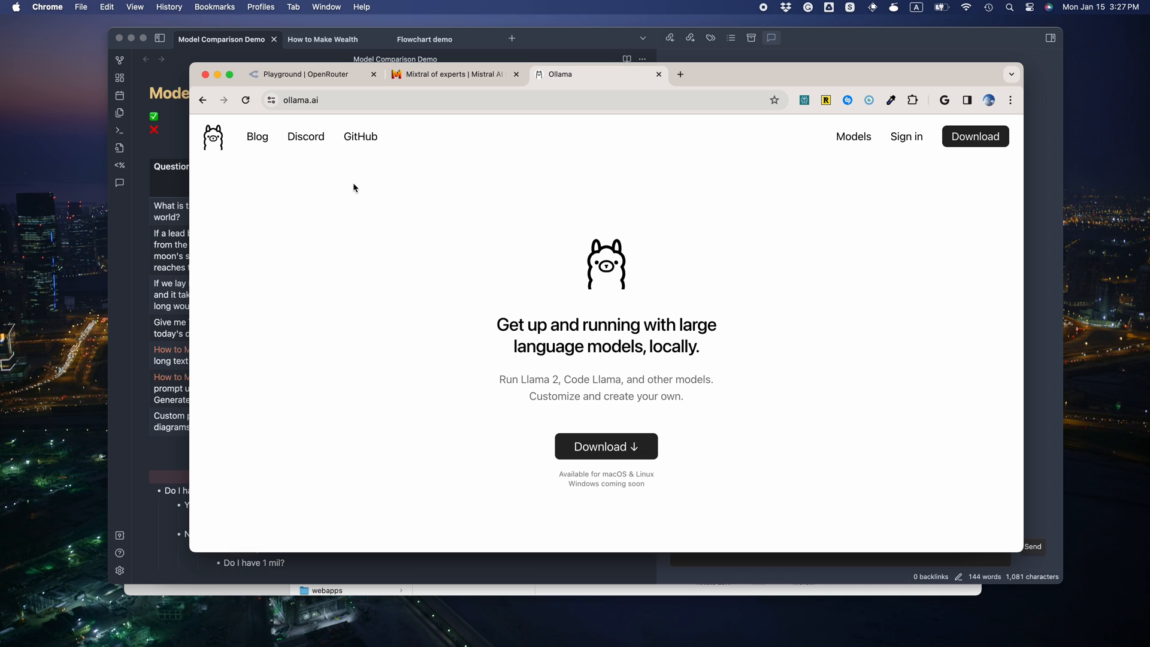
click(853, 137)
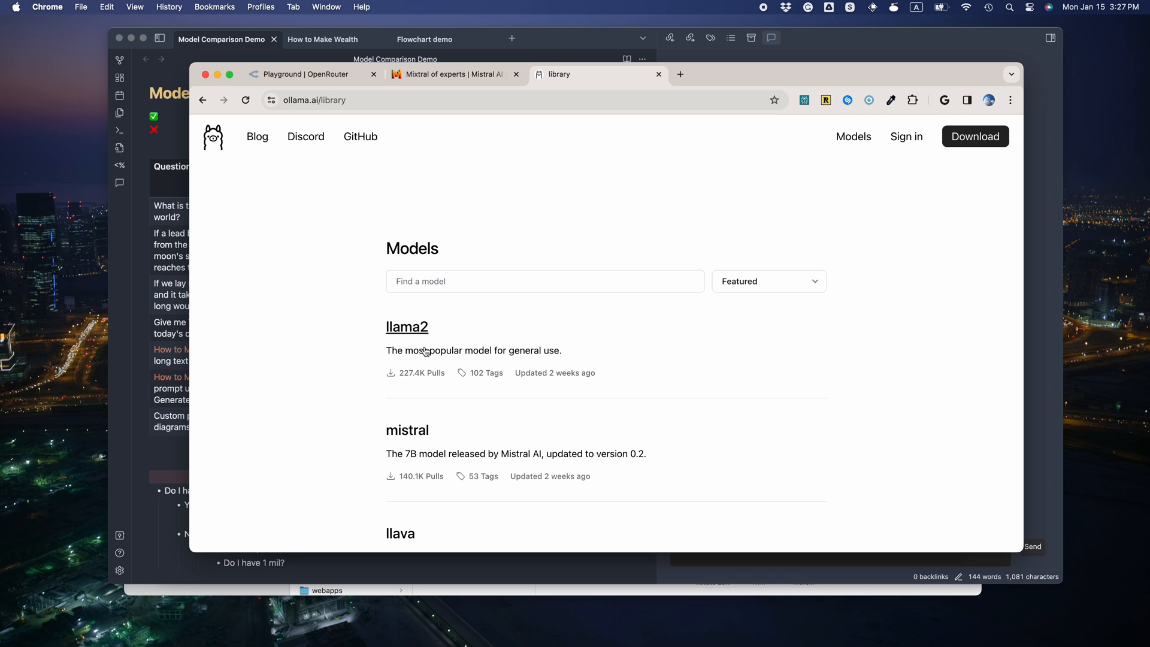
click(406, 327)
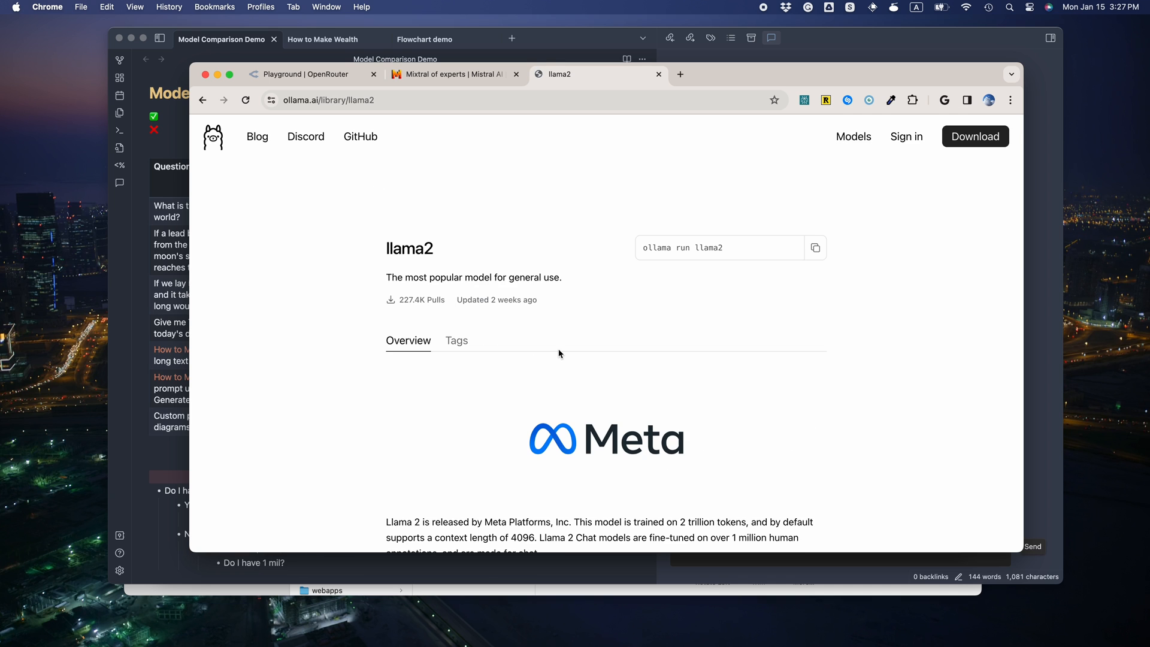
scroll(down, 3)
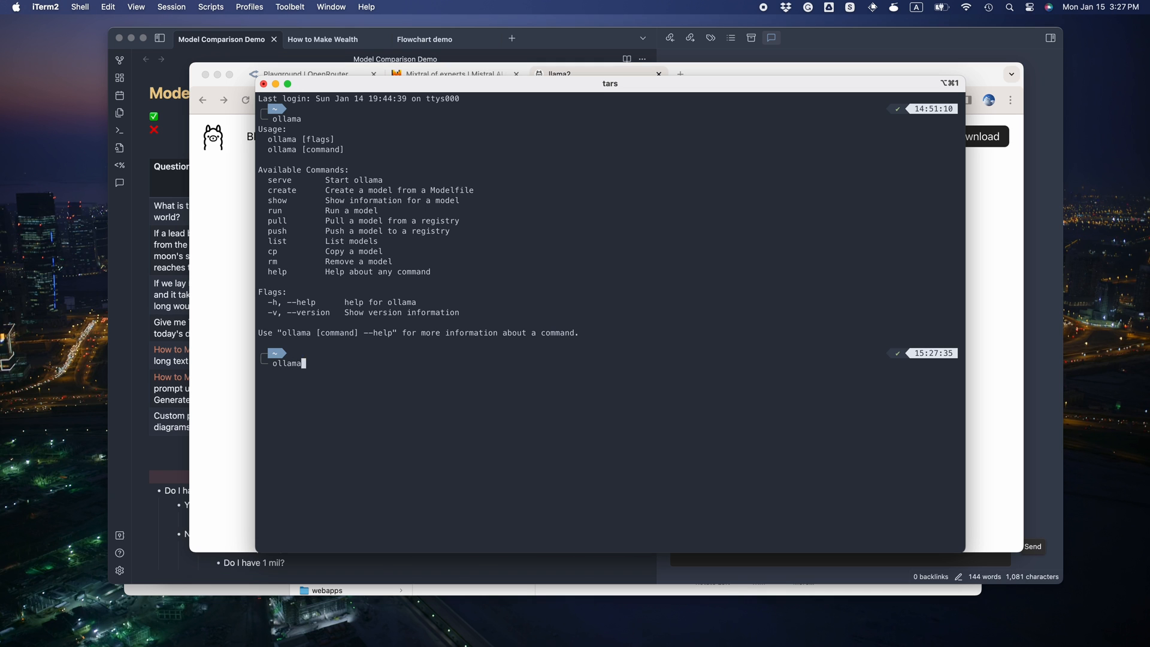
Step: Pull the llama2 model with 'ollama pull llama2' in iTerm2
text(pull l)
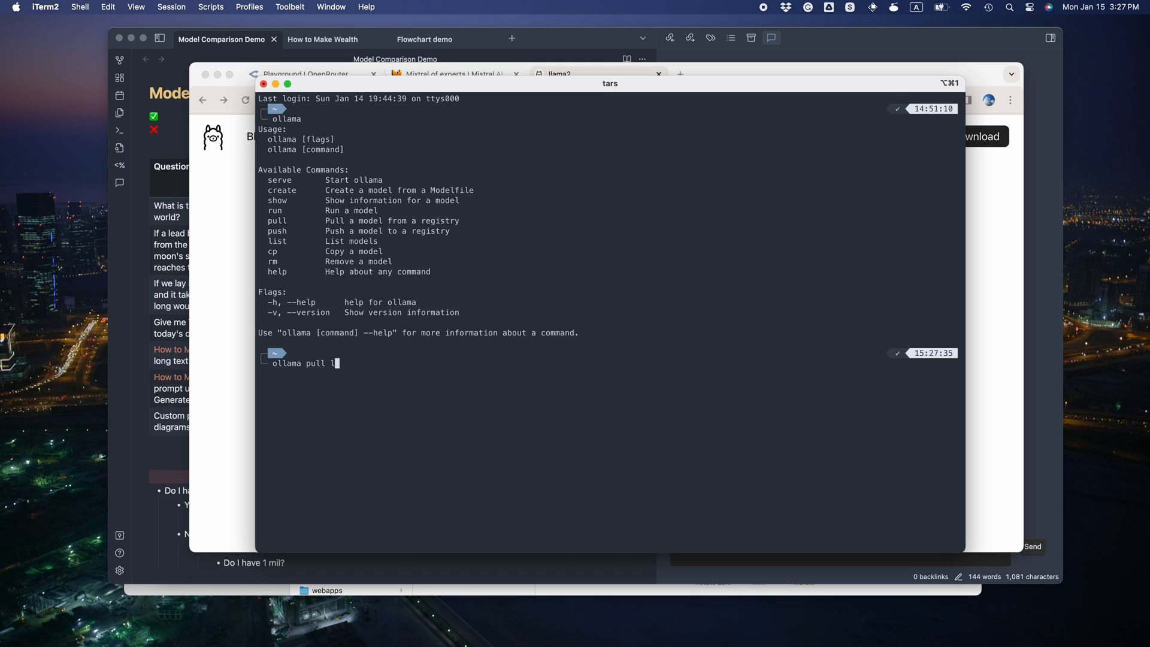
key(Return)
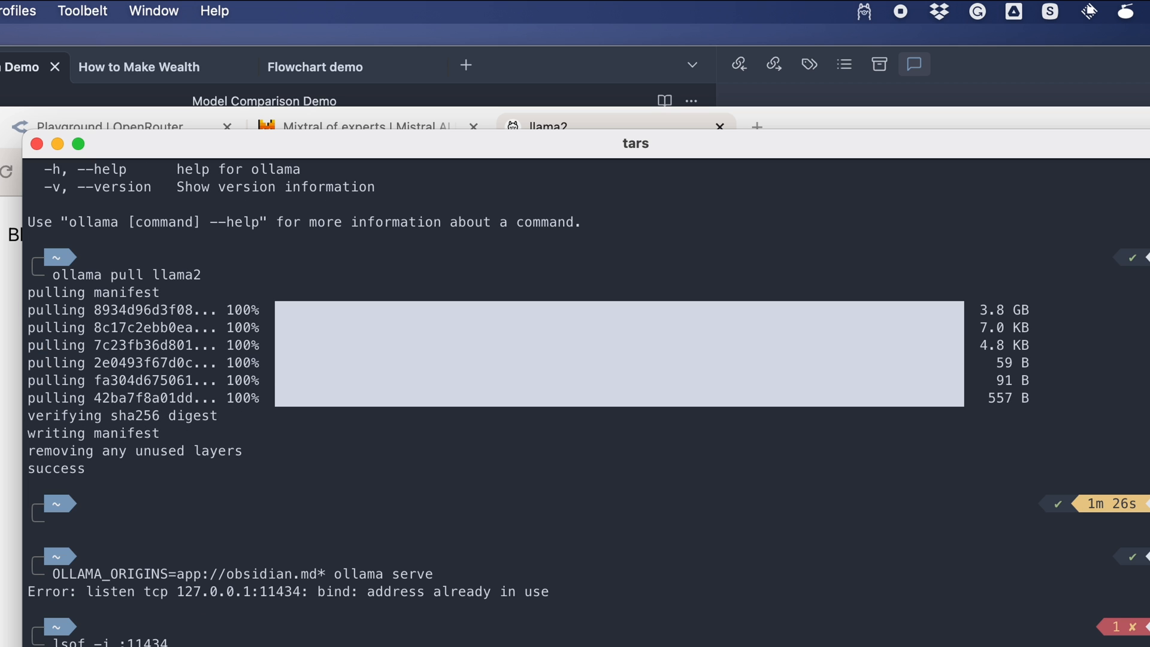
mouse_move(859, 14)
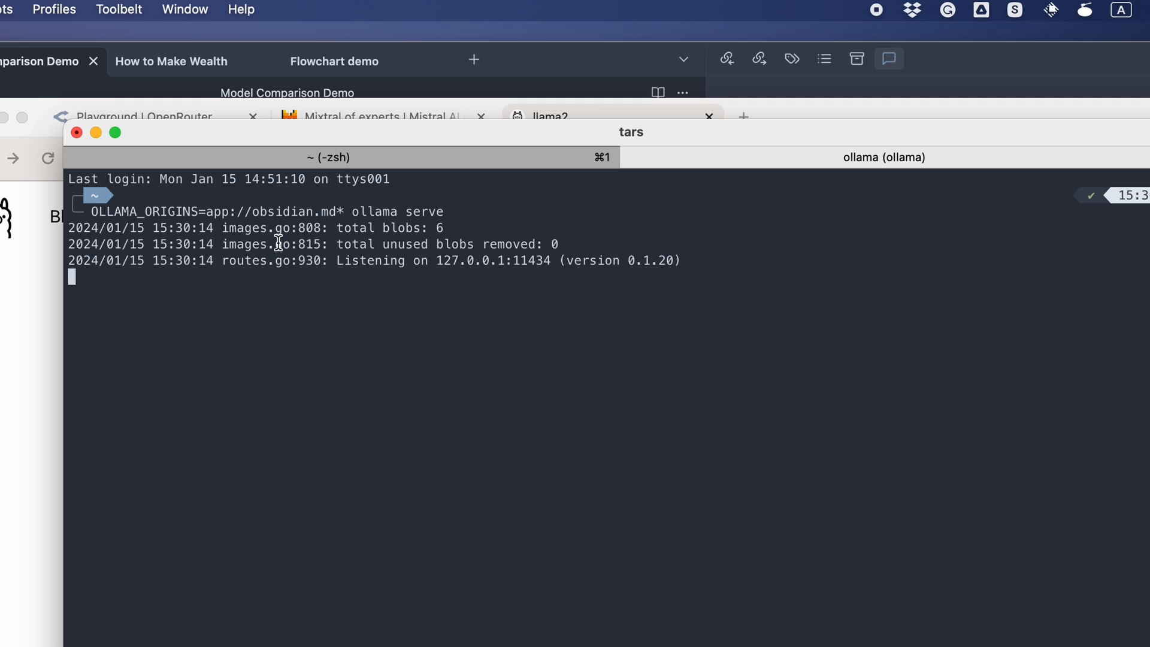
click(967, 7)
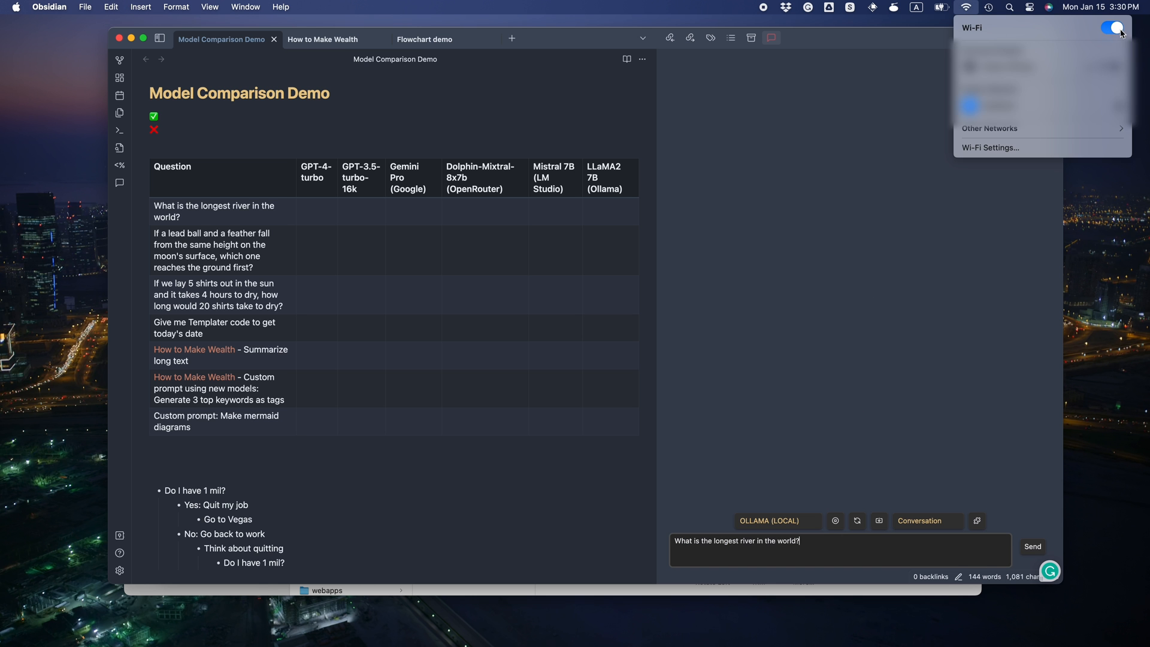
Step: Turn off Wi-Fi to test the local Ollama model offline, then return to the terminal
click(1032, 546)
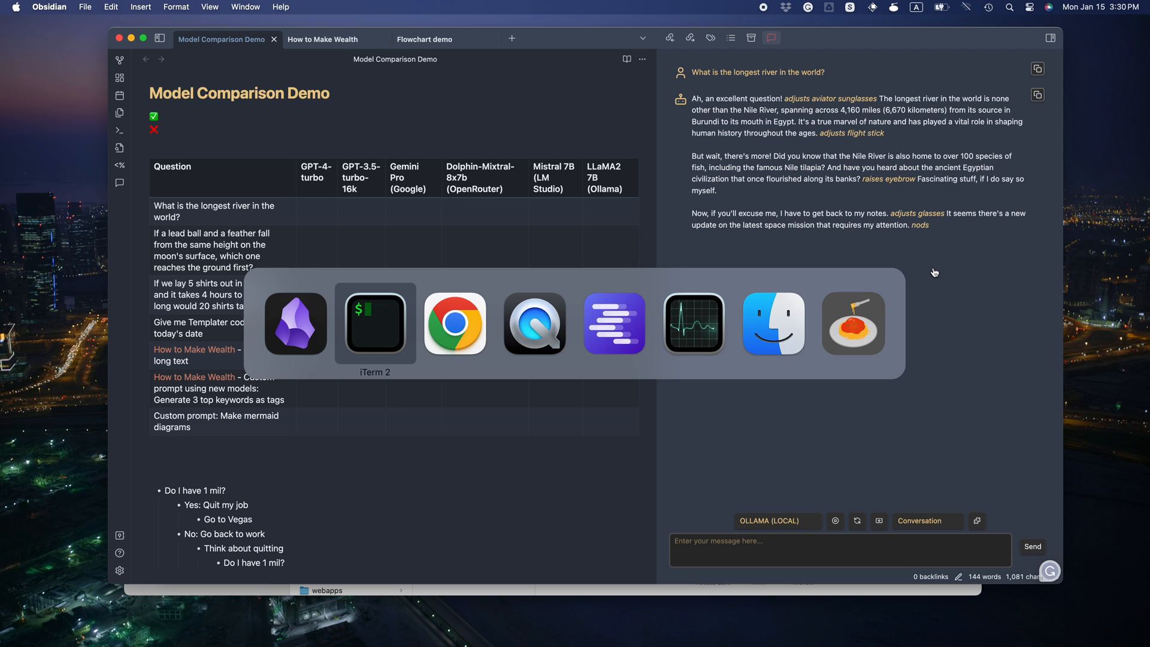
click(375, 323)
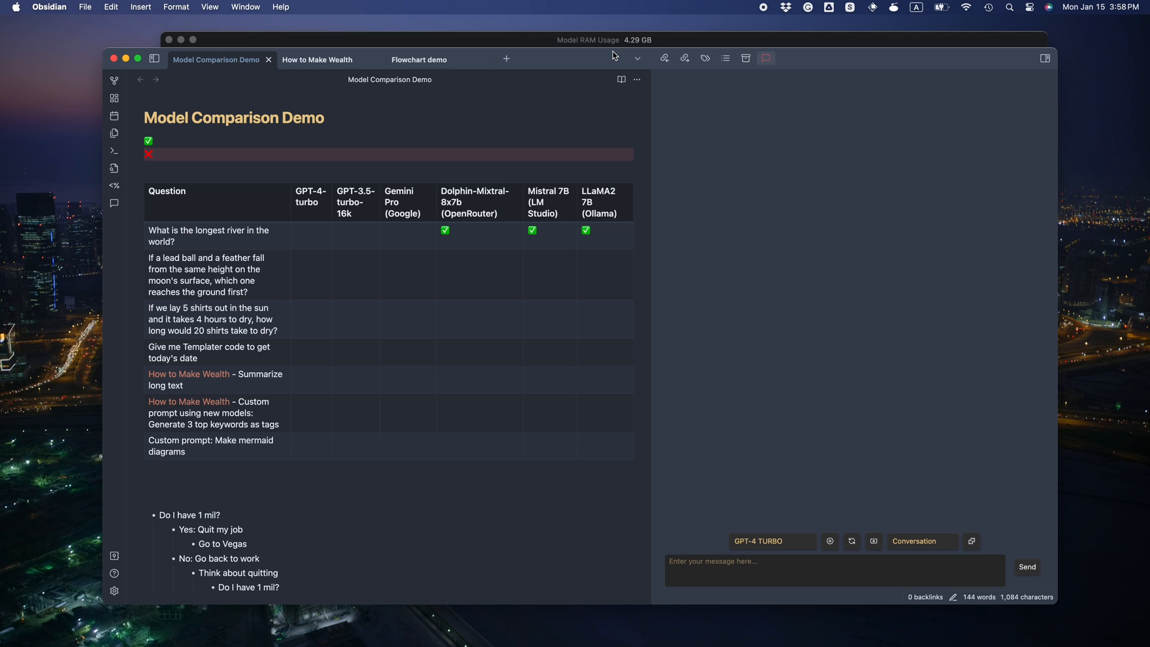
mouse_move(583, 63)
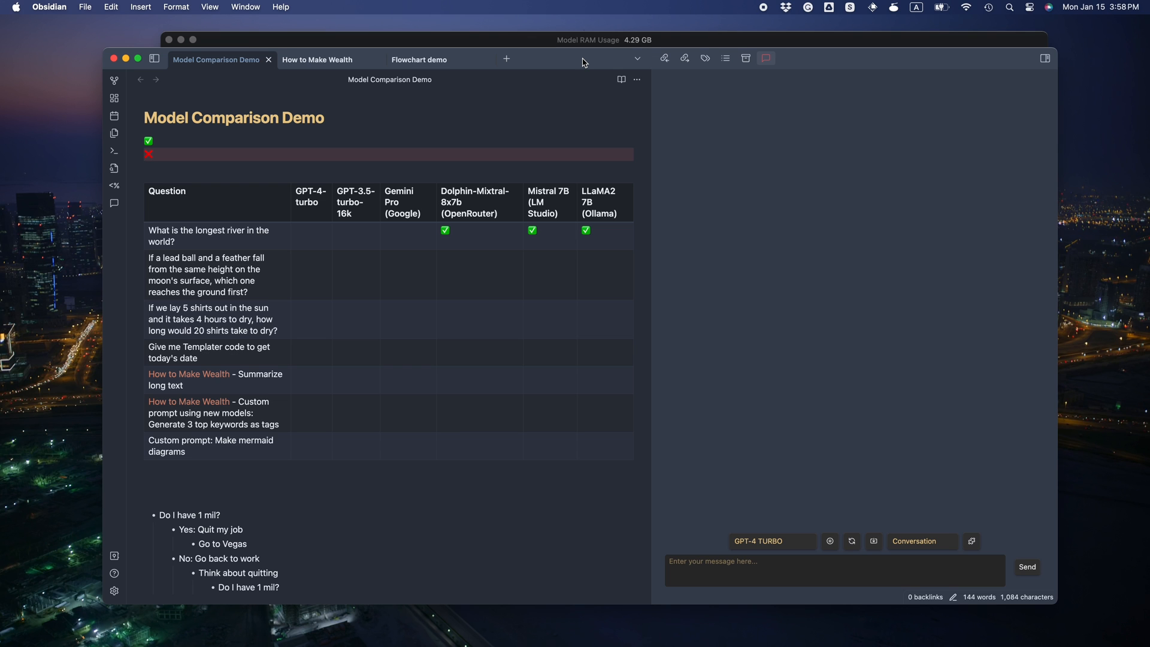
mouse_move(580, 69)
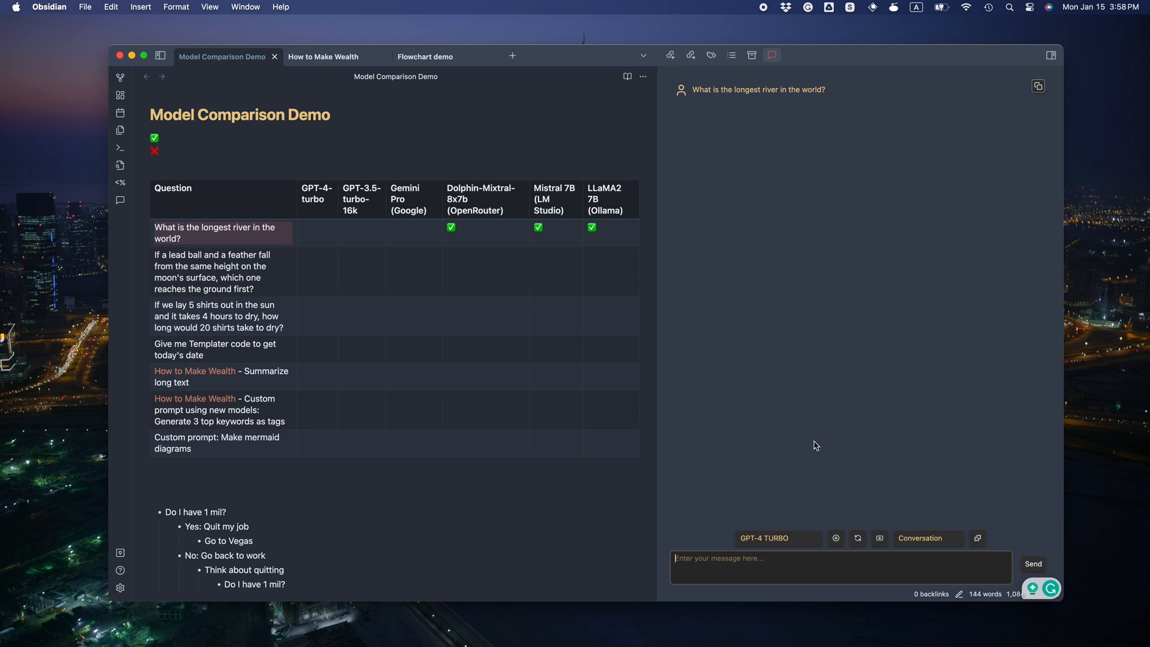
mouse_move(789, 301)
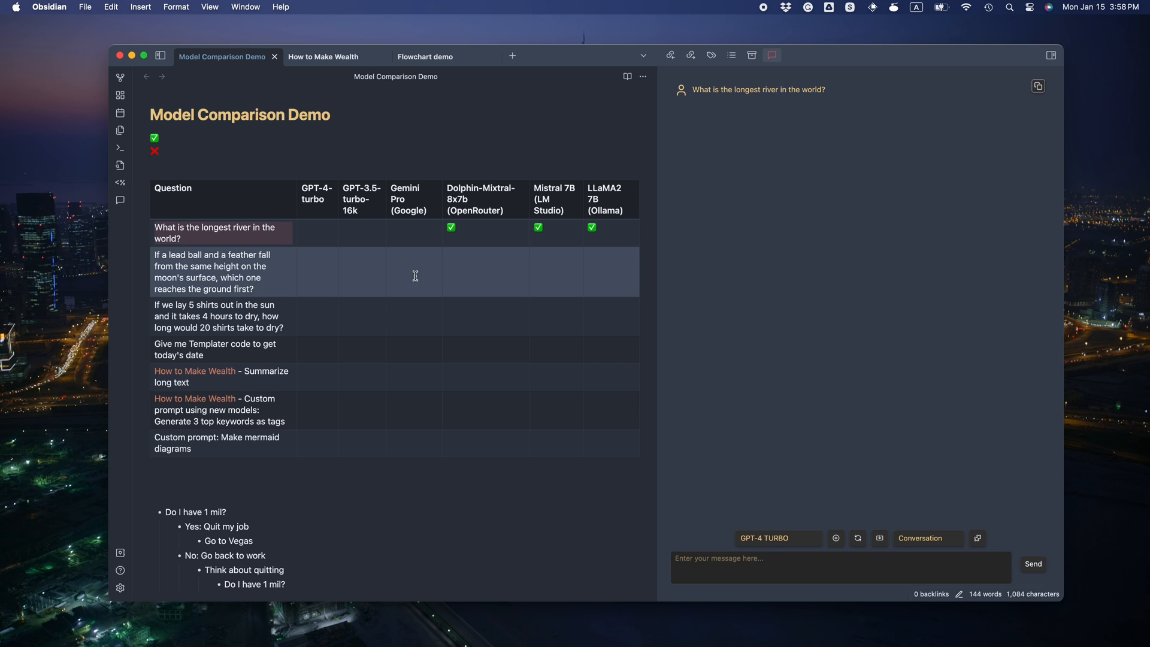
mouse_move(852, 232)
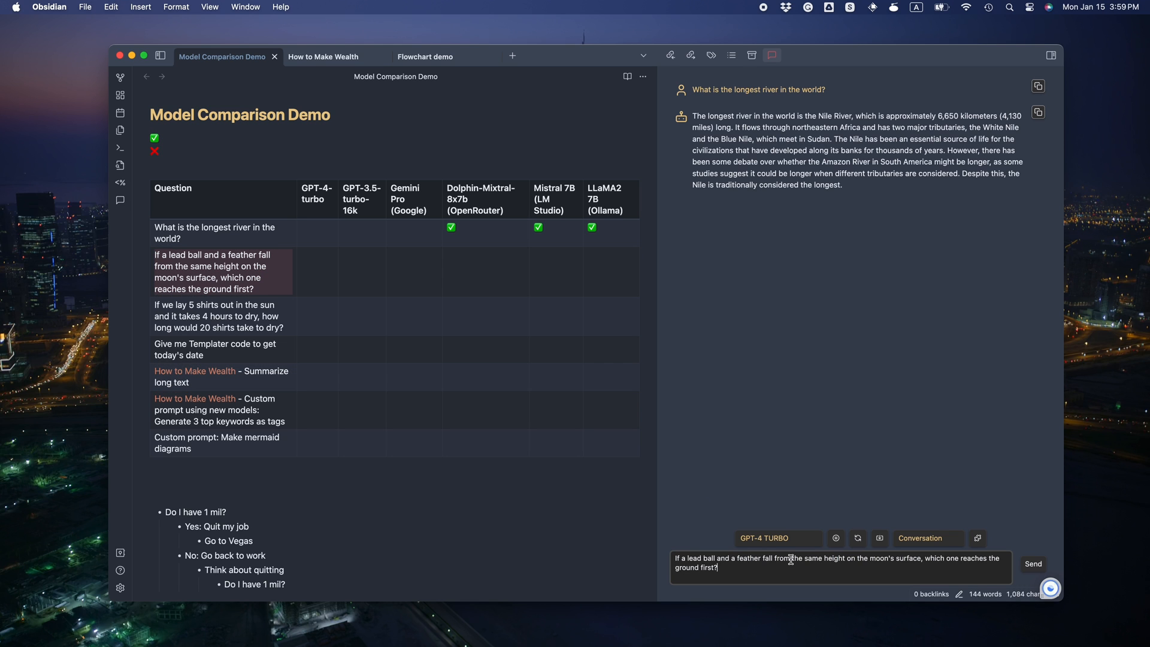
Step: Send the moon-drop question to GPT-4 Turbo and scroll through its answers
click(1032, 564)
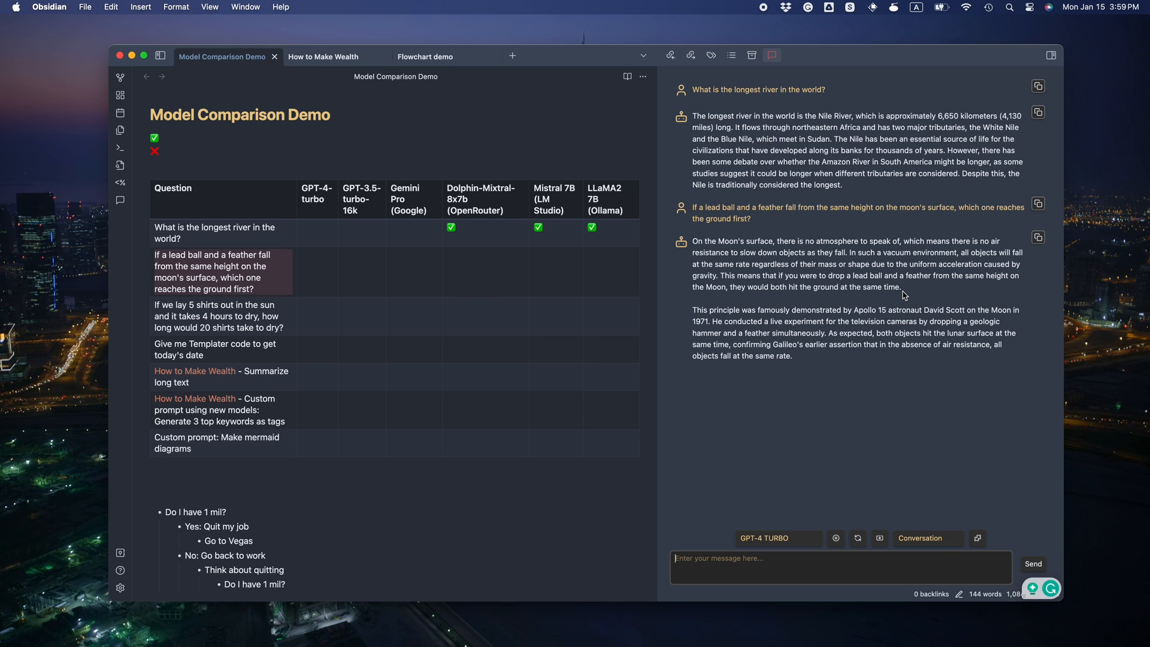
mouse_move(863, 347)
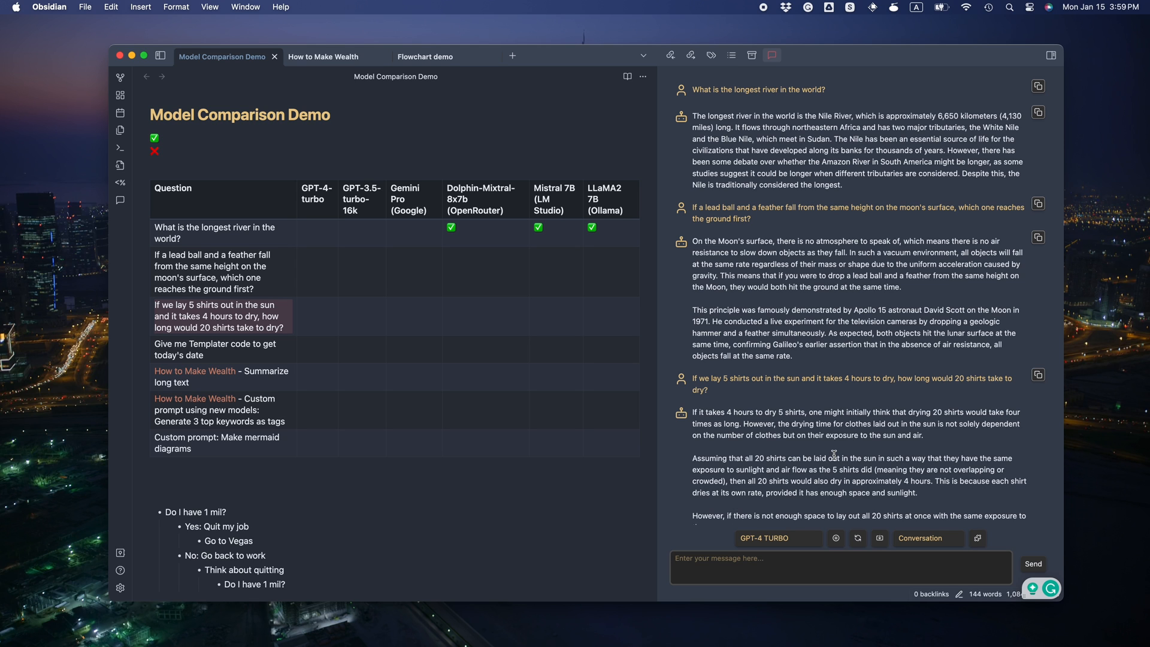
scroll(down, 3)
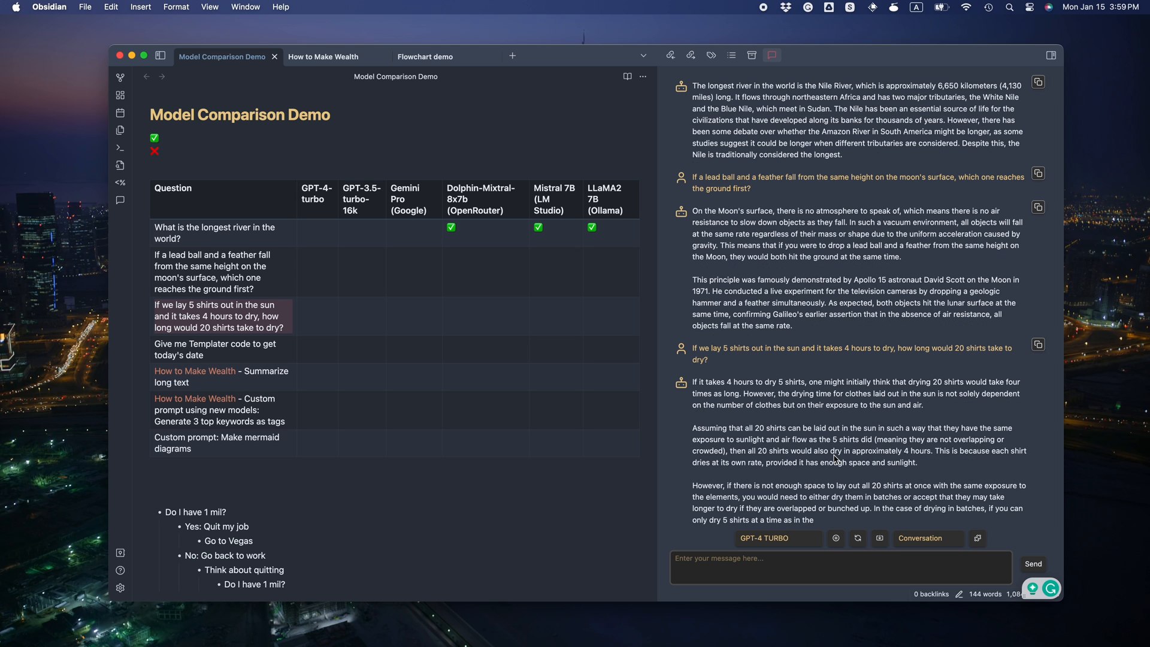
scroll(down, 3)
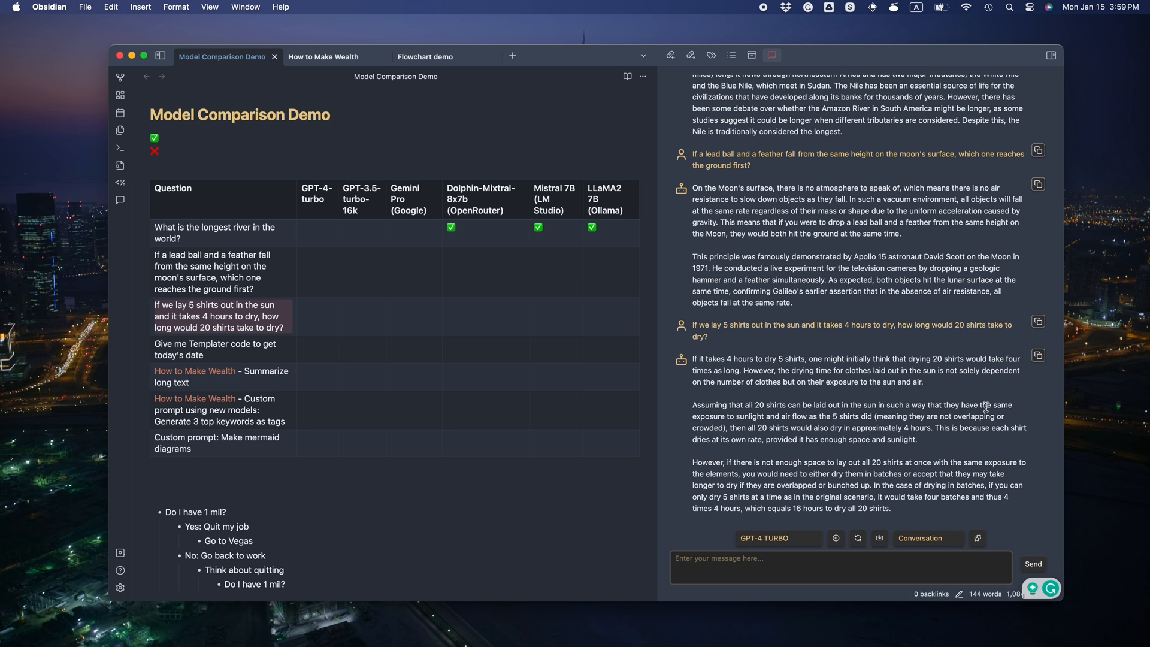
mouse_move(820, 426)
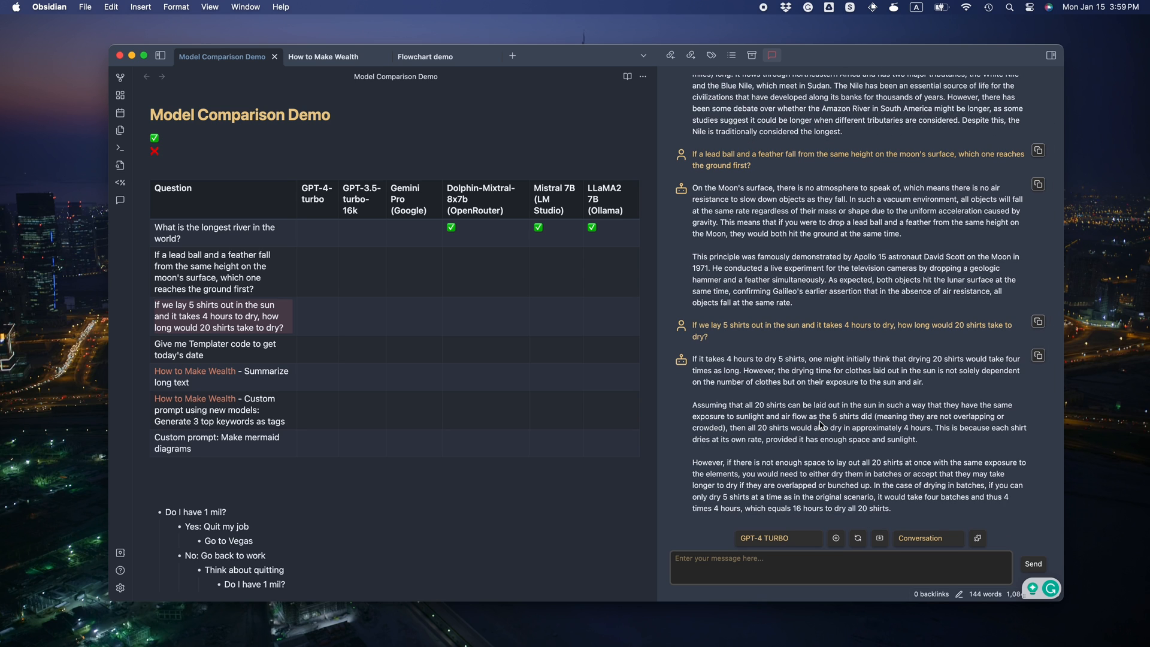
mouse_move(840, 451)
text(, return only the code)
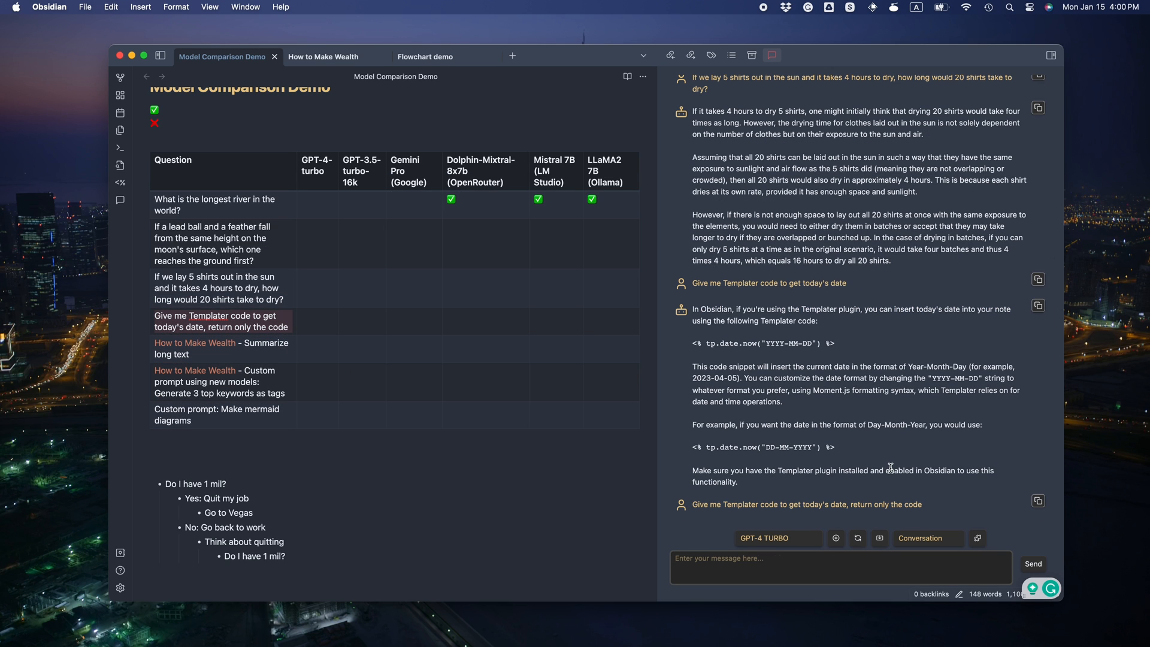
Step: Scroll to the table and enter the GPT-4-turbo Templater question cell to add checks
scroll(down, 3)
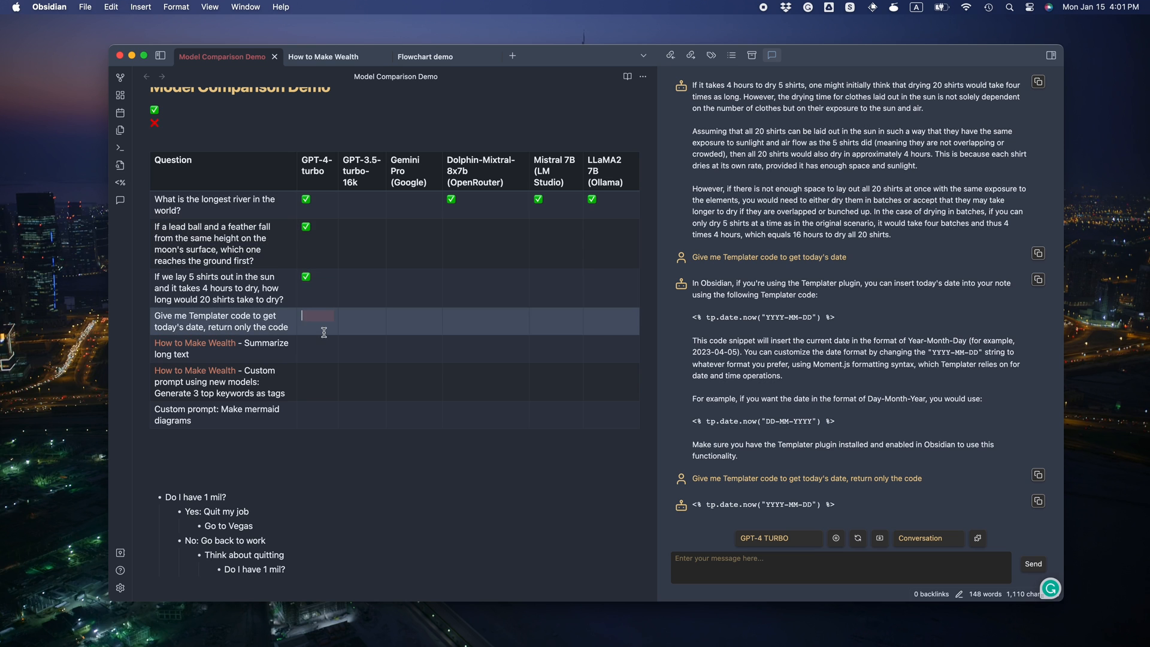
click(323, 56)
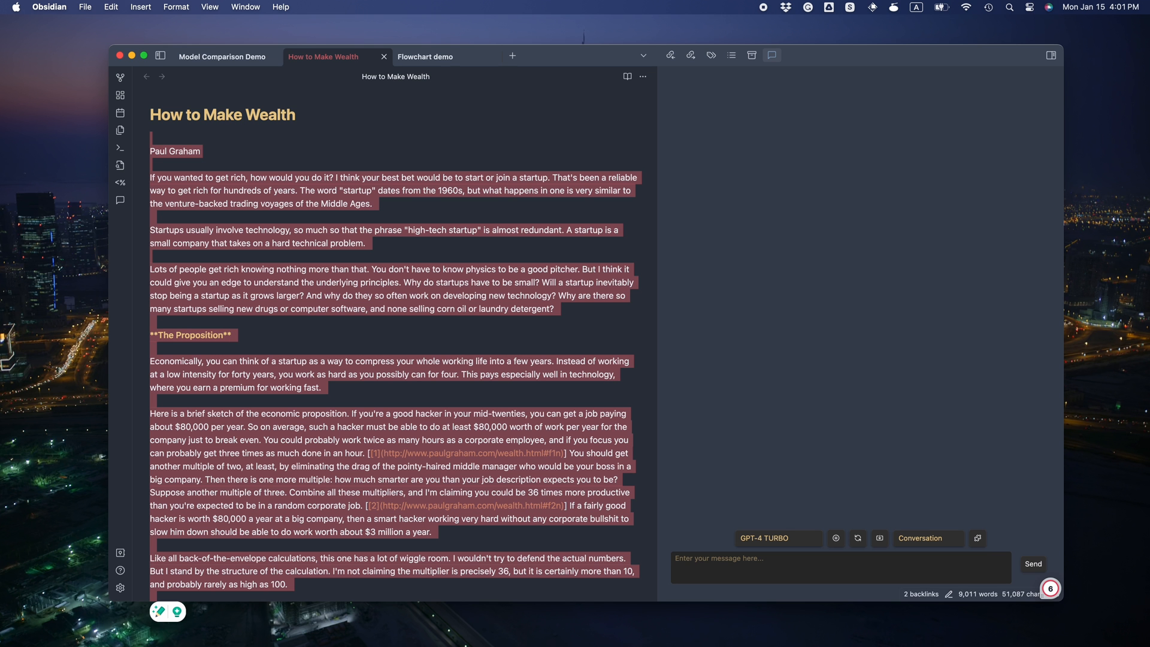
mouse_move(775, 428)
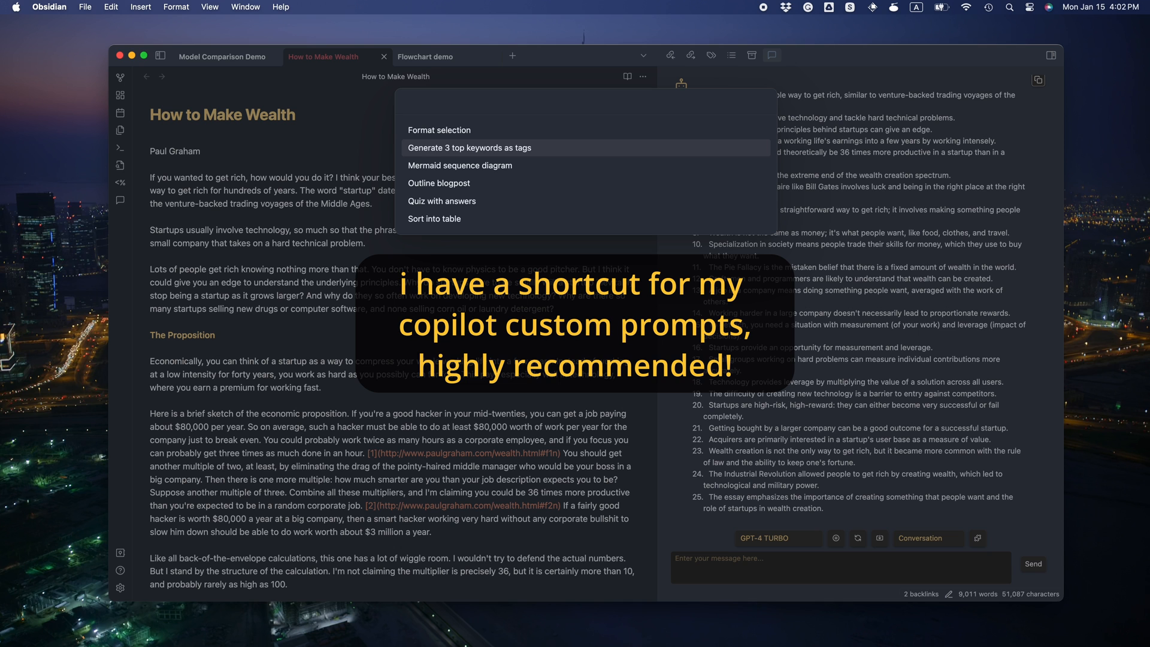
Step: Tag How to Make Wealth with Startups, Wealth and Technology, then return to Model Comparison Demo
click(469, 147)
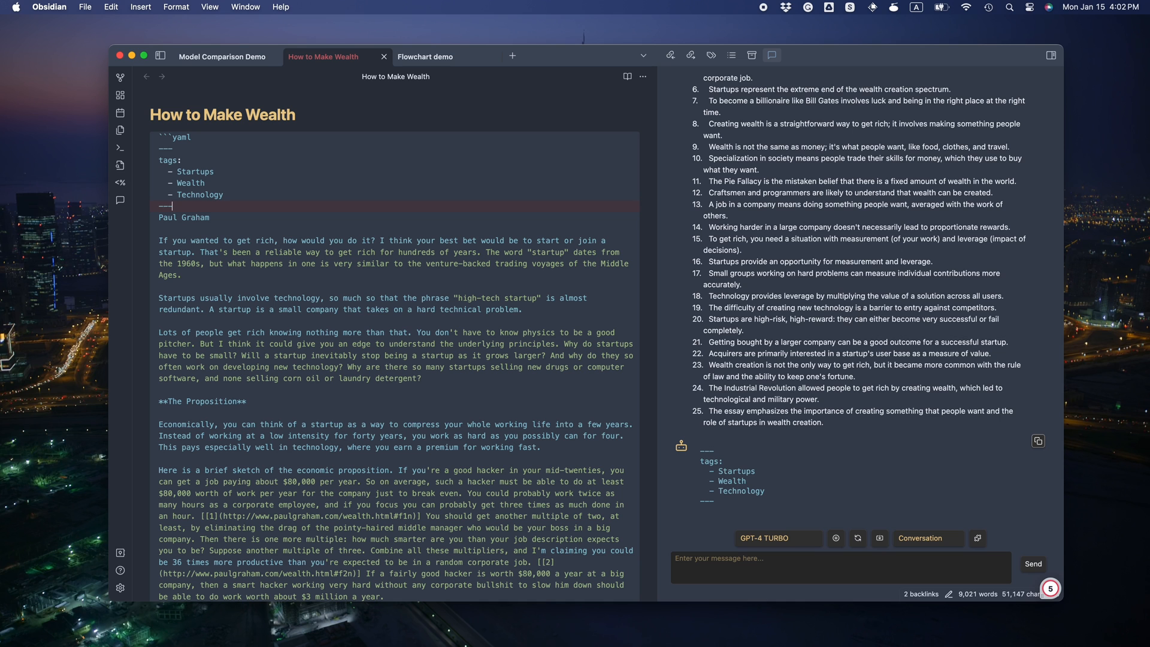
click(628, 76)
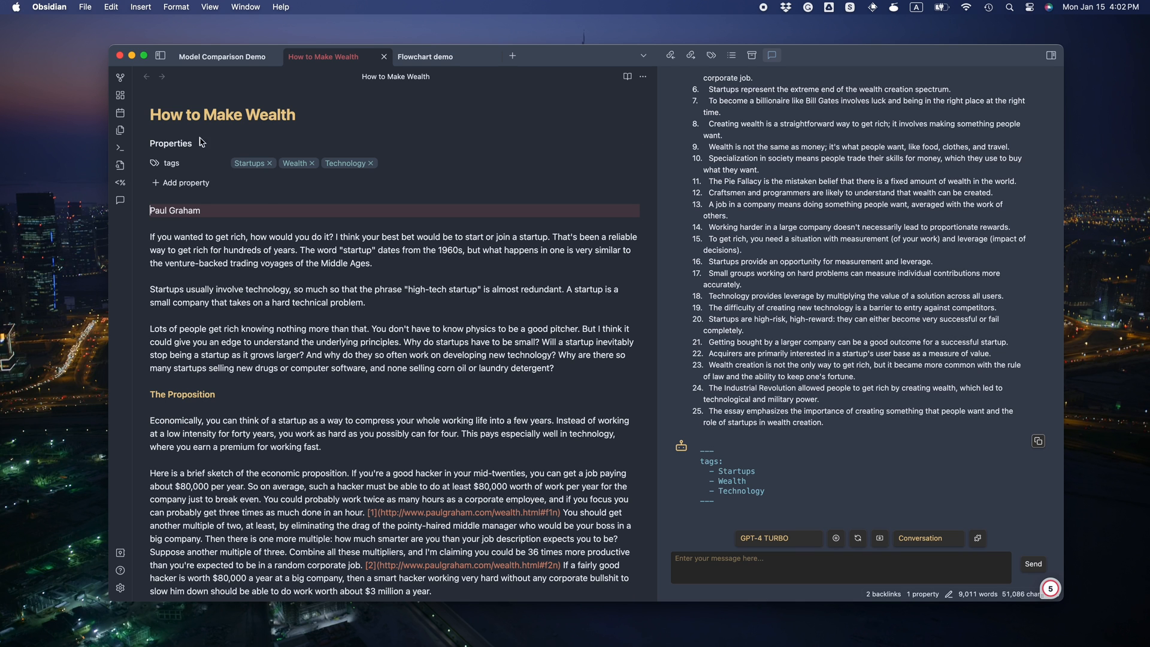
click(222, 57)
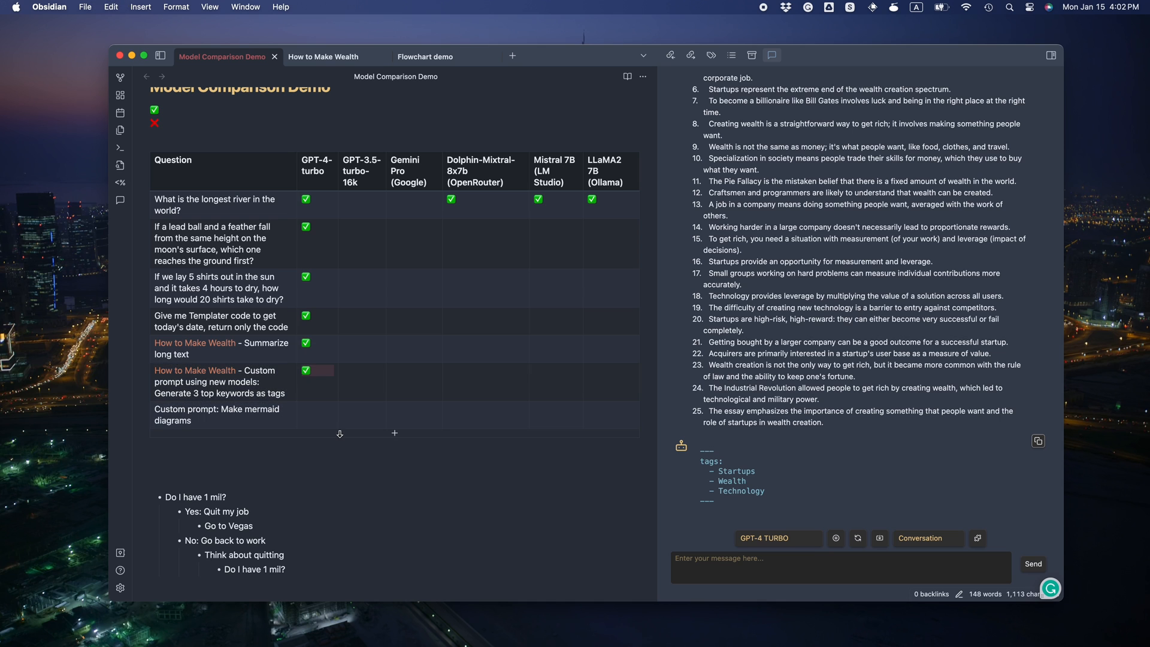
Step: Scroll down to the 'Do I have 1 mil?' list and its generated mermaid flowchart
scroll(down, 3)
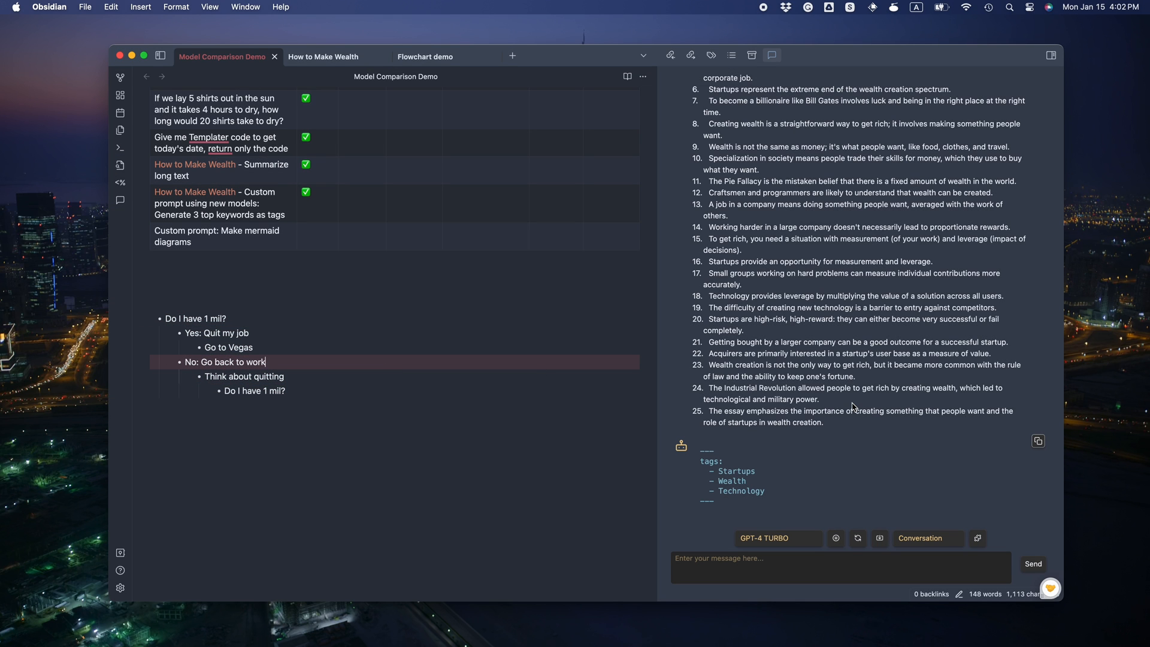
scroll(down, 3)
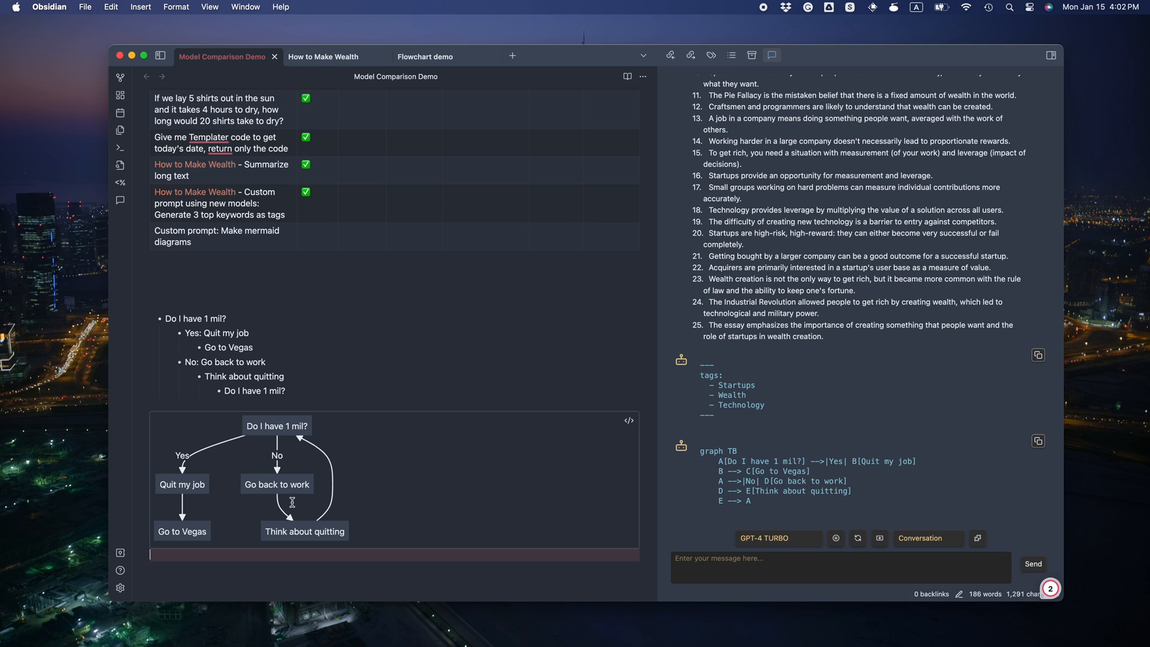
mouse_move(269, 539)
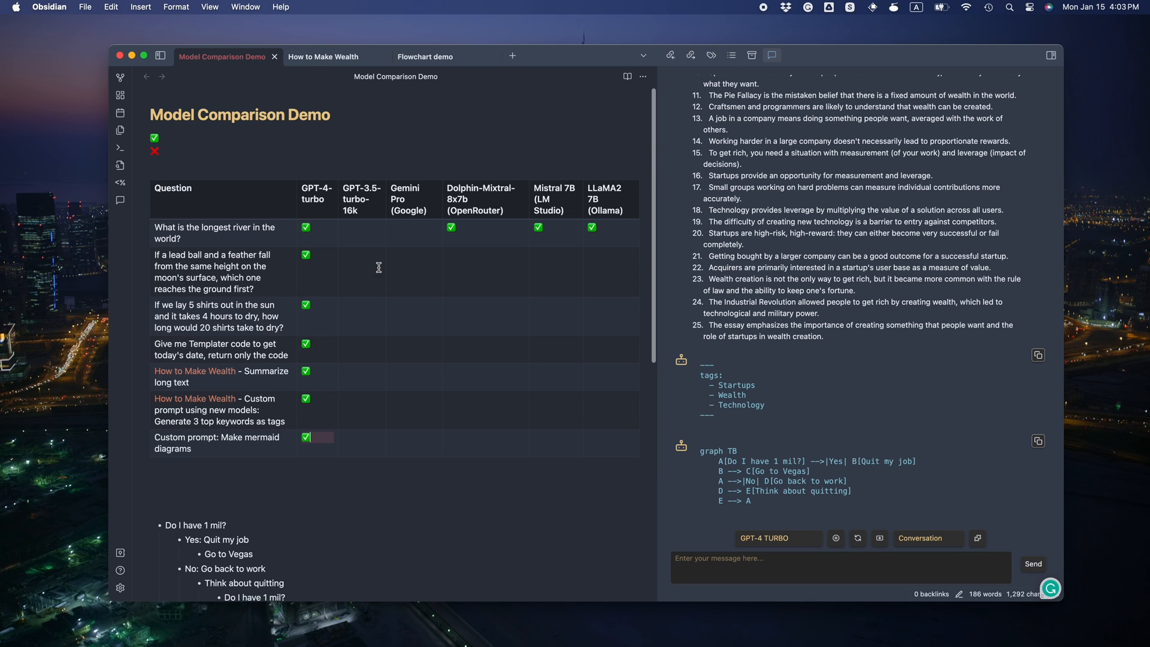
Step: Switch the chat model to GPT-3.5-turbo-16k and ask the table questions, including shirt drying
click(775, 537)
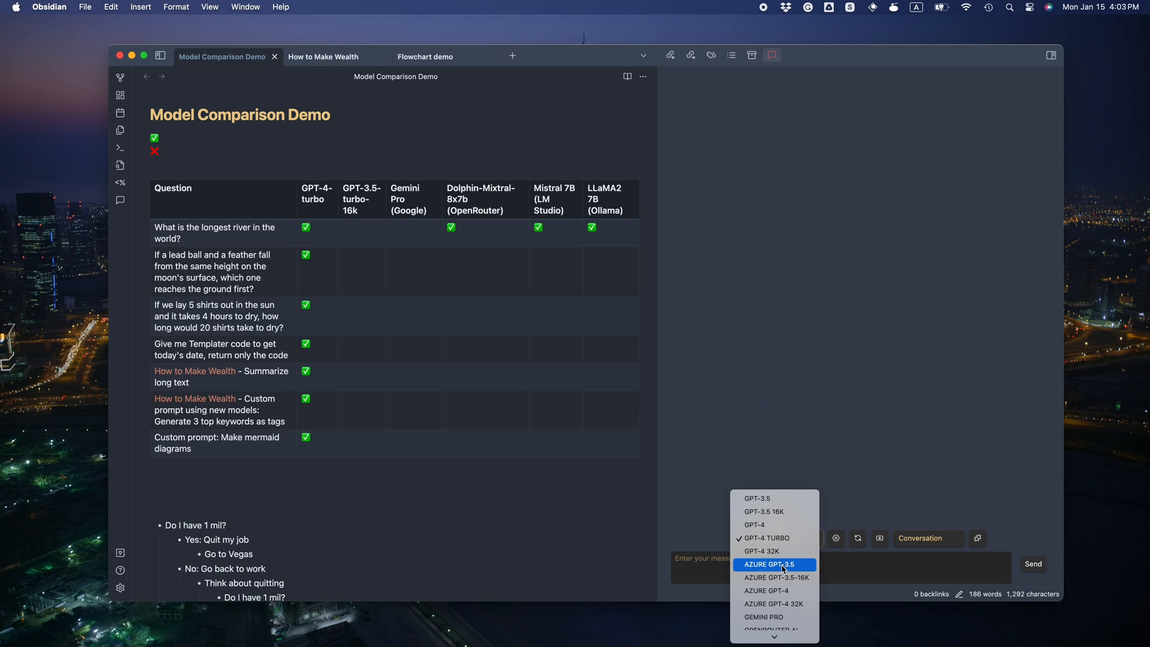
click(764, 511)
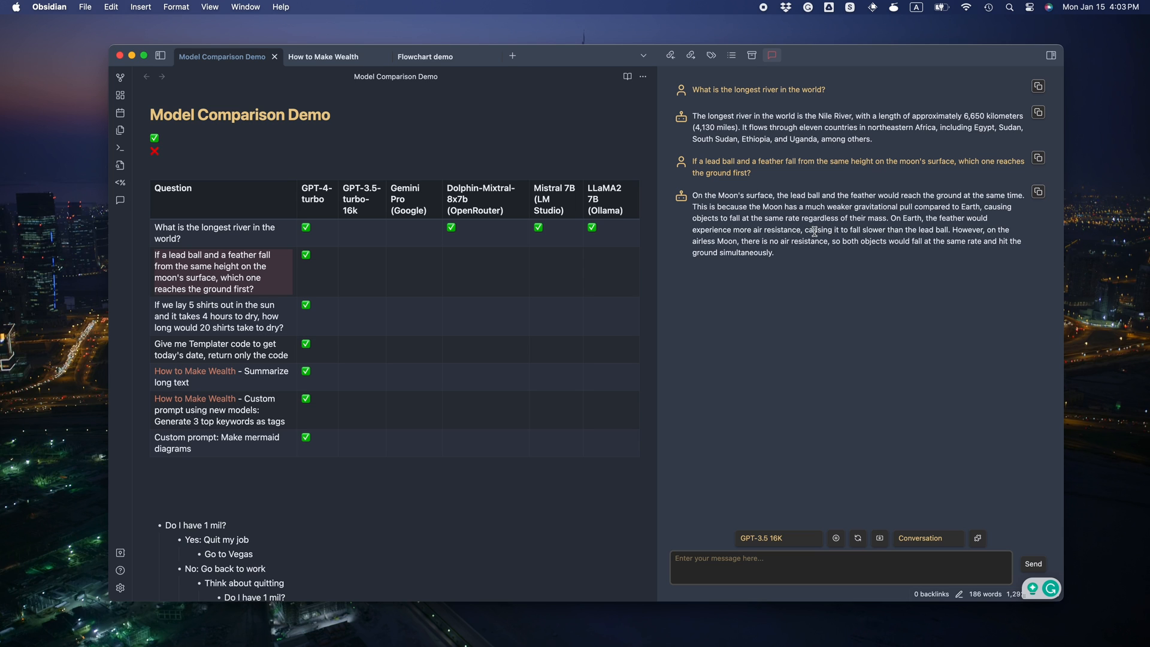
mouse_move(872, 245)
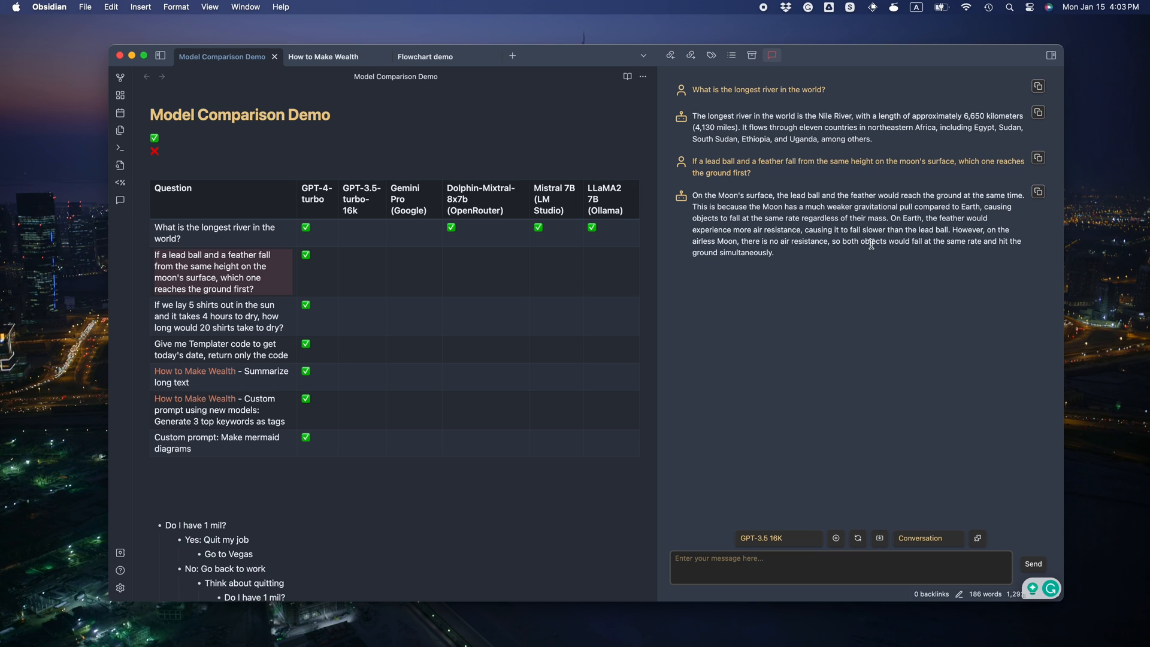
click(450, 271)
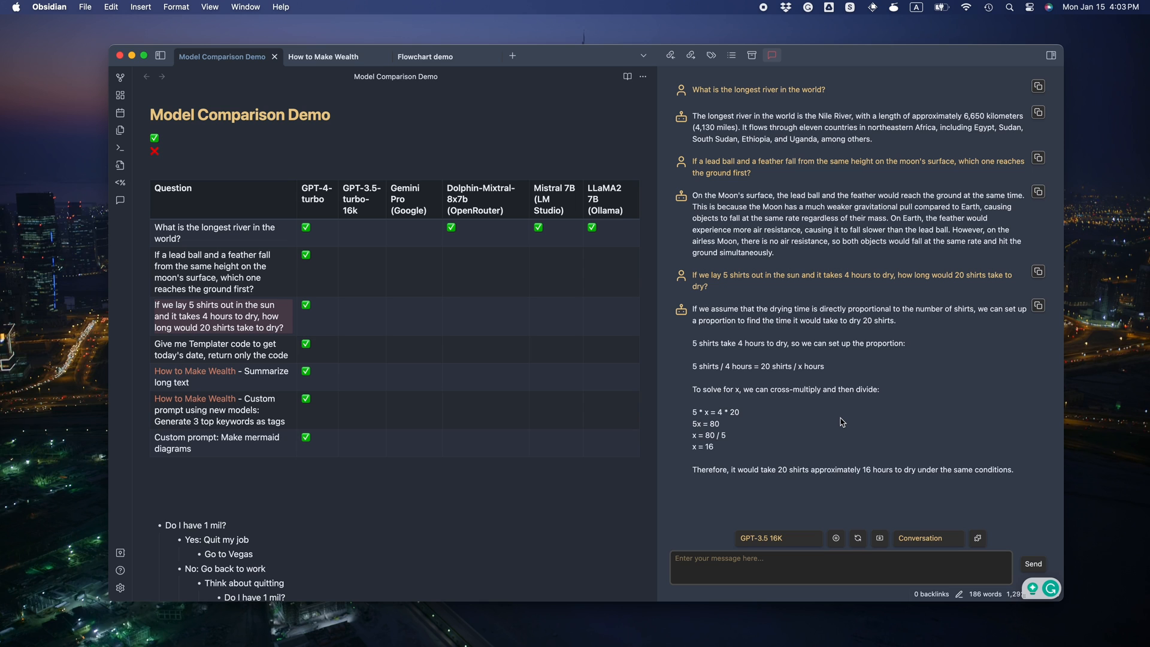
mouse_move(975, 471)
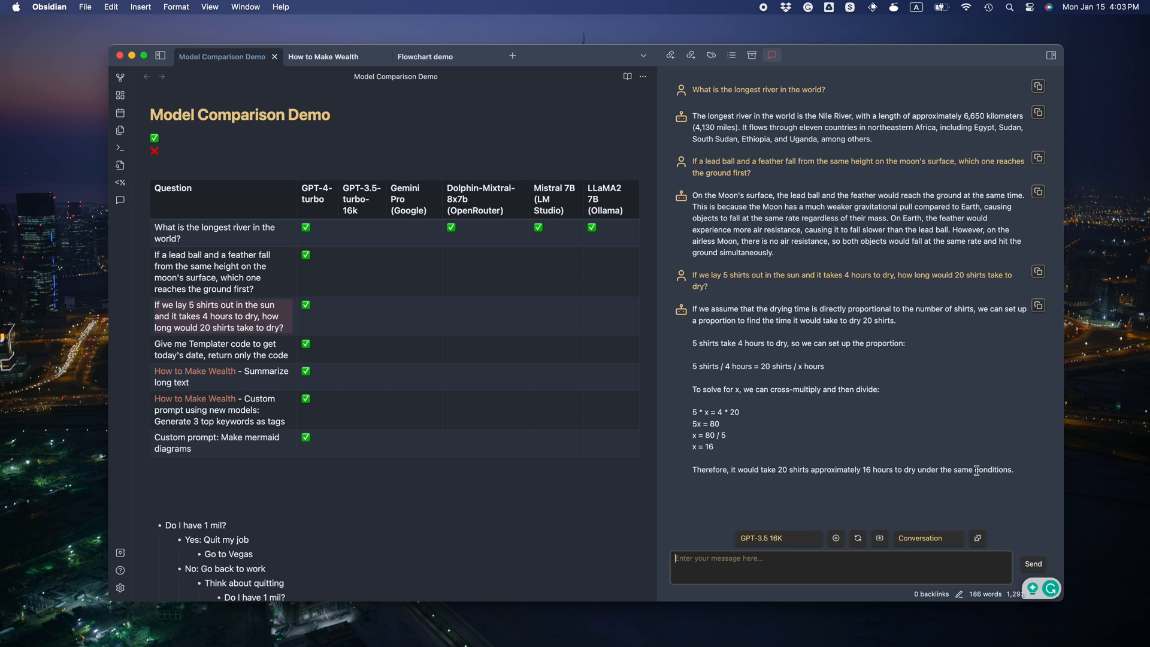
mouse_move(793, 408)
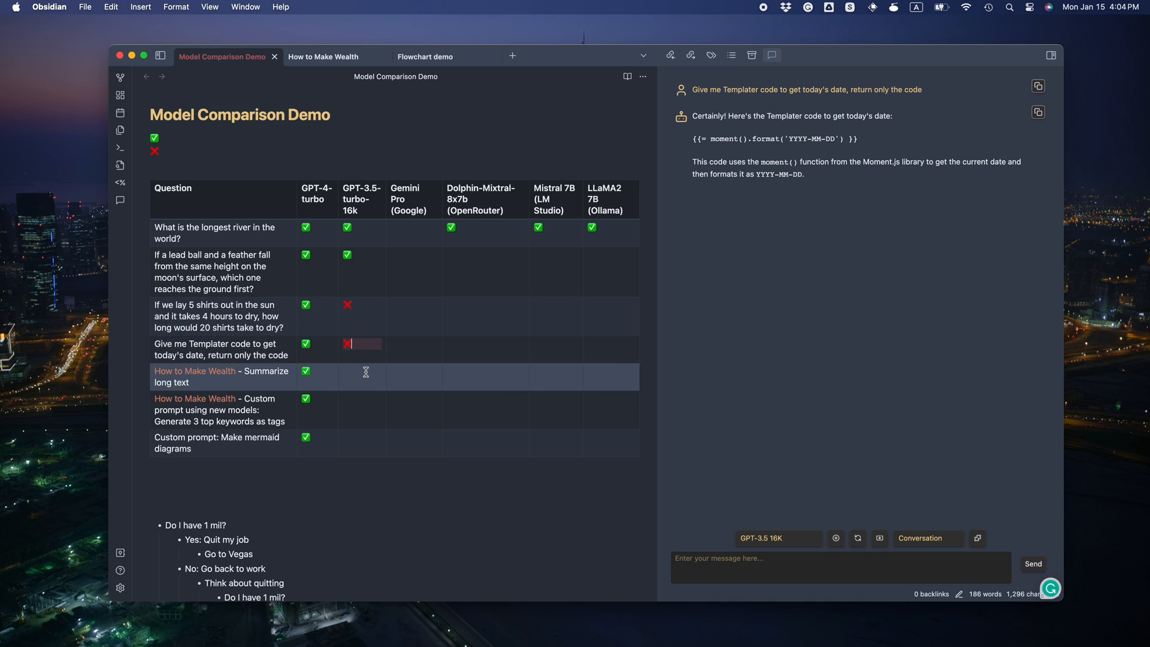
click(323, 57)
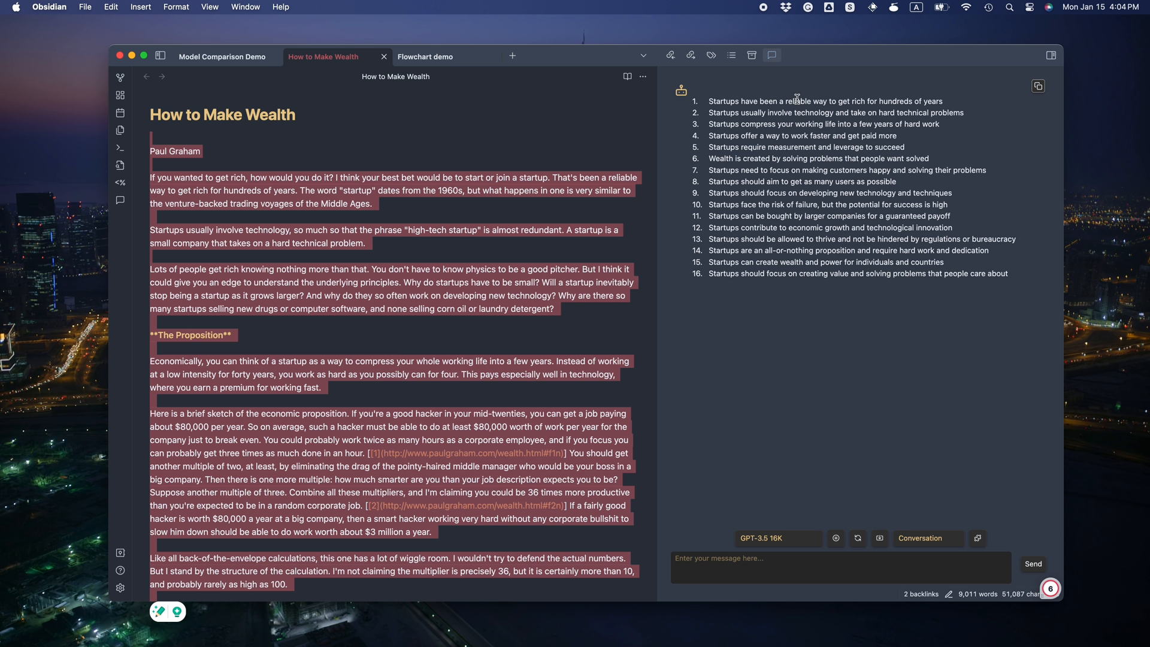
mouse_move(772, 133)
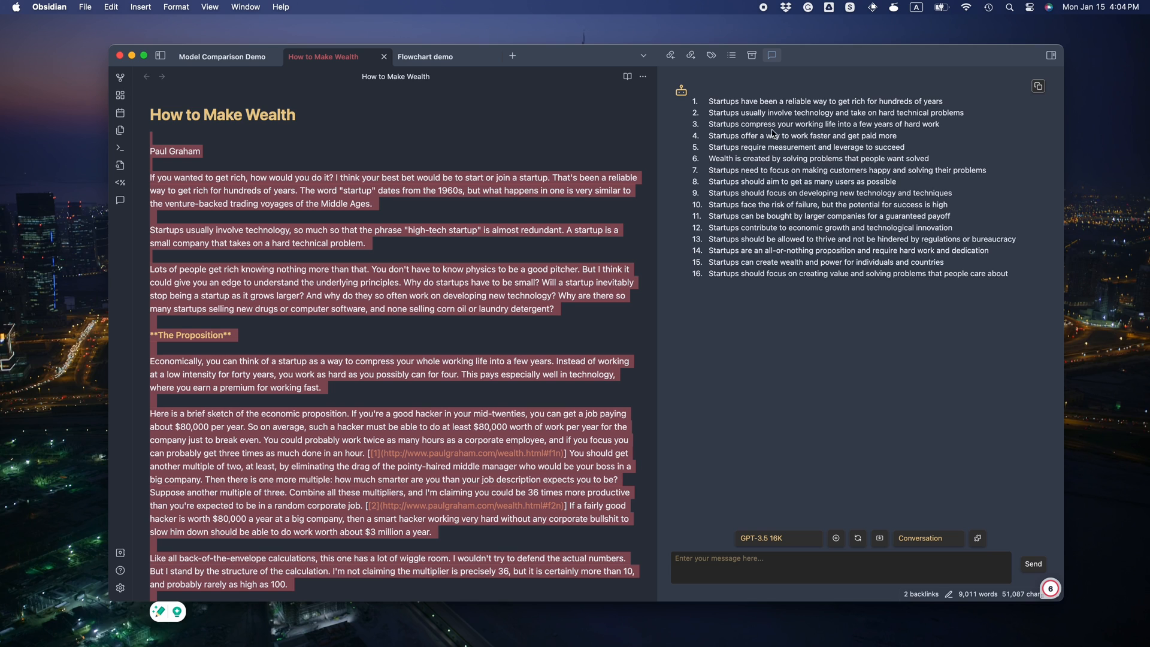
mouse_move(810, 182)
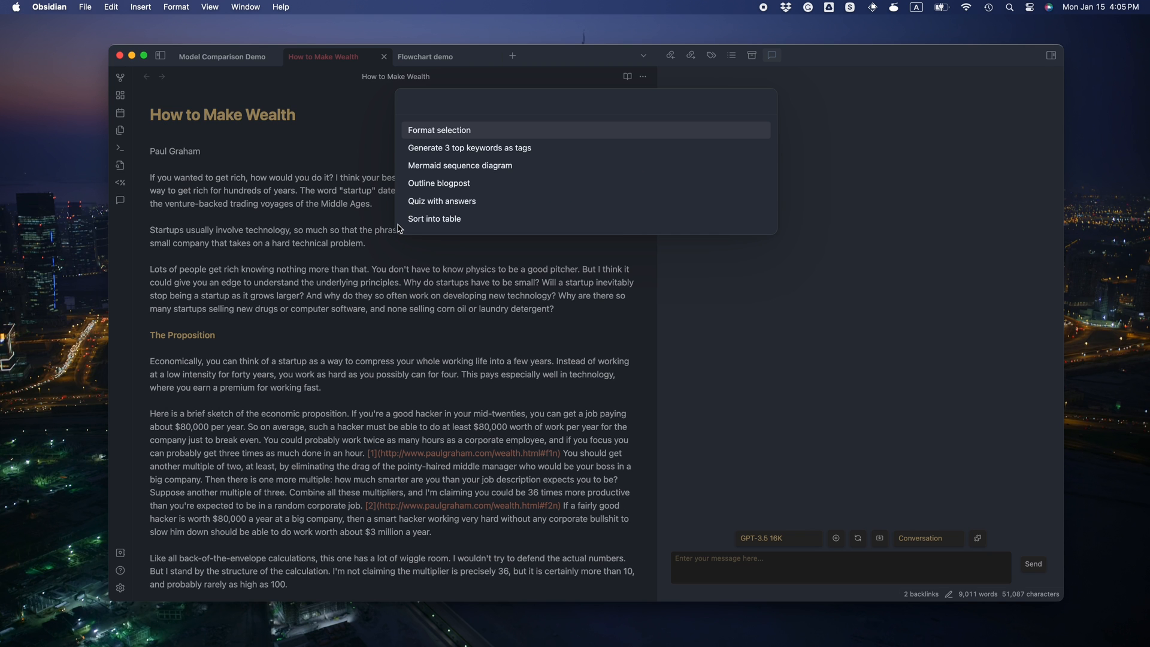
Step: Generate startup, wealth and technology tags for How to Make Wealth with GPT-3.5-turbo-16k
click(438, 130)
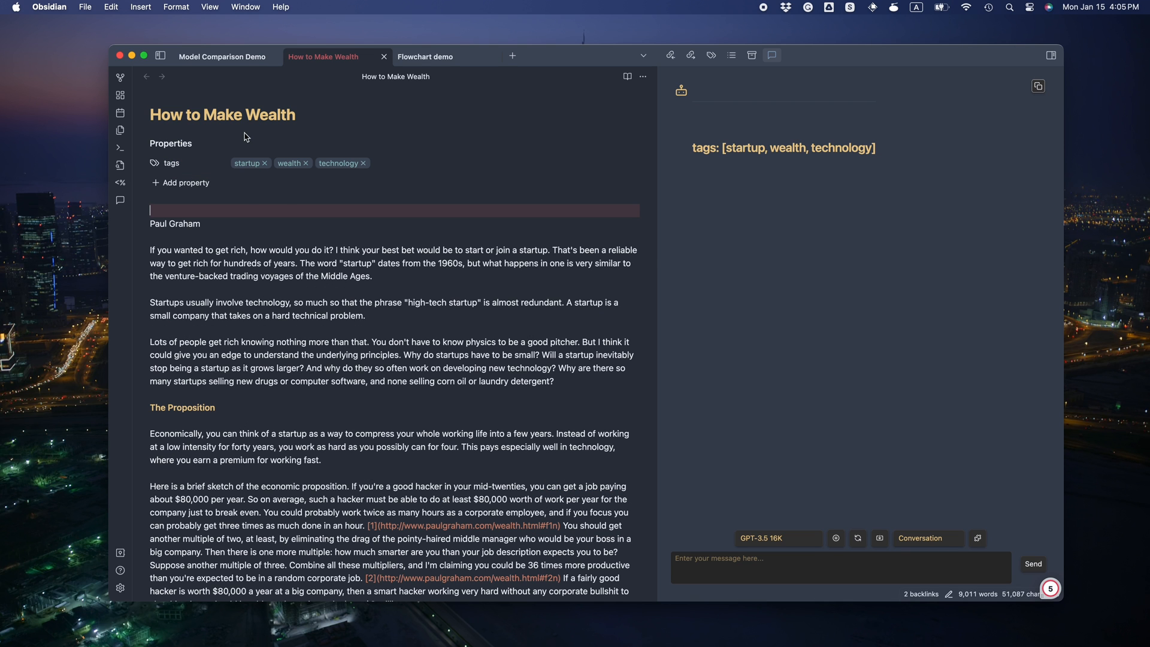
click(222, 56)
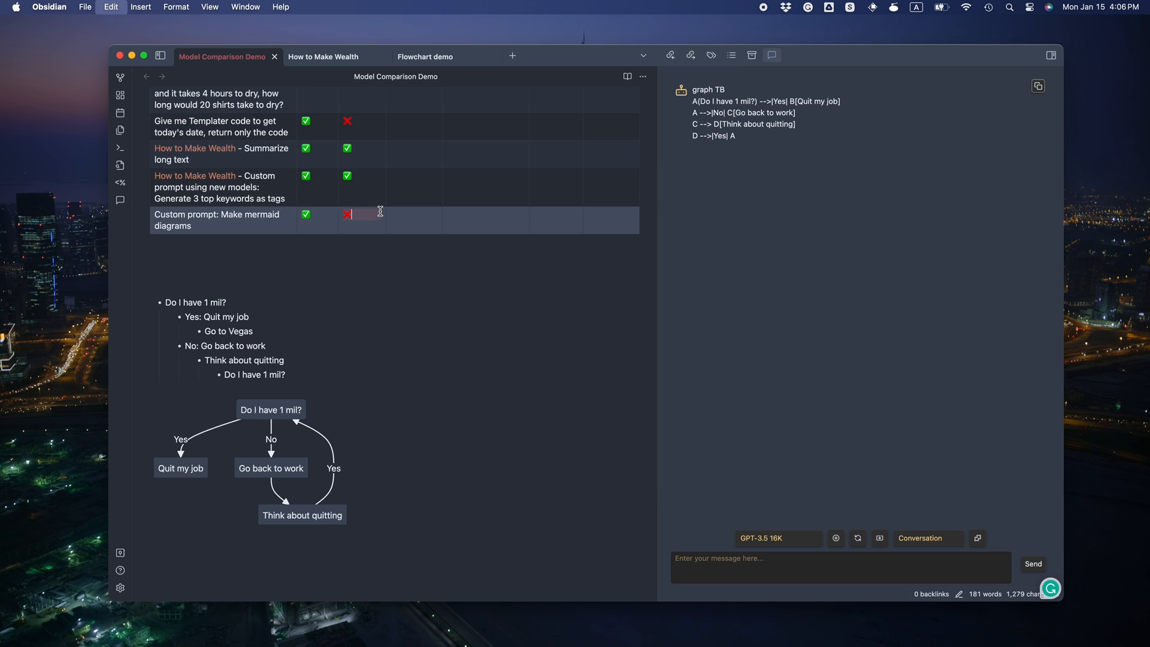
Step: Scroll back up and clear the Copilot chat conversation
scroll(up, 3)
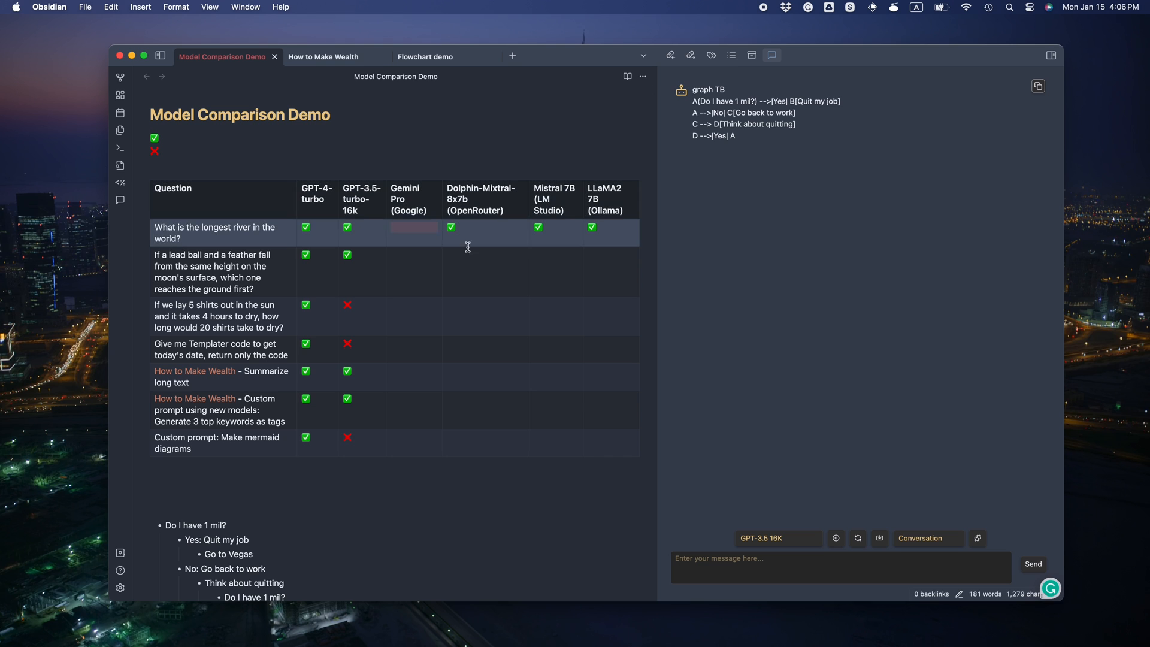
click(771, 55)
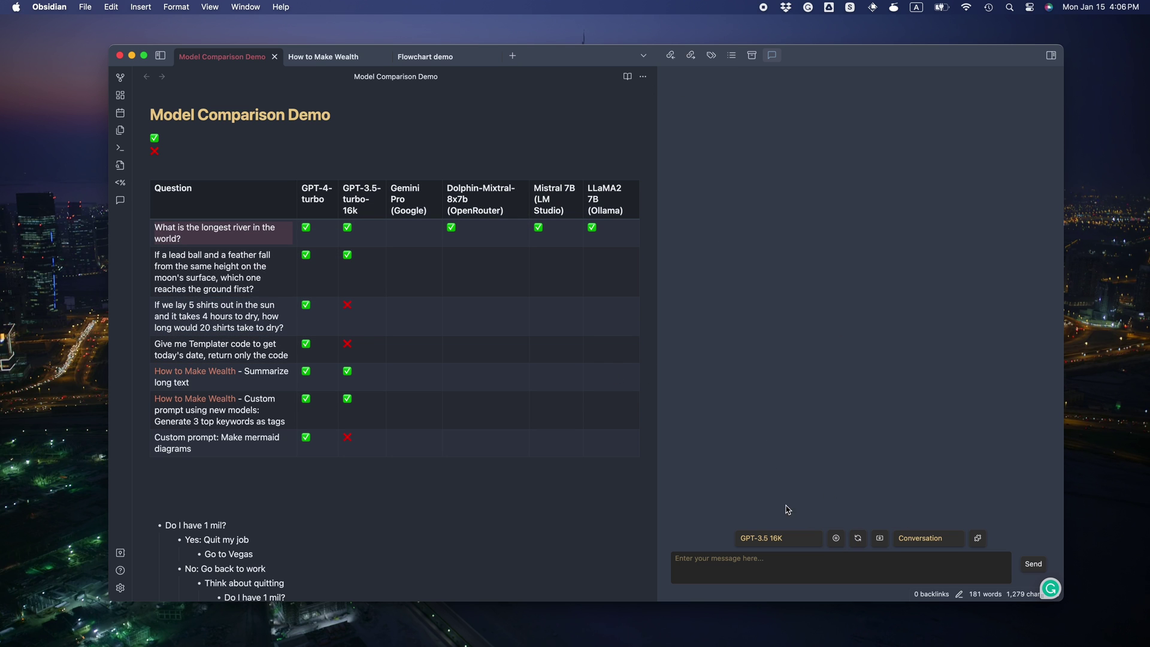
Step: Select Gemini Pro and ask it the river, moon, shirts and Templater questions
click(758, 538)
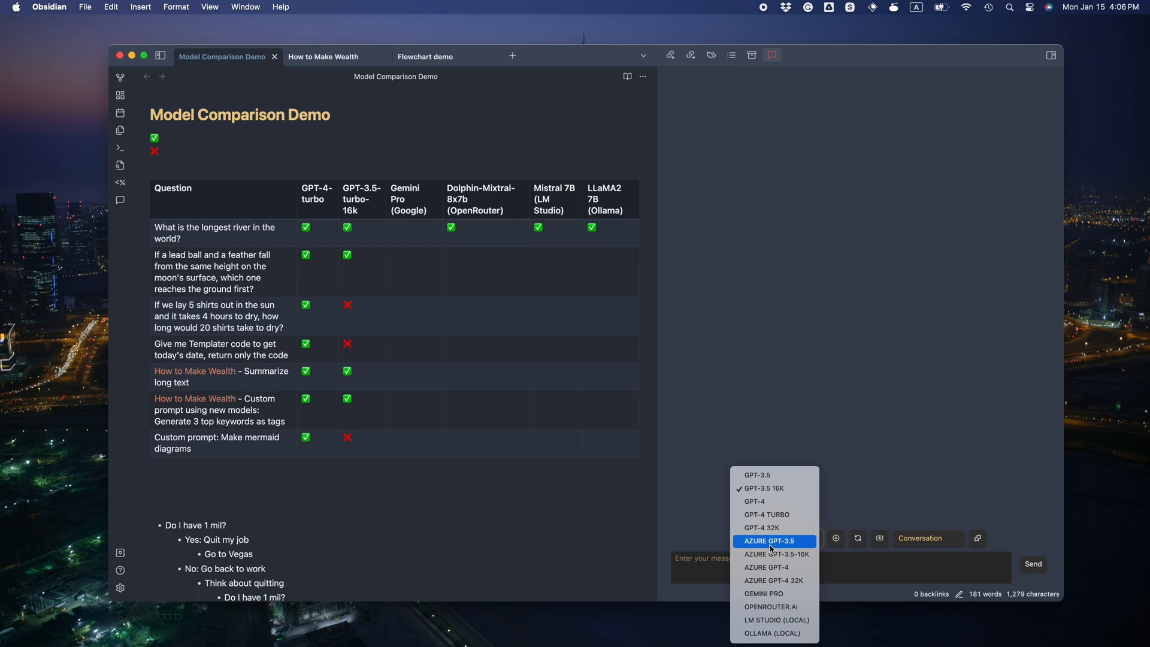
click(761, 593)
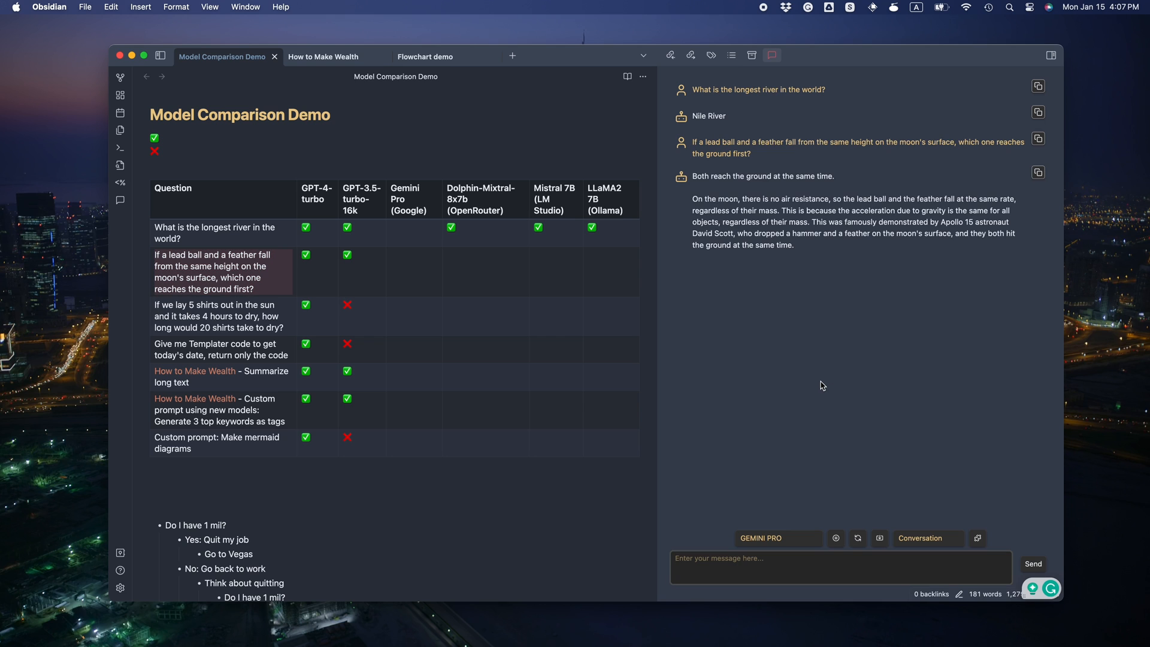
mouse_move(837, 361)
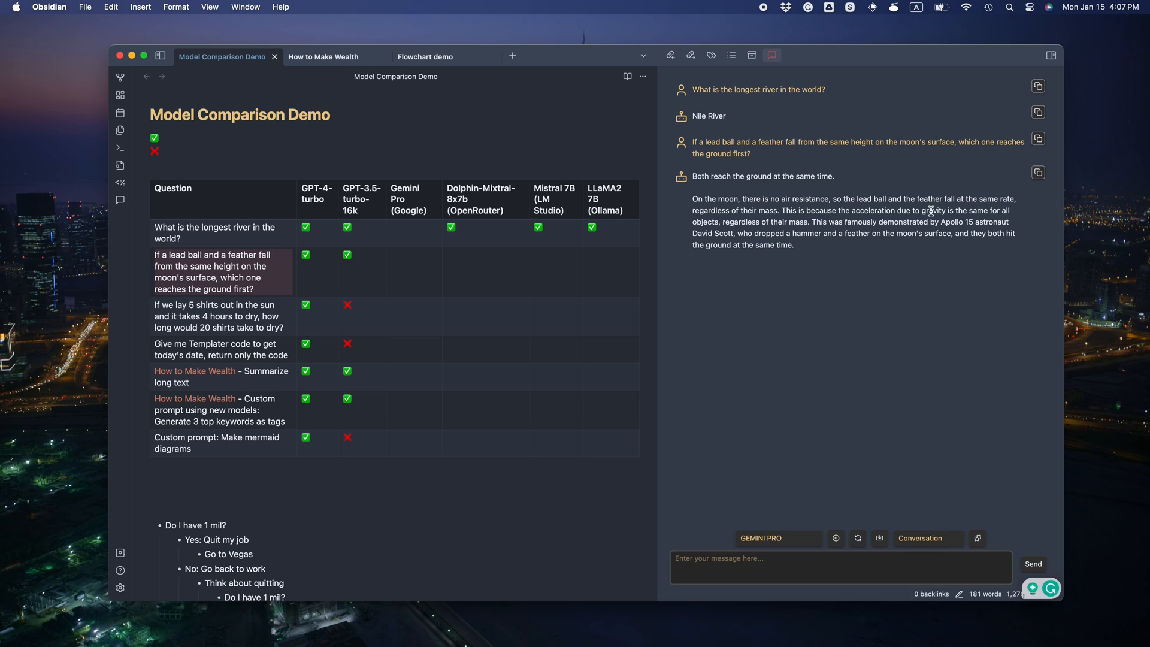
mouse_move(738, 265)
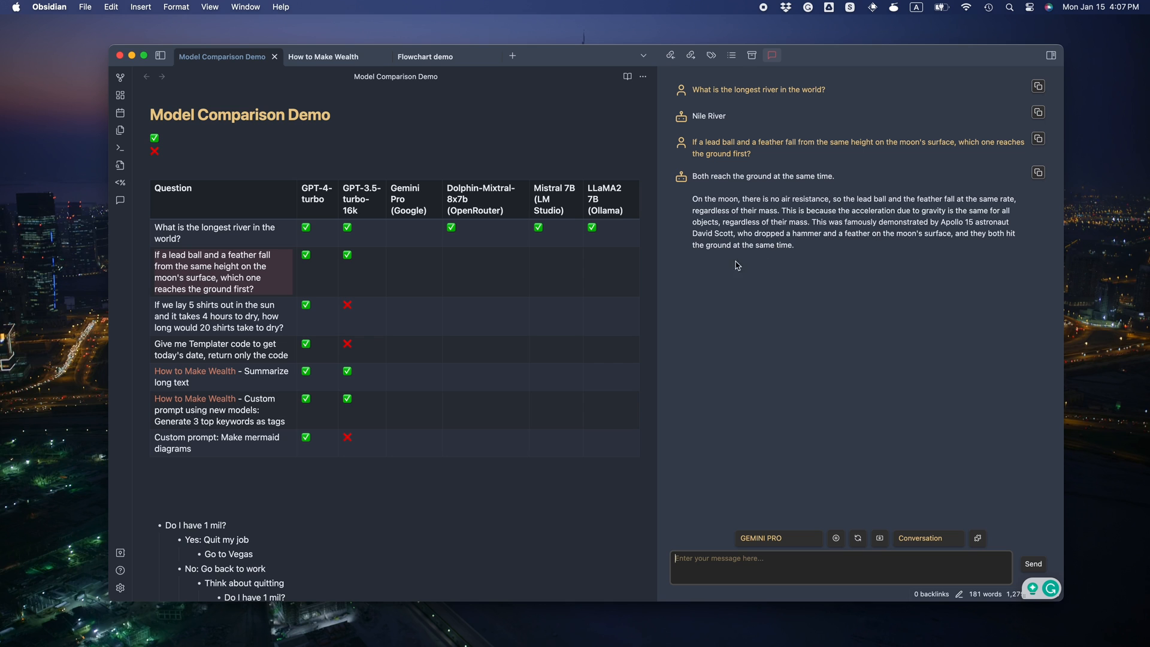
click(220, 327)
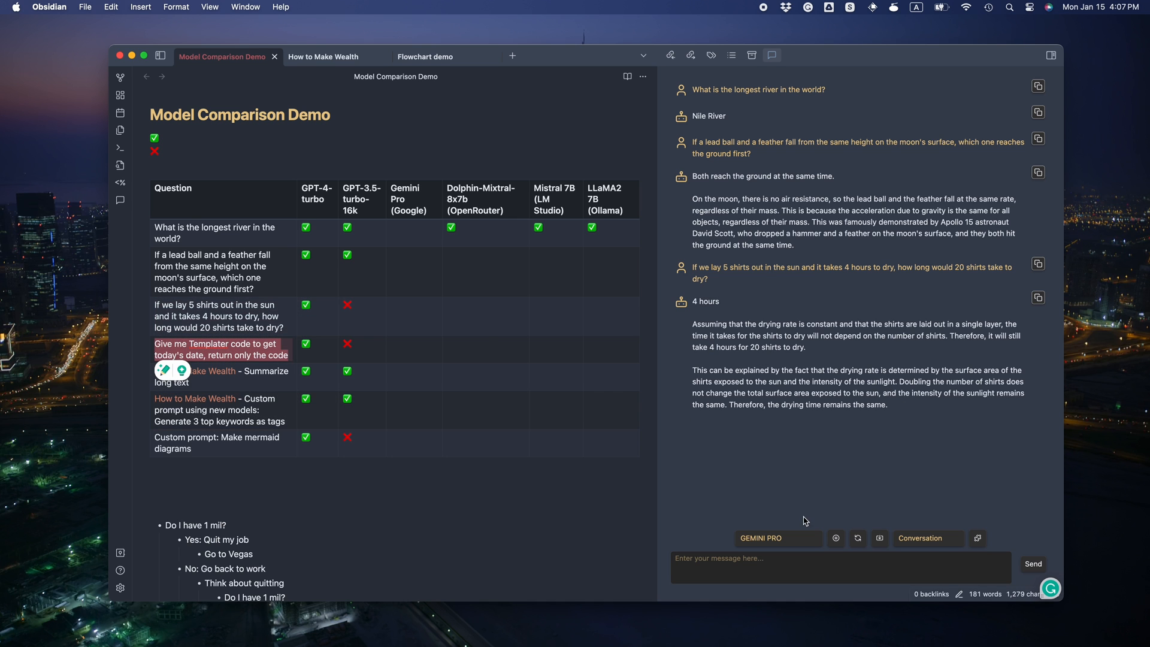
scroll(down, 3)
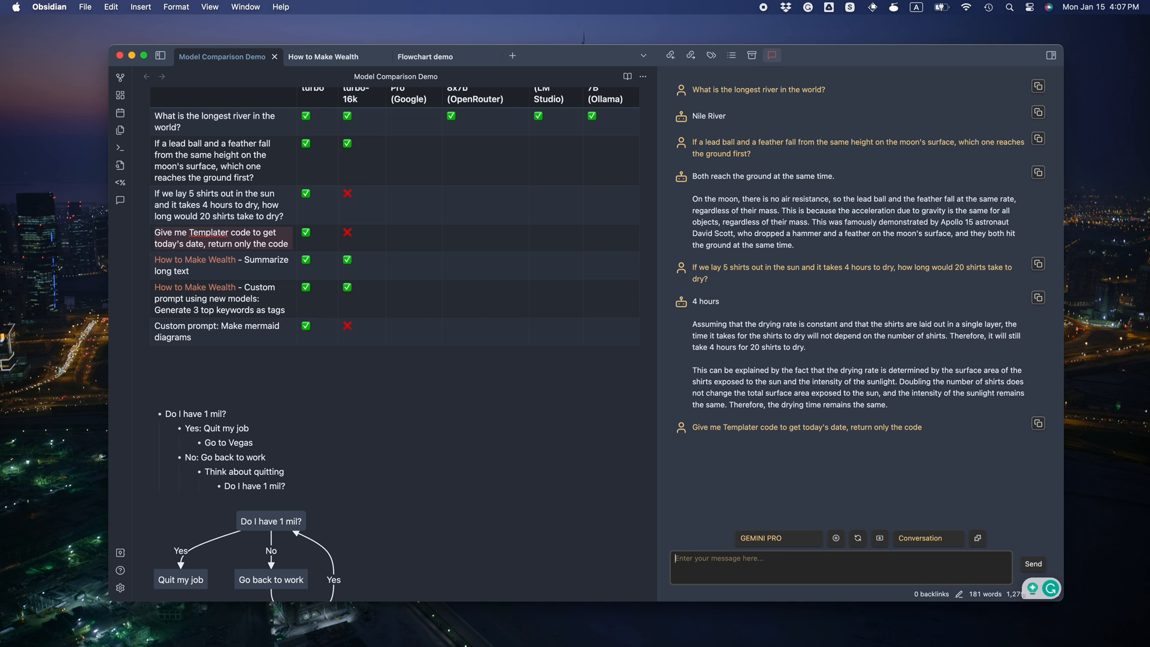
scroll(down, 3)
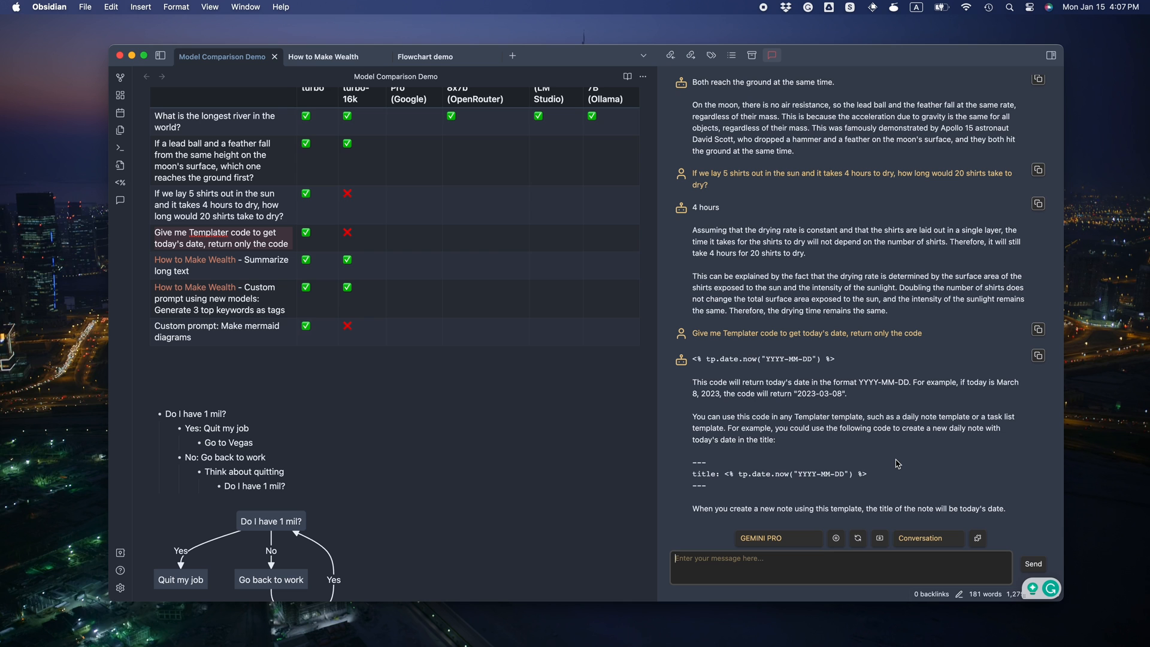
Step: Switch to How to Make Wealth and have Gemini Pro summarise it in 12 points
scroll(up, 3)
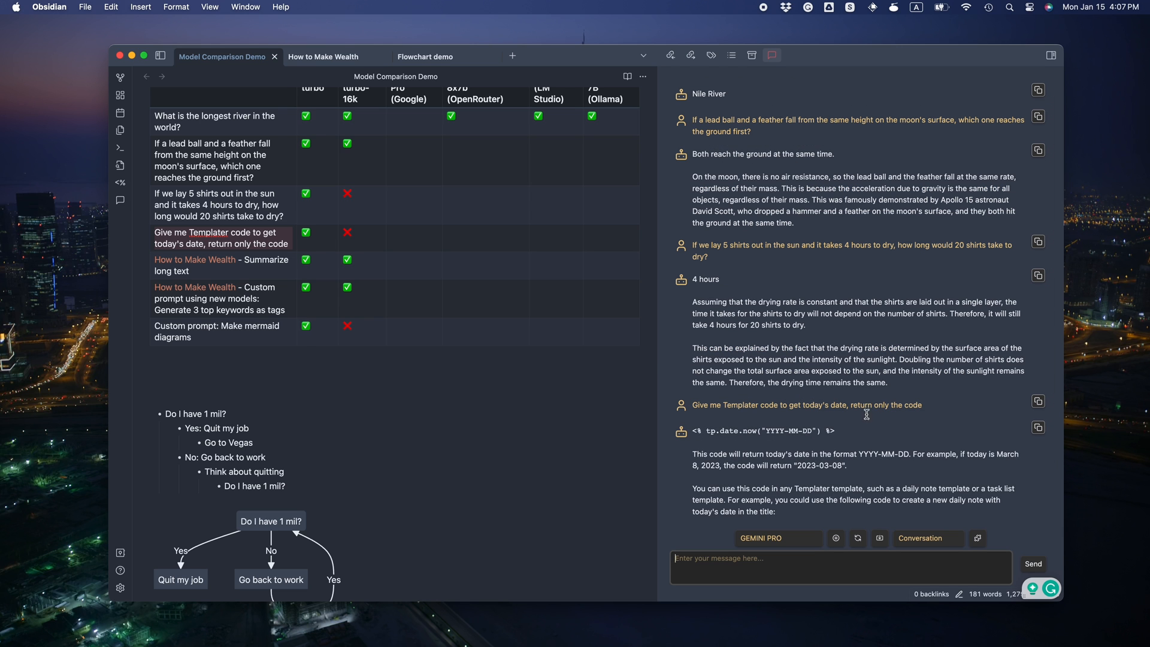
scroll(up, 3)
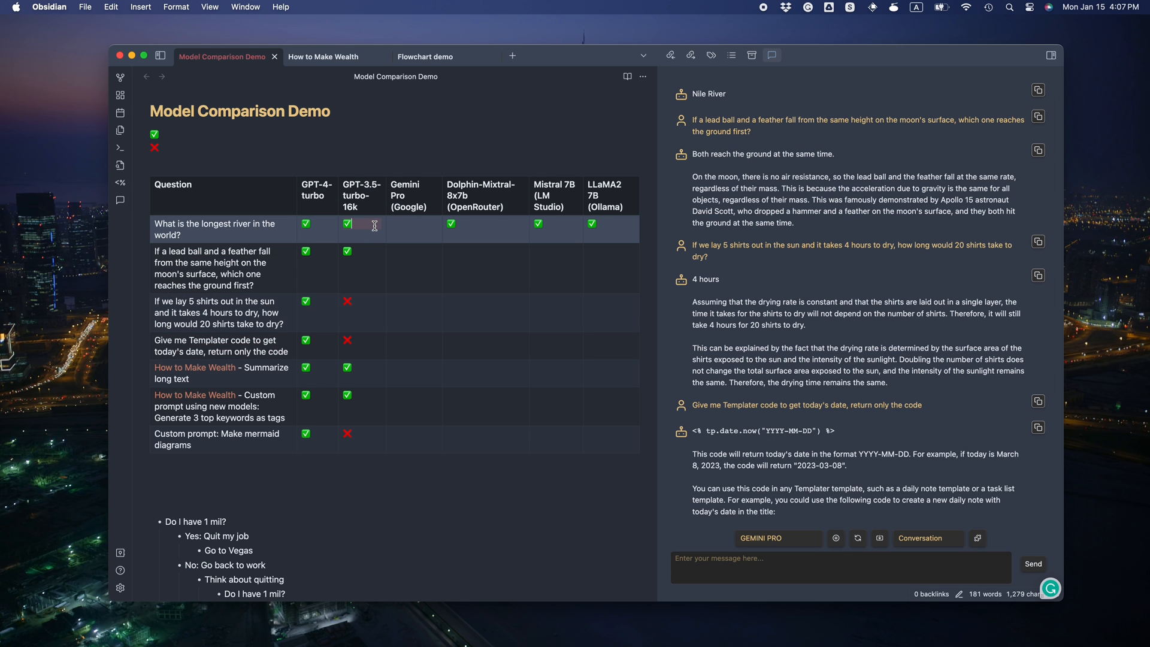
click(323, 56)
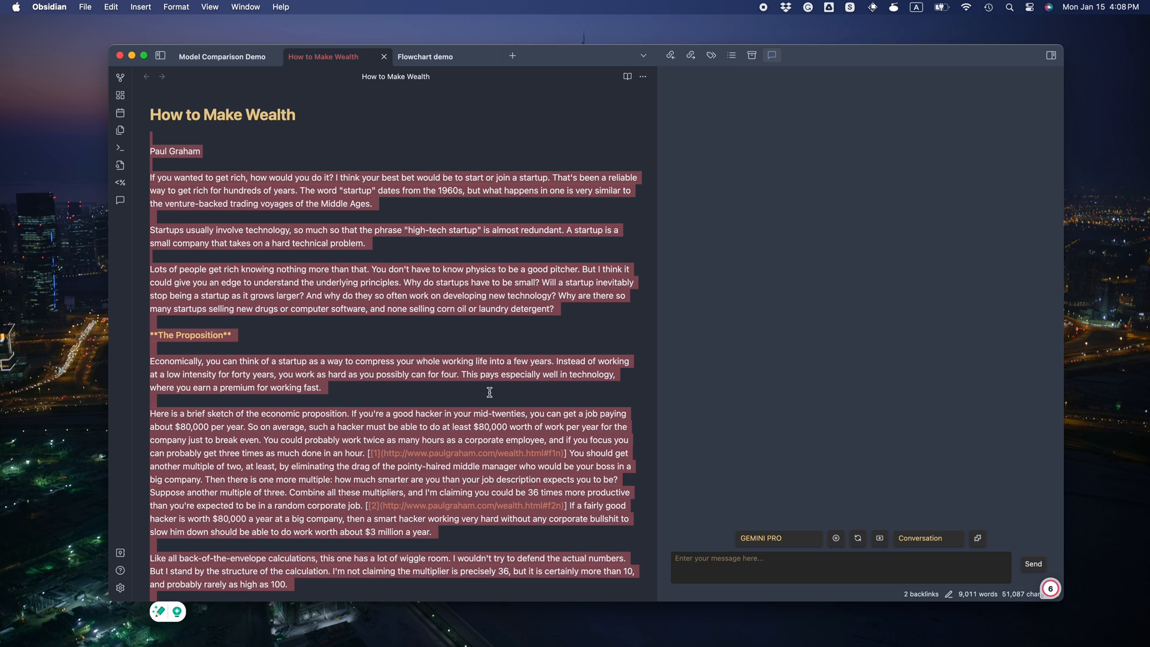
mouse_move(566, 335)
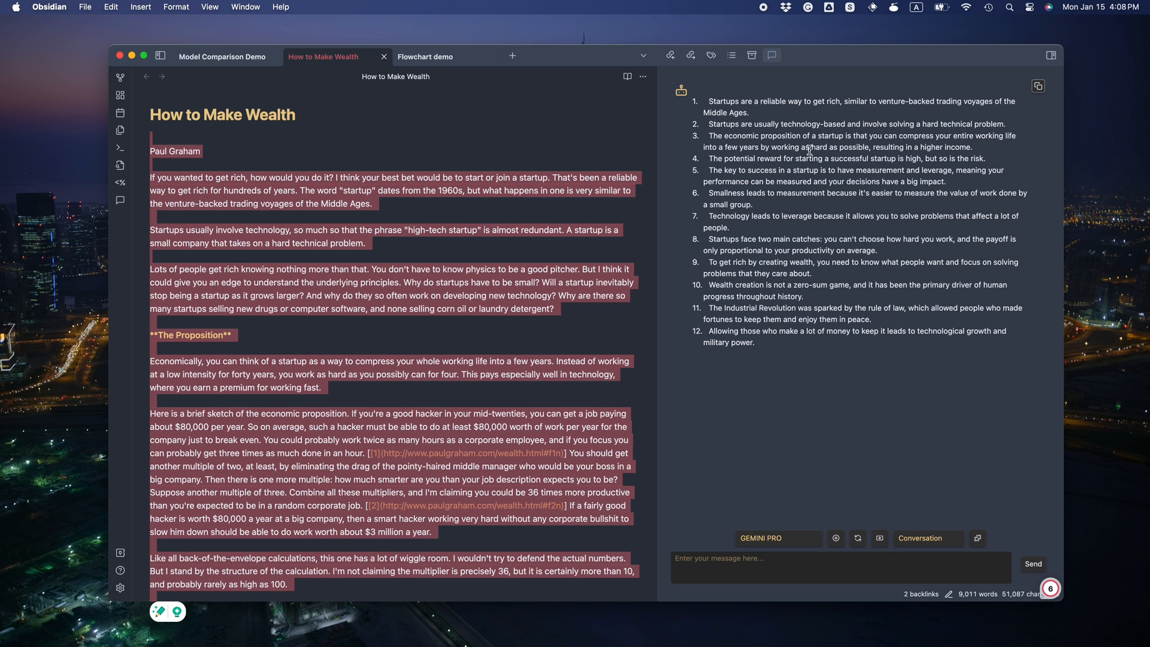
mouse_move(893, 213)
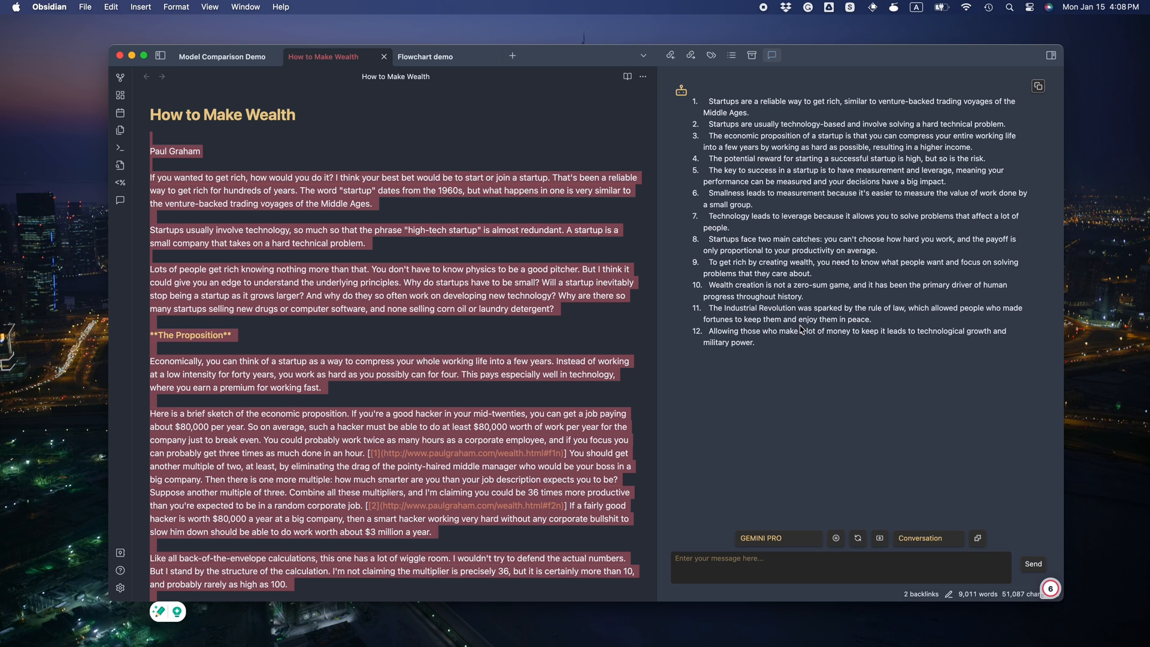
mouse_move(560, 160)
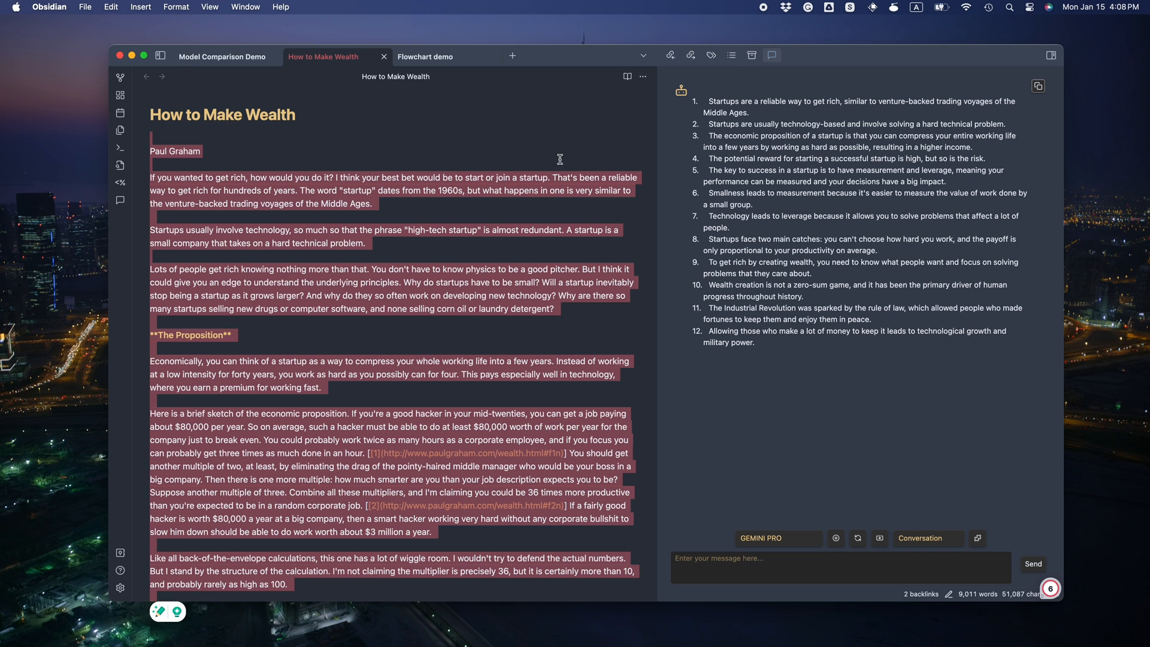
Step: Enter ✅✅✅❌ in Gemini Pro's table column and return to the essay
click(221, 57)
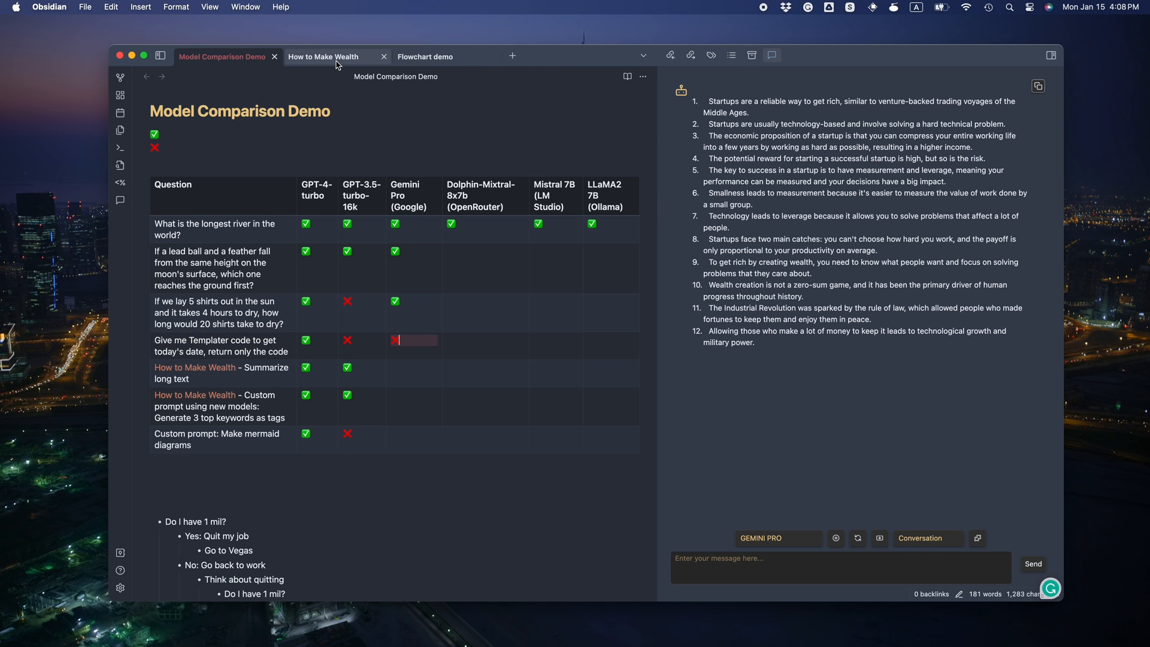
click(323, 56)
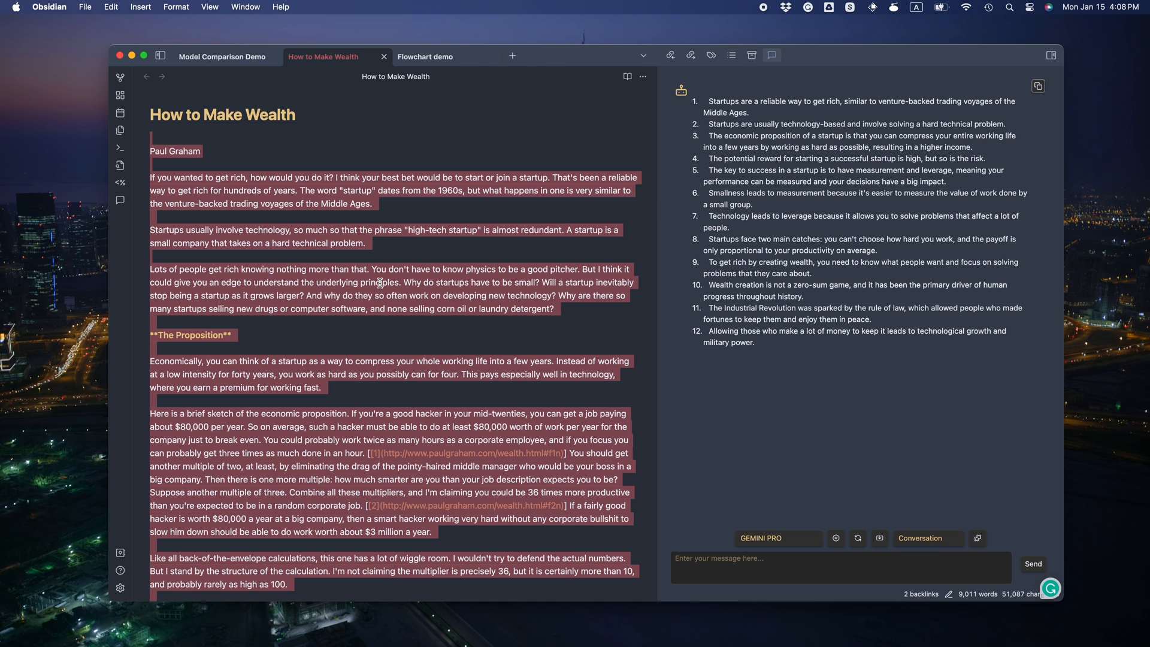
click(771, 55)
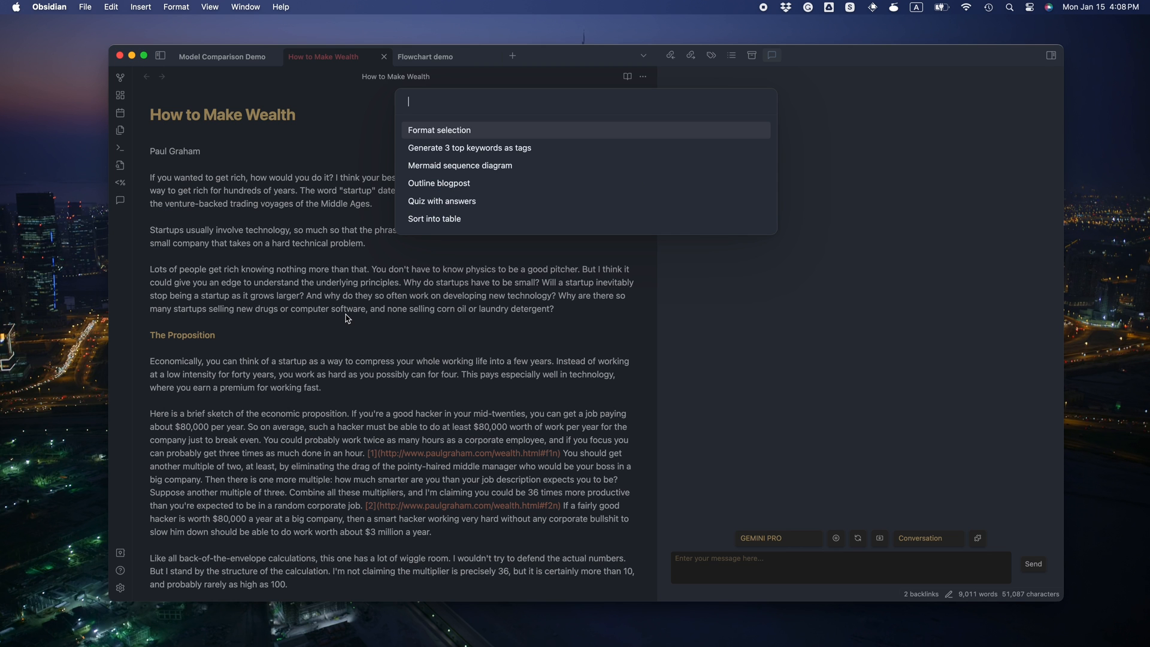
Step: Tag How to Make Wealth with Measurement, Leverage and Smallness, then return to the comparison table
click(439, 130)
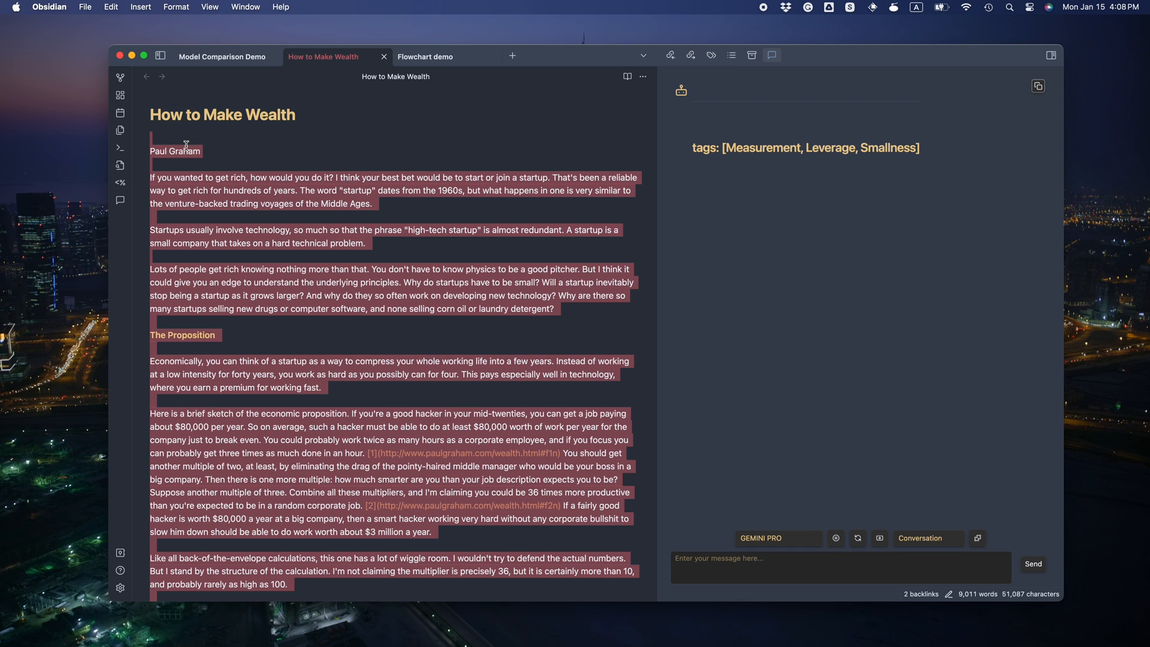
click(144, 144)
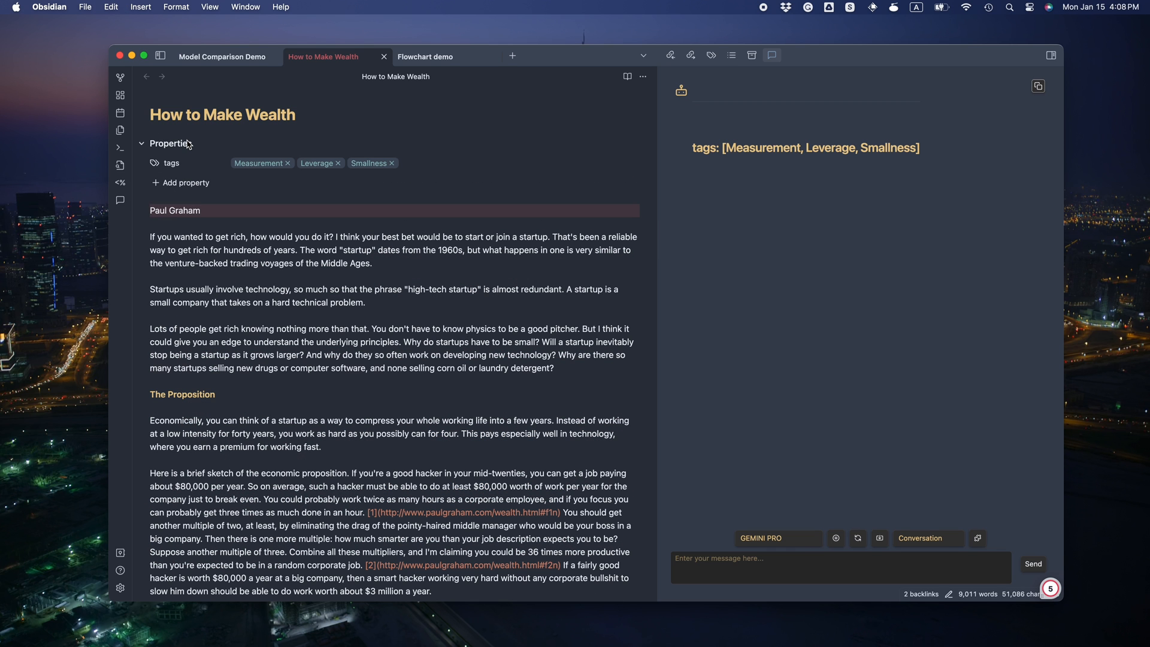
click(142, 144)
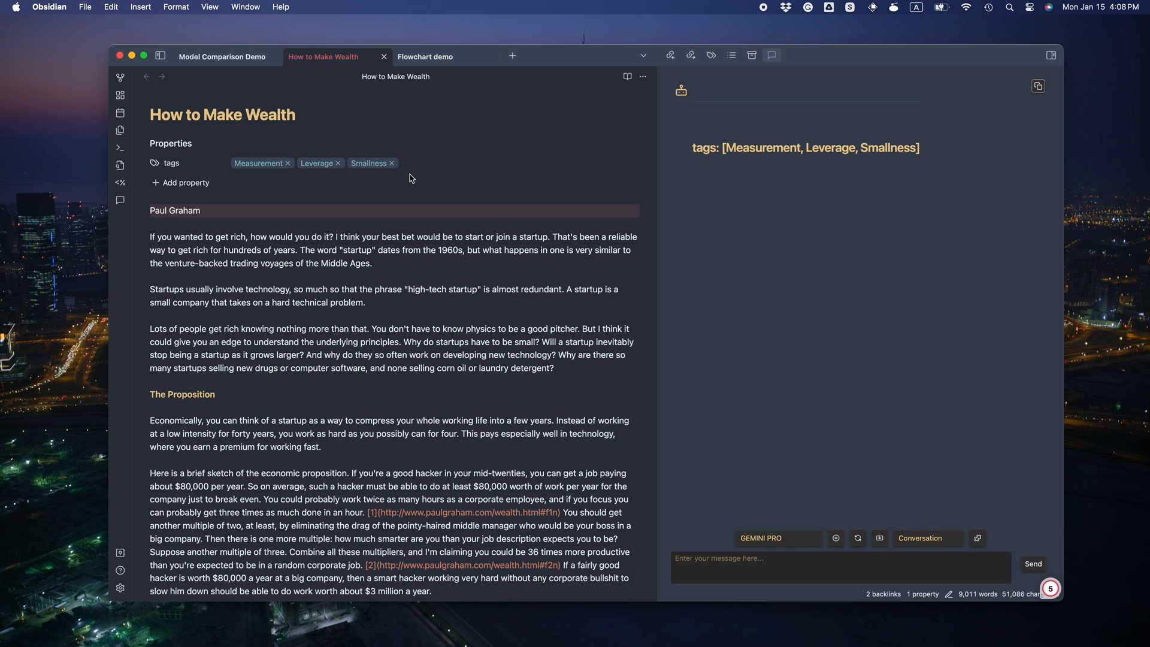
click(221, 57)
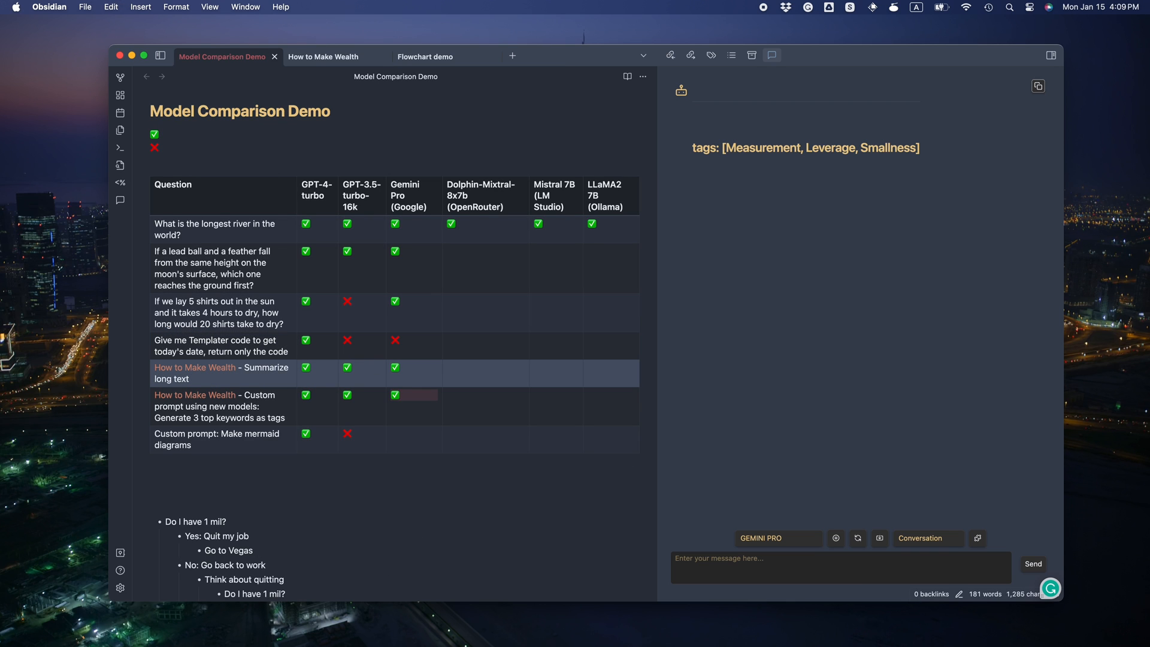
Step: Review Gemini Pro's mermaid flowchart, then scroll up to the table's mermaid row
scroll(down, 3)
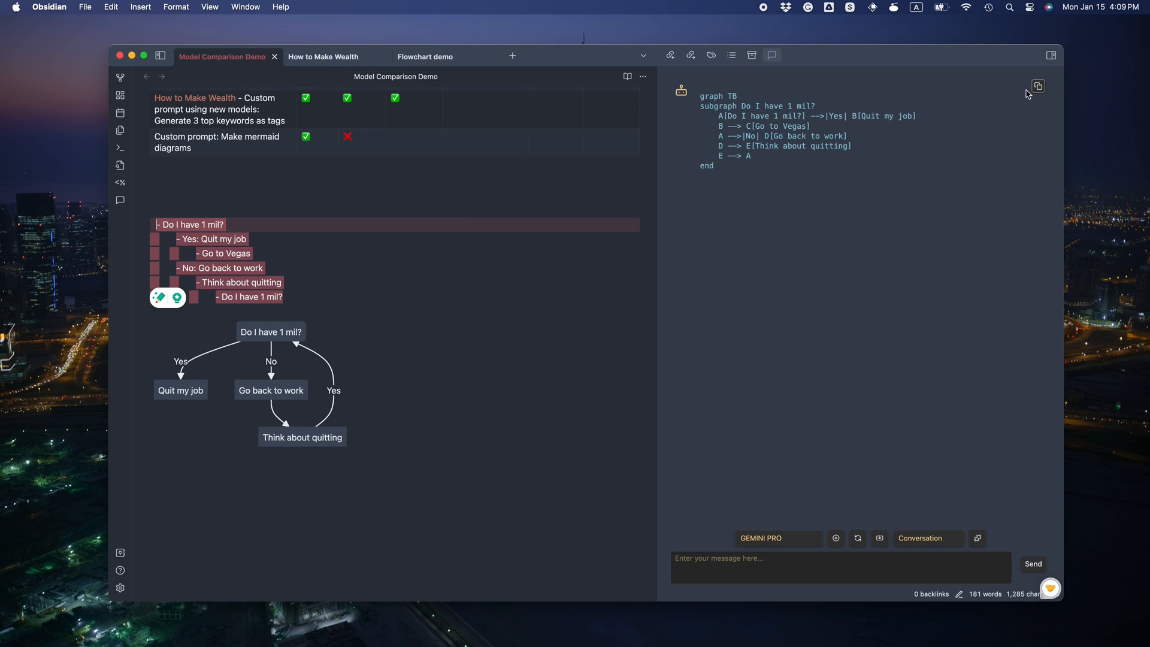
scroll(down, 3)
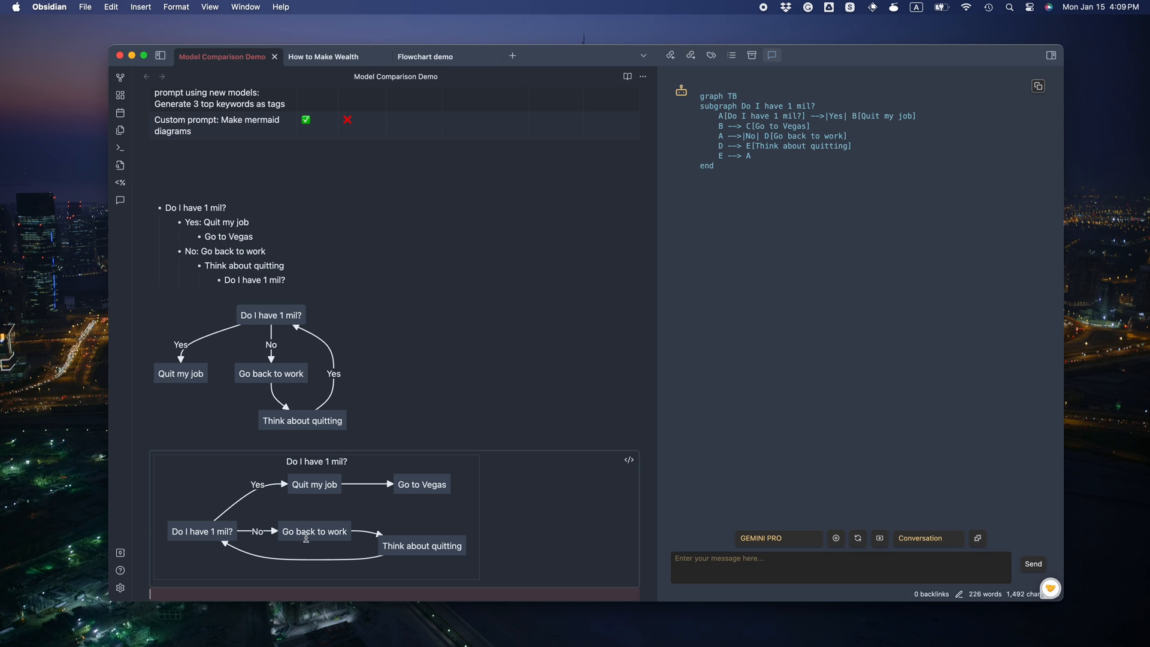
mouse_move(247, 540)
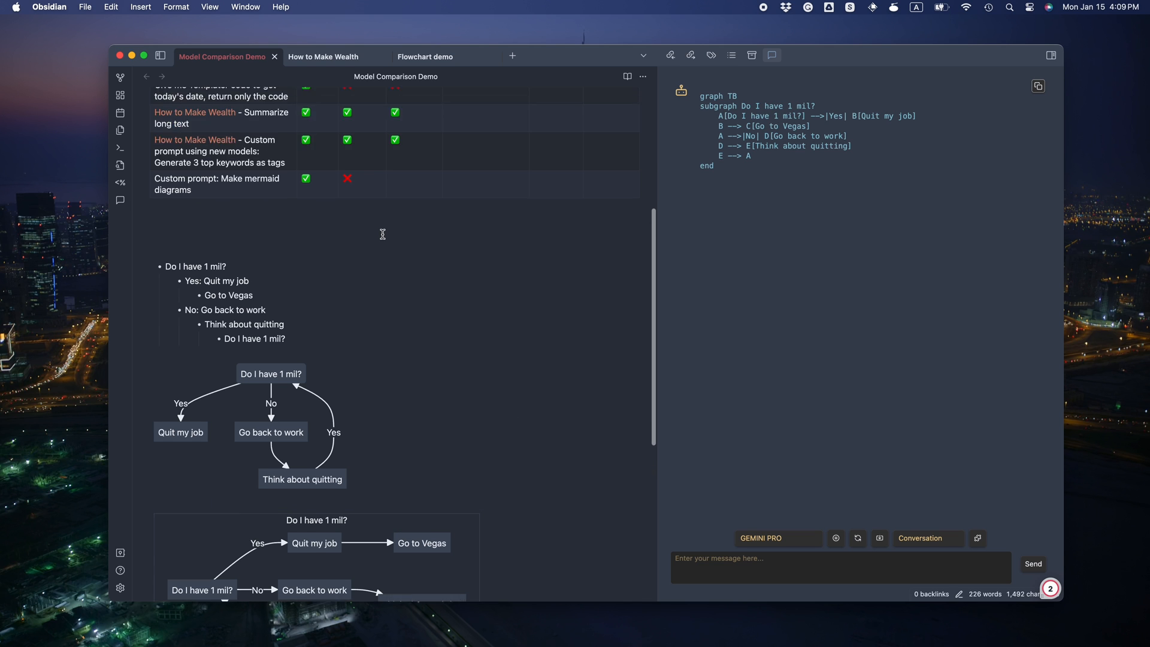
scroll(up, 3)
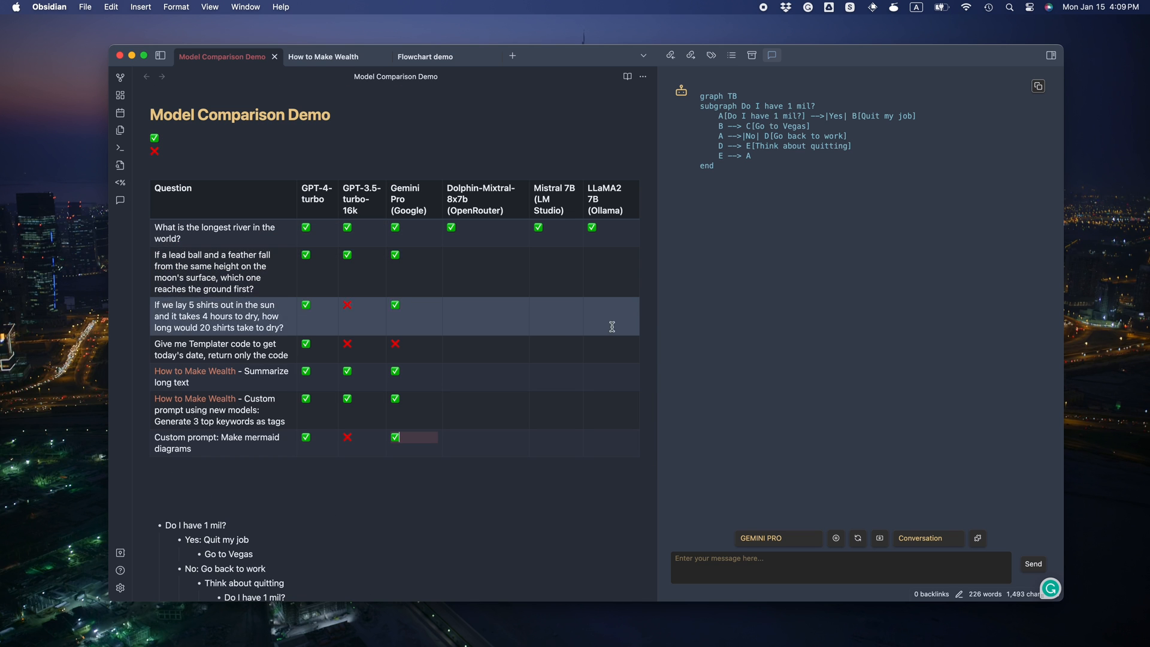
mouse_move(777, 537)
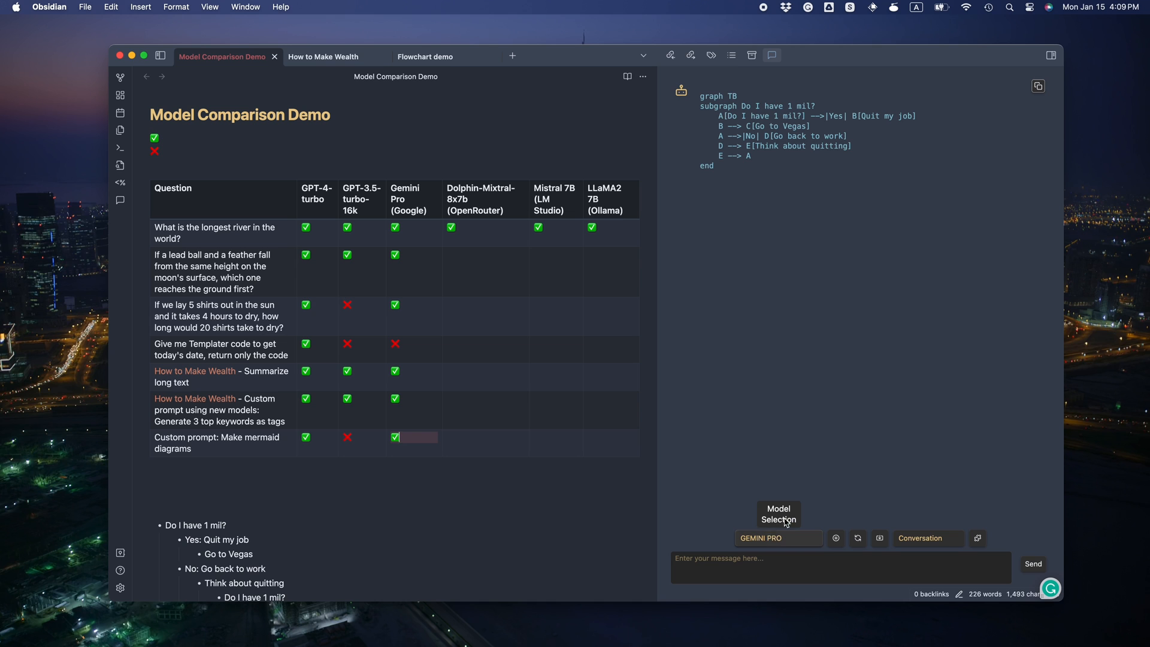
Step: Switch Copilot's chat model to OpenRouter, send a follow-up question, and grade Dolphin-Mixtral's shirts answer
click(777, 538)
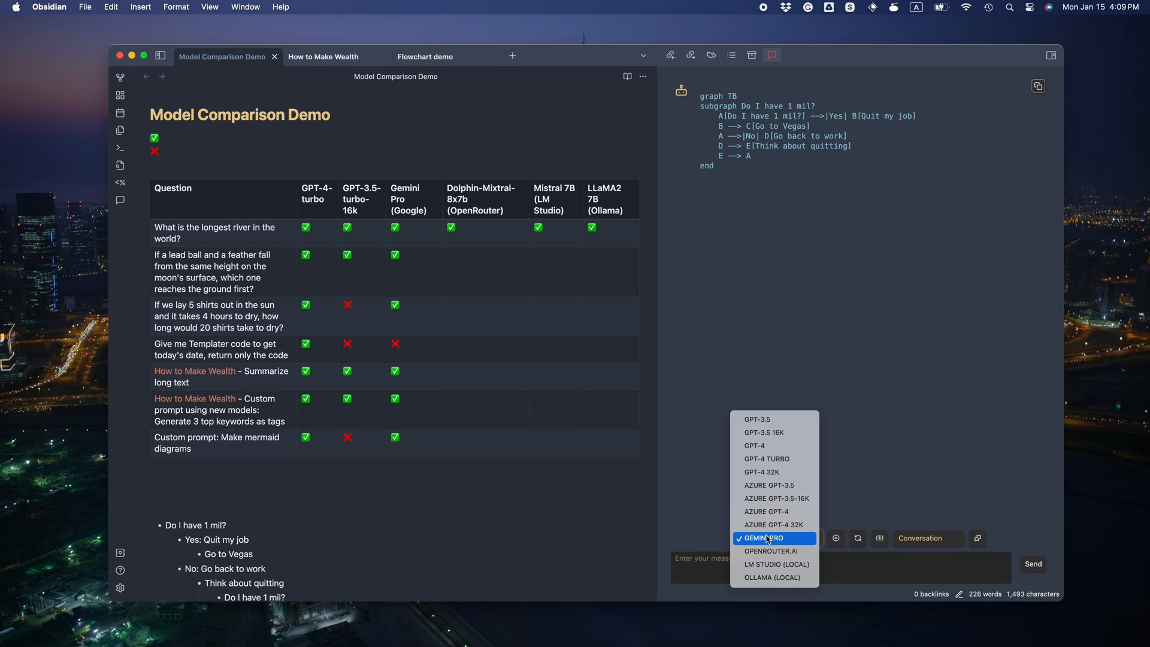
click(771, 551)
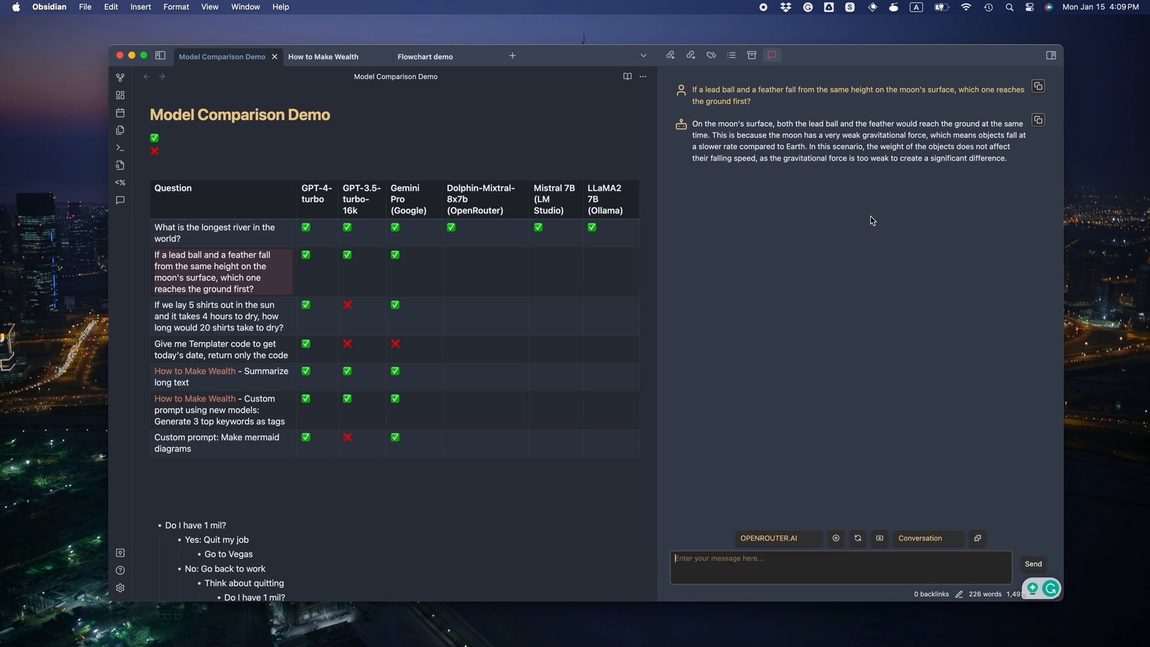
mouse_move(848, 143)
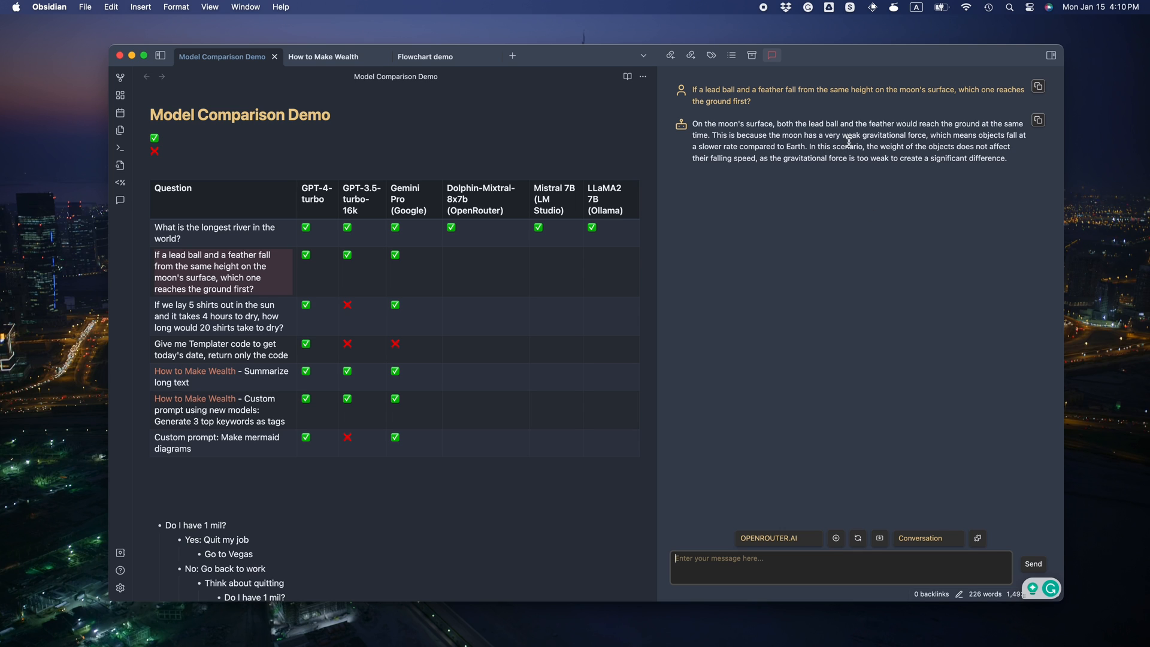
mouse_move(873, 157)
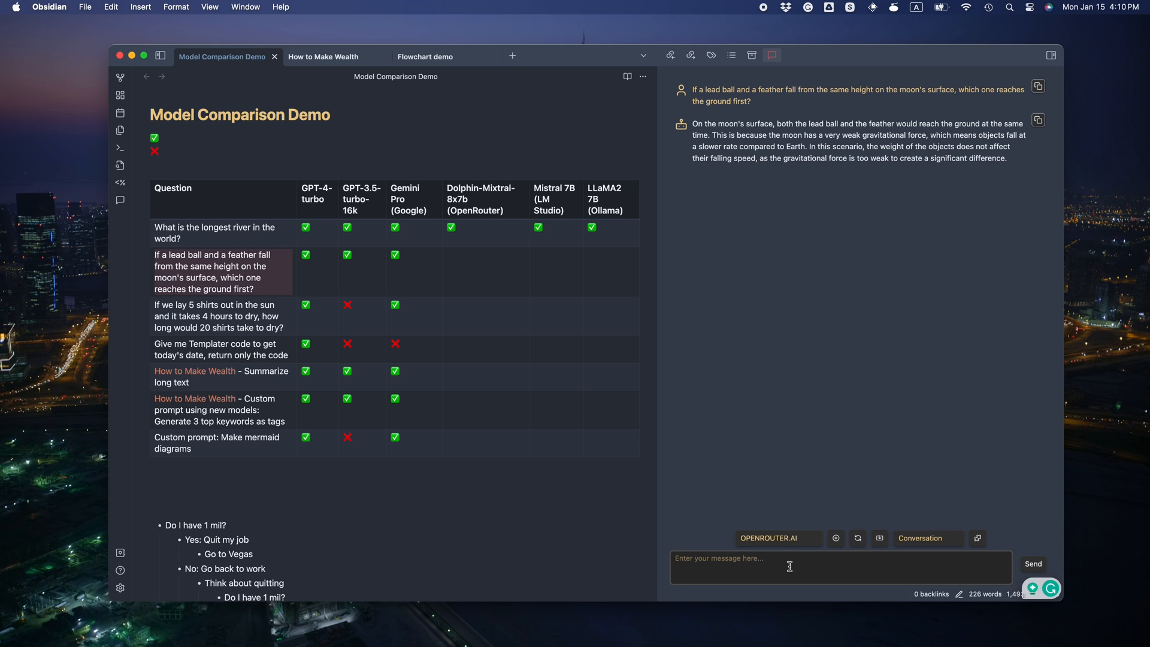
text(wh)
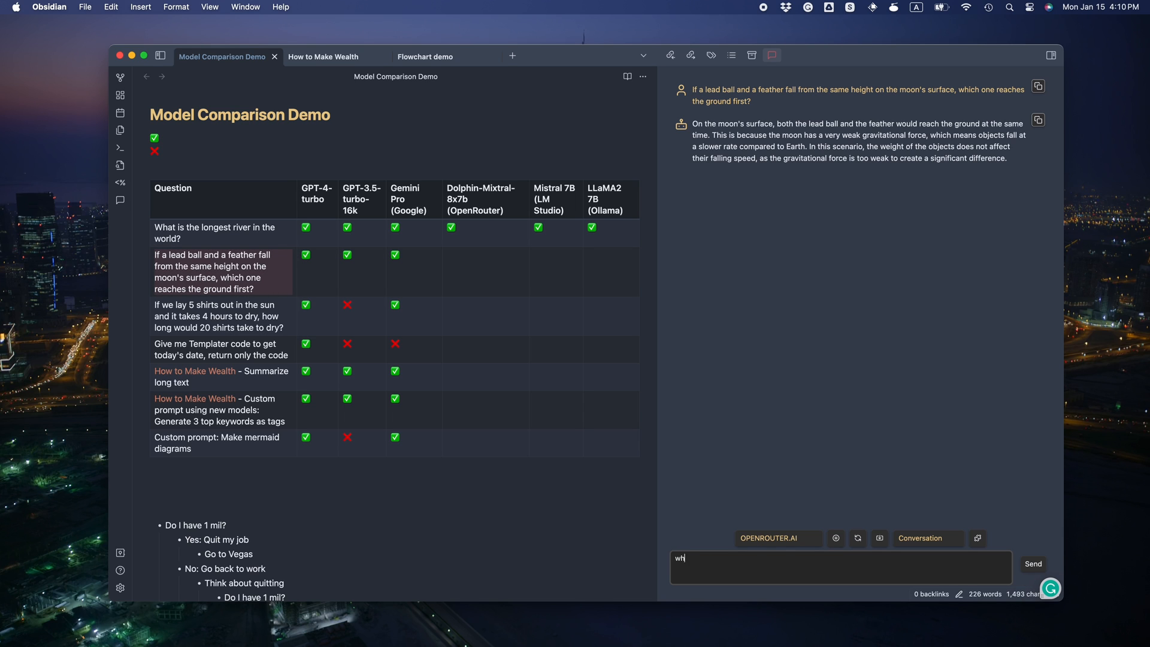
click(1033, 563)
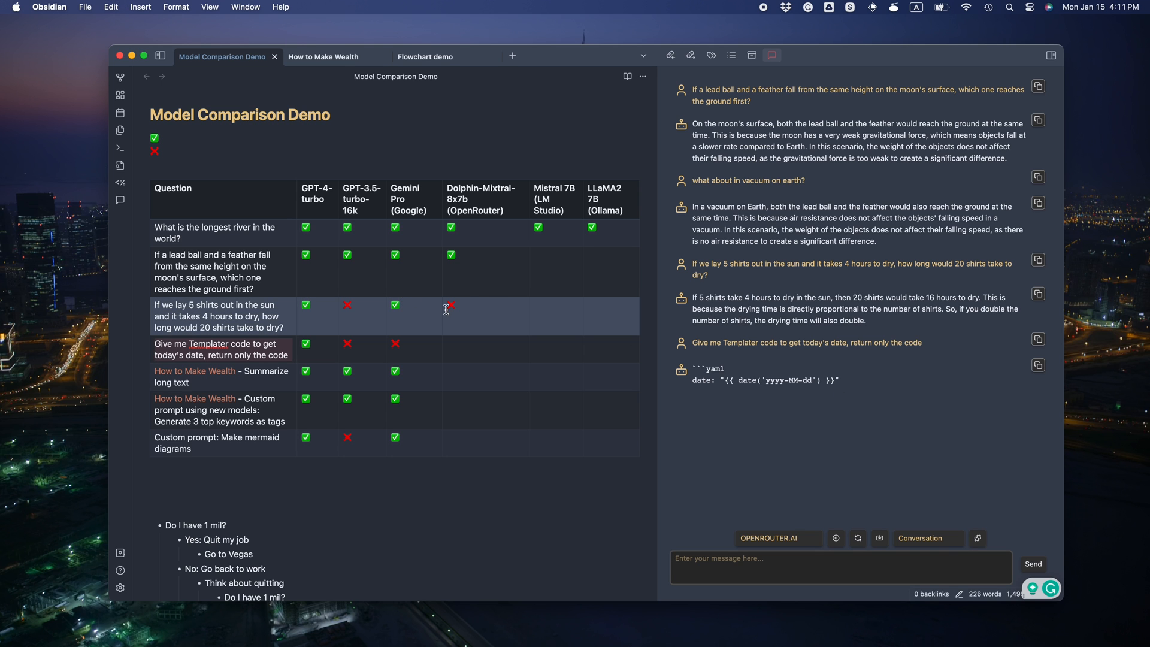
click(323, 56)
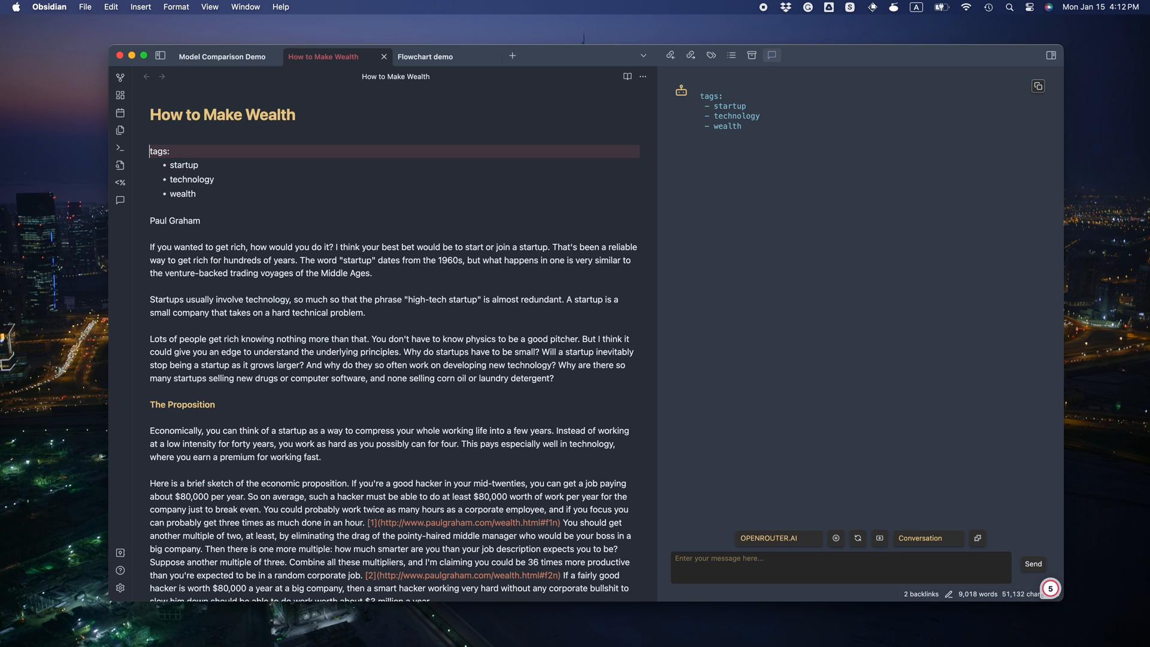
Step: Work in the How to Make Wealth essay, then grade Dolphin-Mixtral's mermaid diagram cell
text(---)
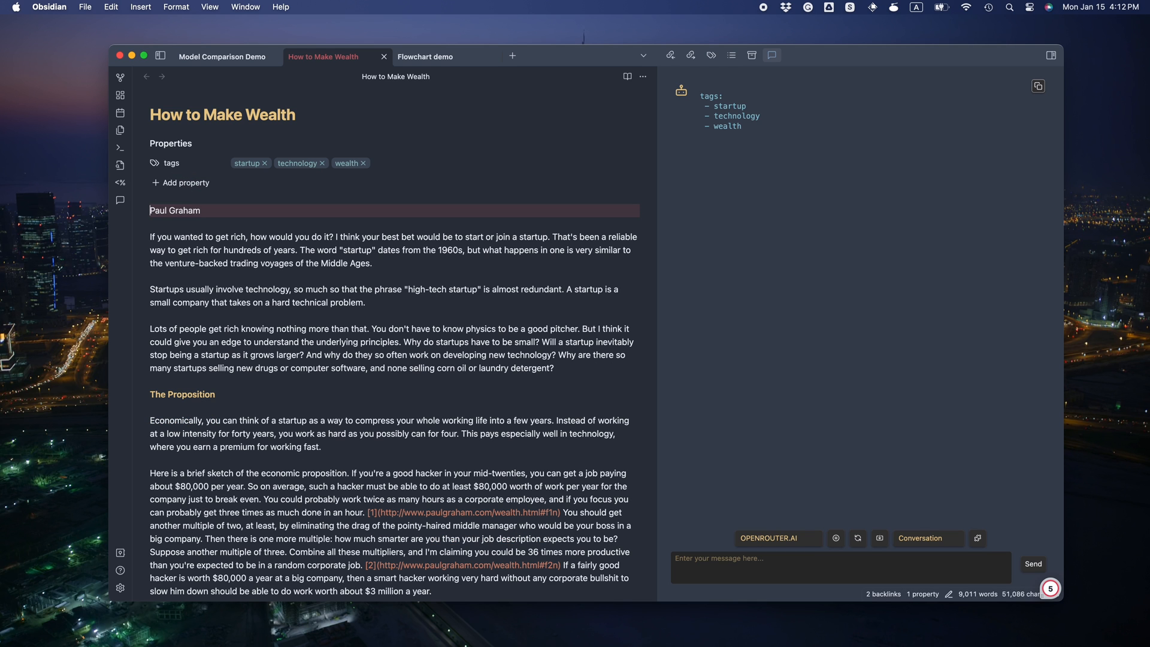
mouse_move(318, 216)
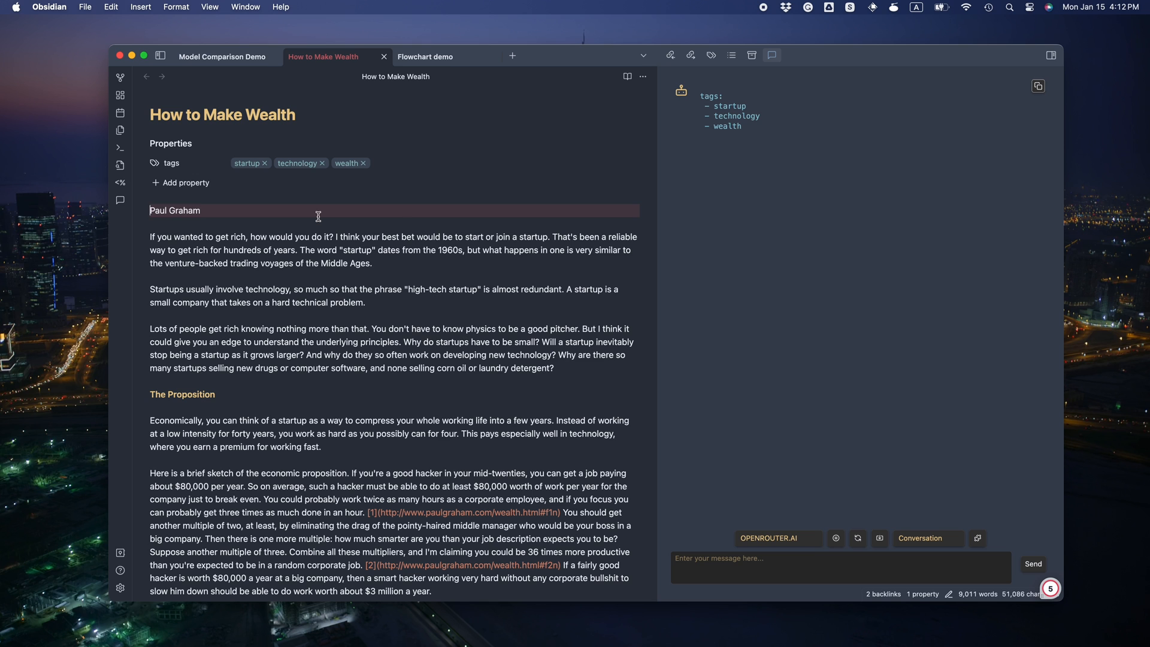
click(222, 57)
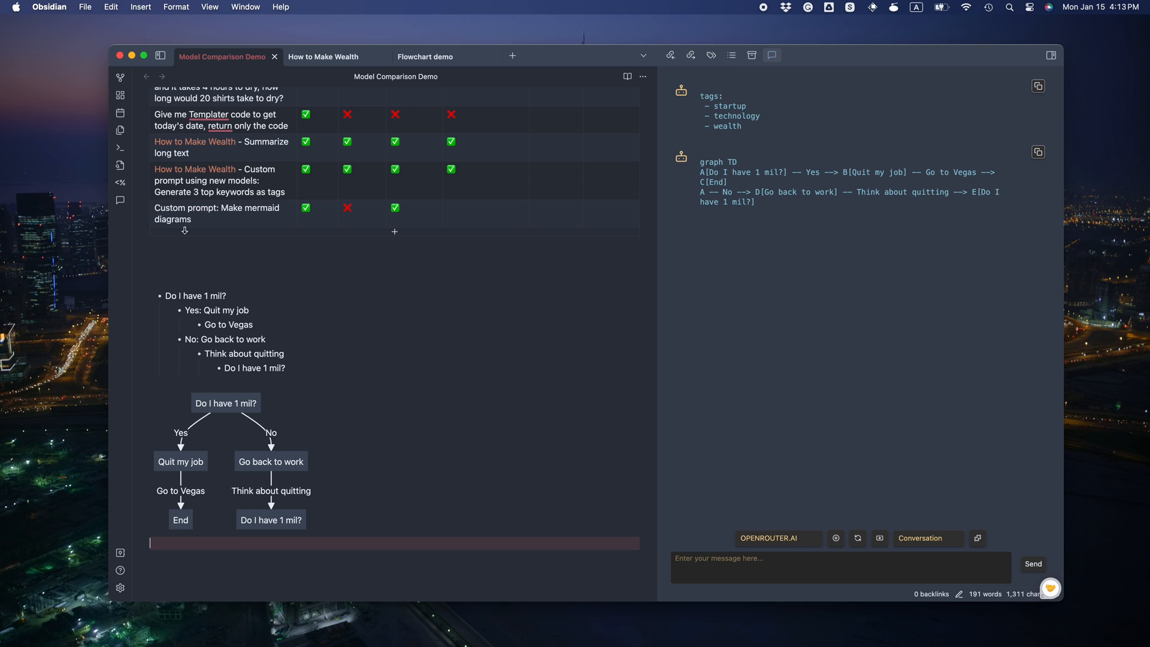
click(484, 208)
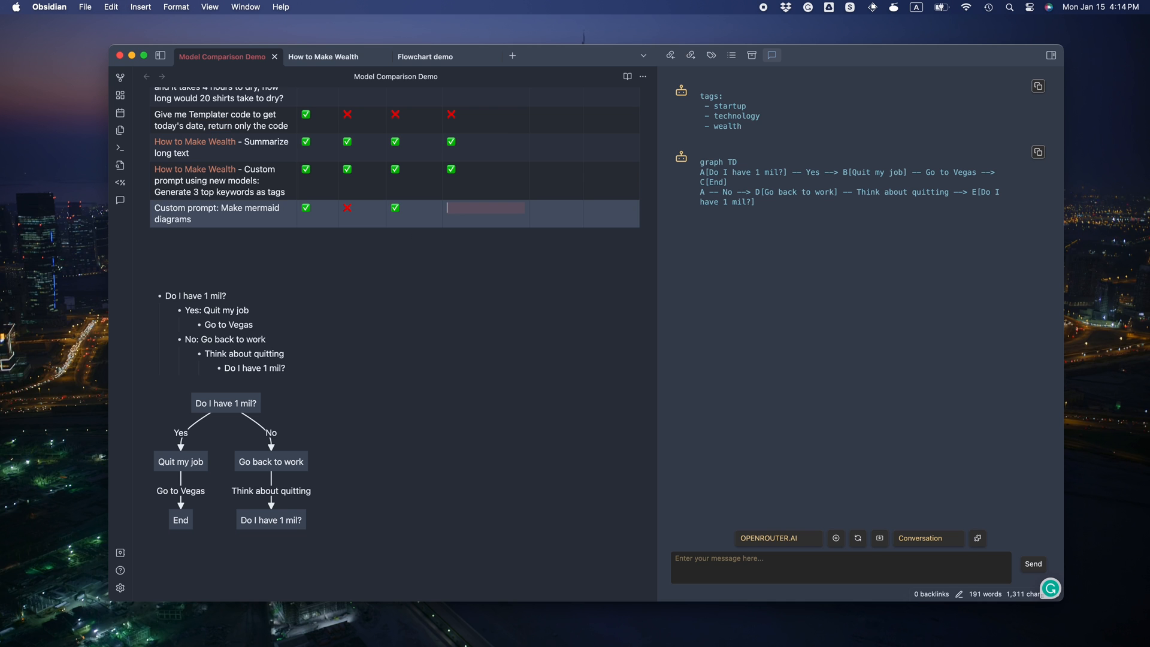
scroll(up, 3)
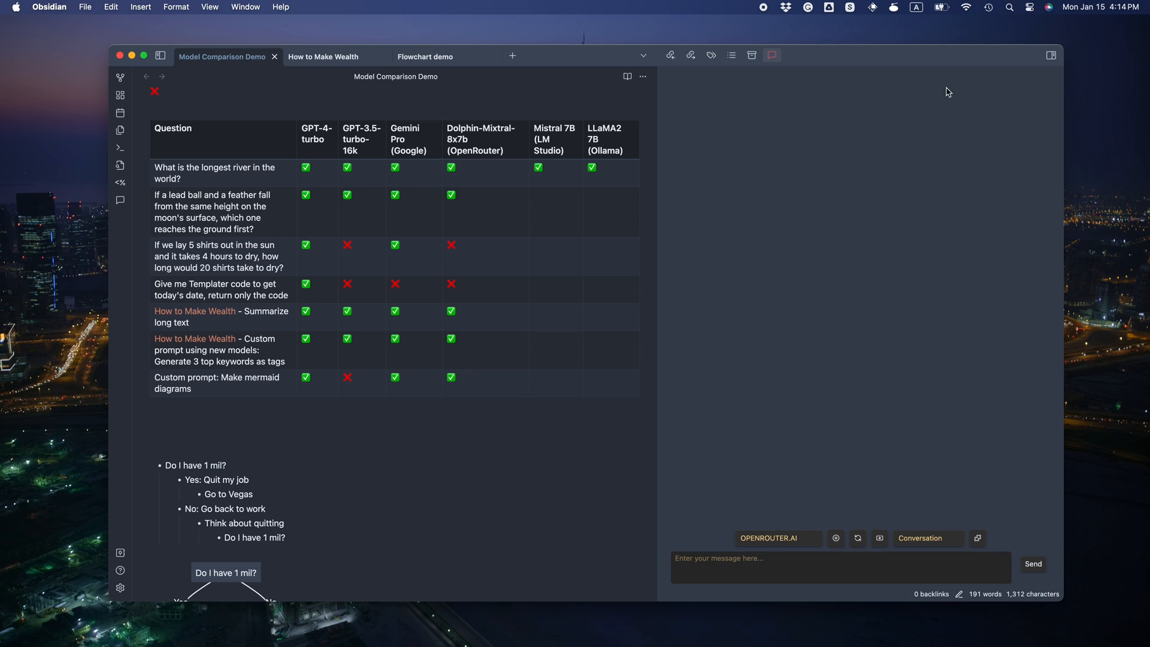
Step: Turn Wi-Fi off from the menu bar controls
click(966, 7)
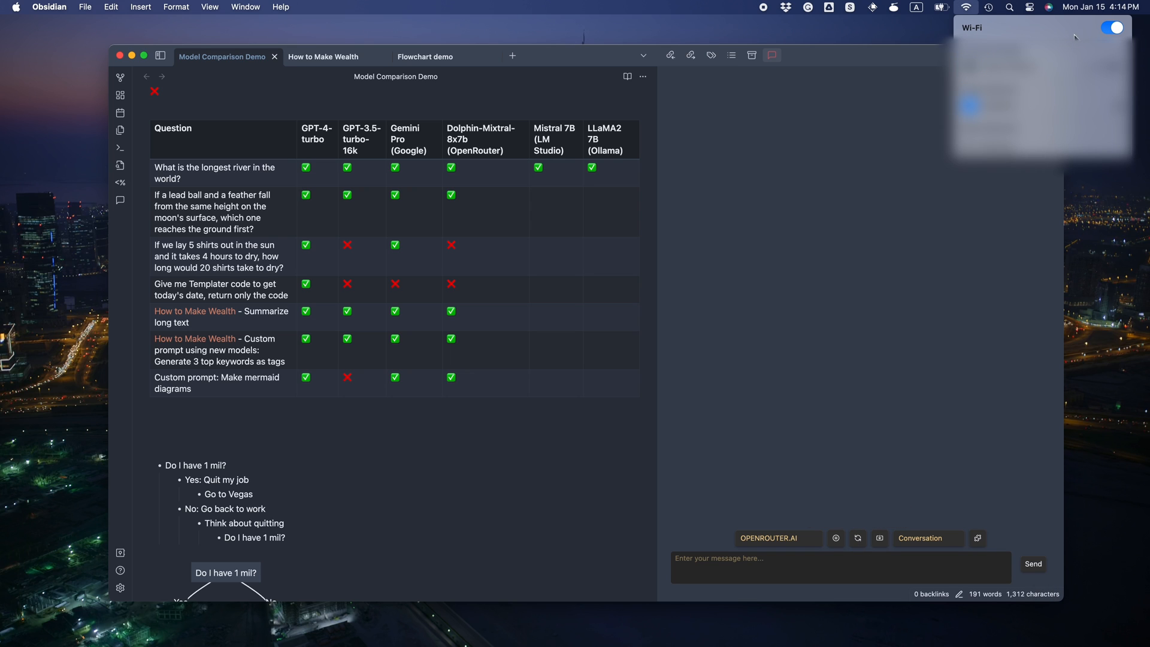
click(1111, 26)
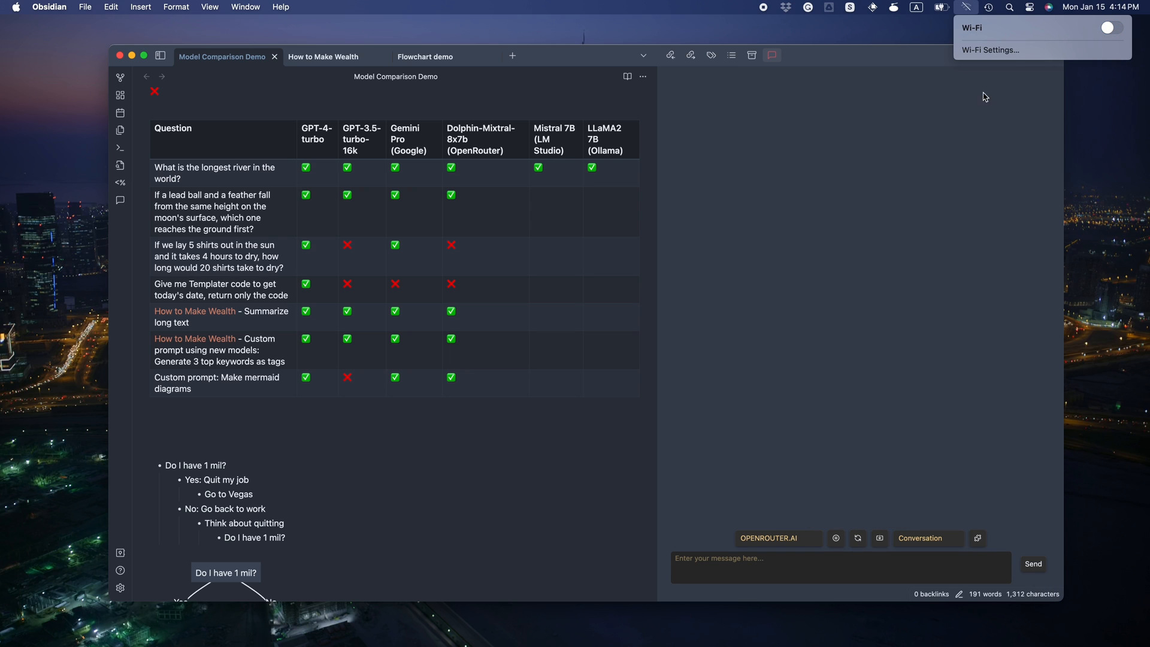
click(846, 270)
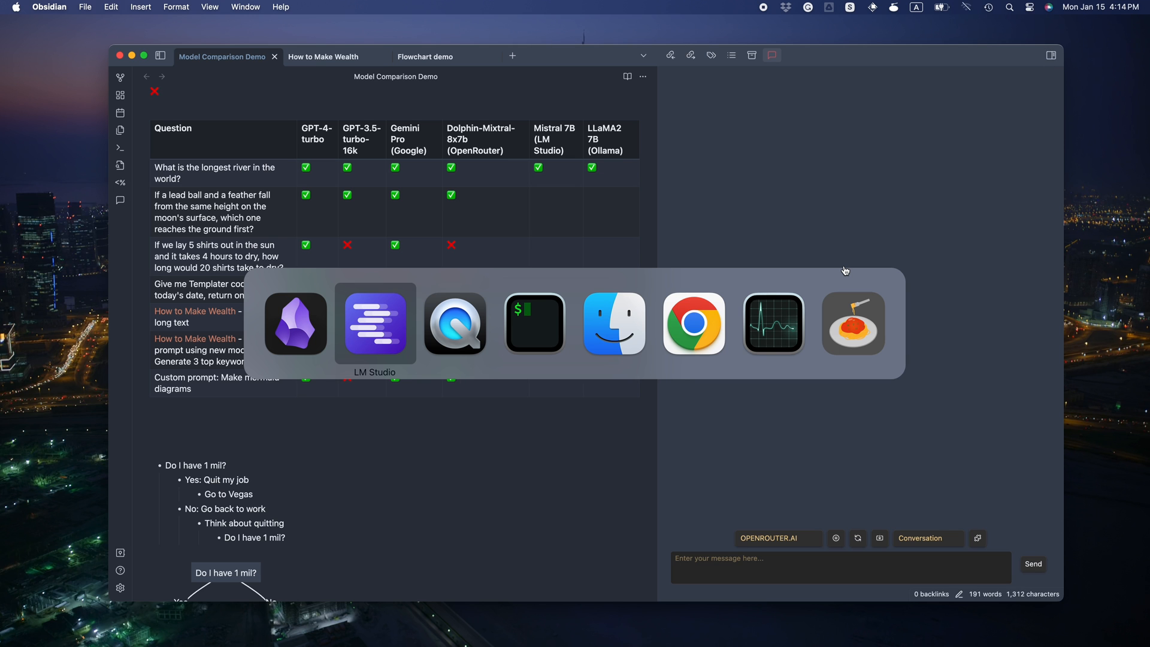
Step: In LM Studio, stop the Dolphin server and start it with Mistral 7B instruct
click(375, 323)
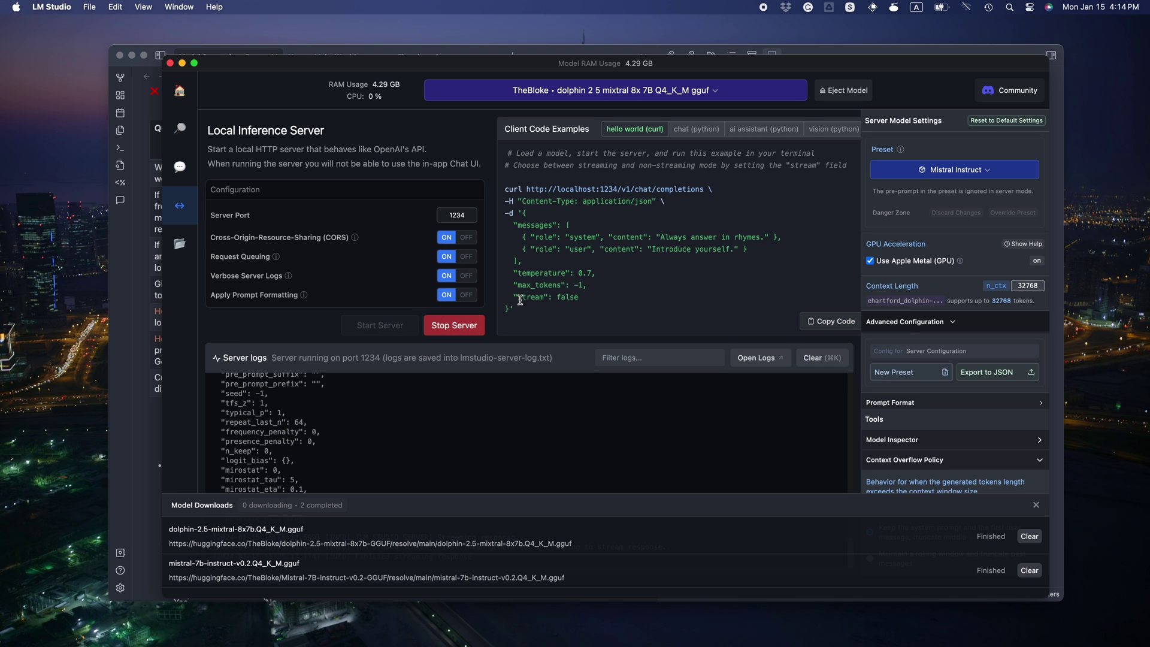
click(453, 325)
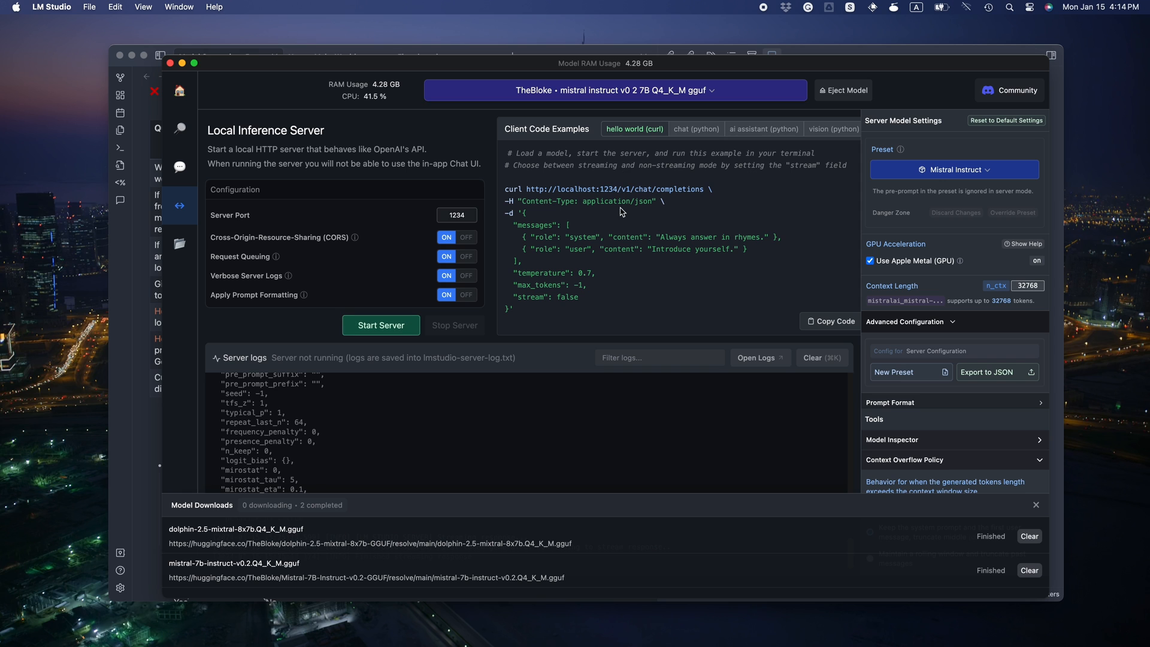
click(381, 325)
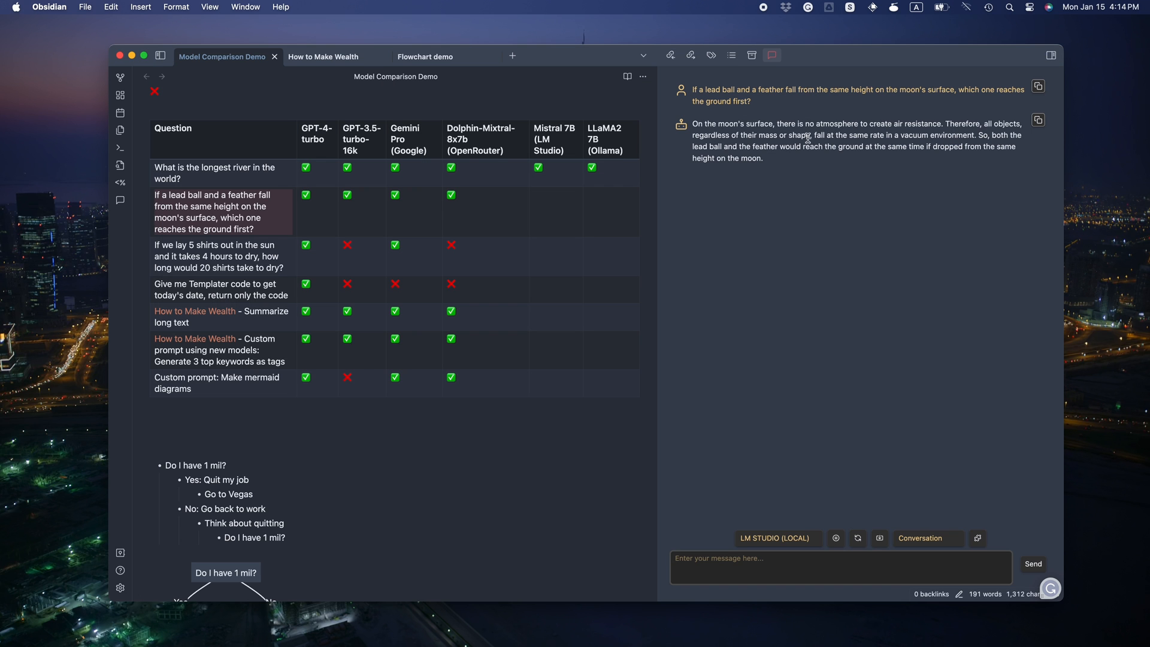
mouse_move(807, 165)
text(❌)
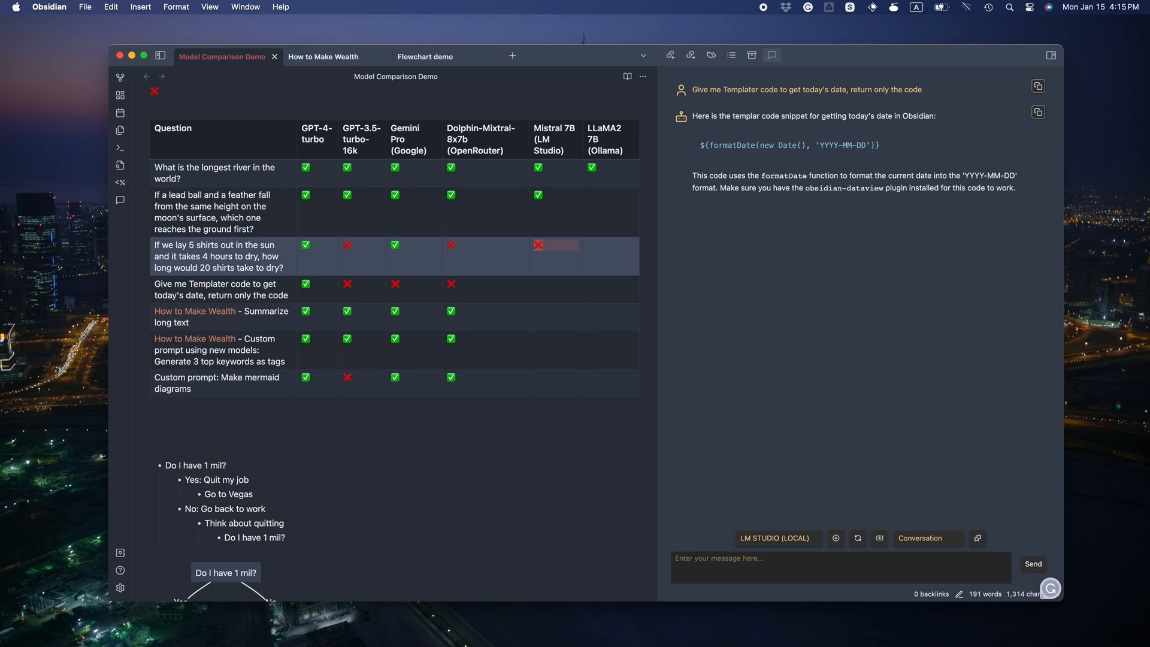
Step: Go to the How to Make Wealth note after grading Mistral 7B's moon and shirts answers
click(323, 56)
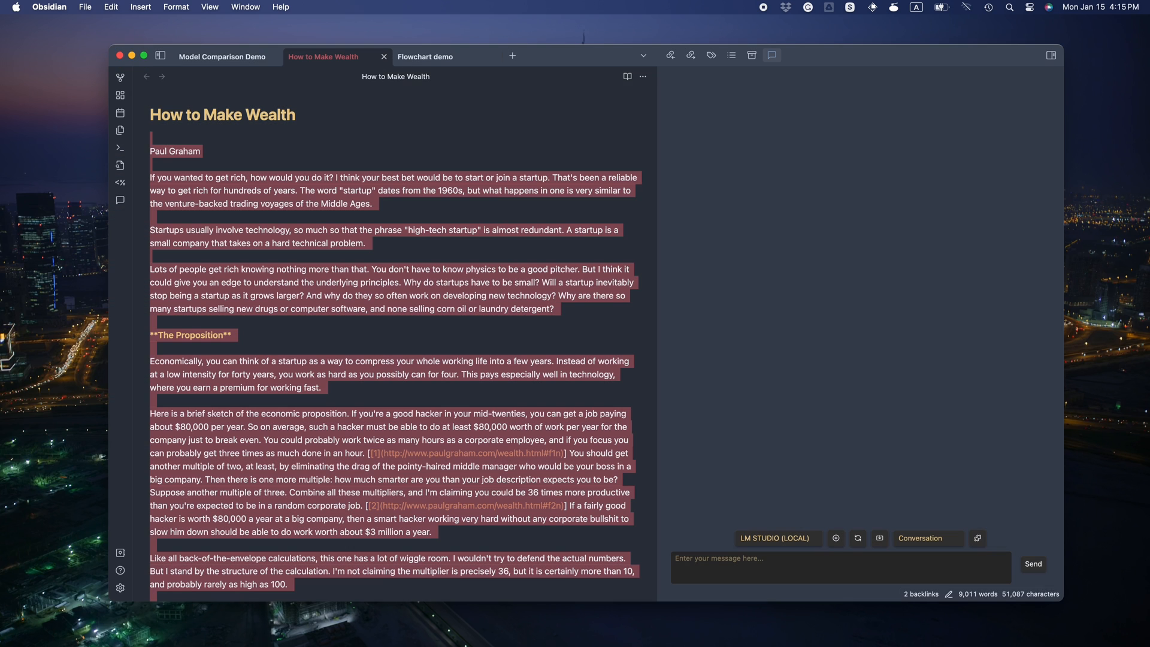
mouse_move(849, 297)
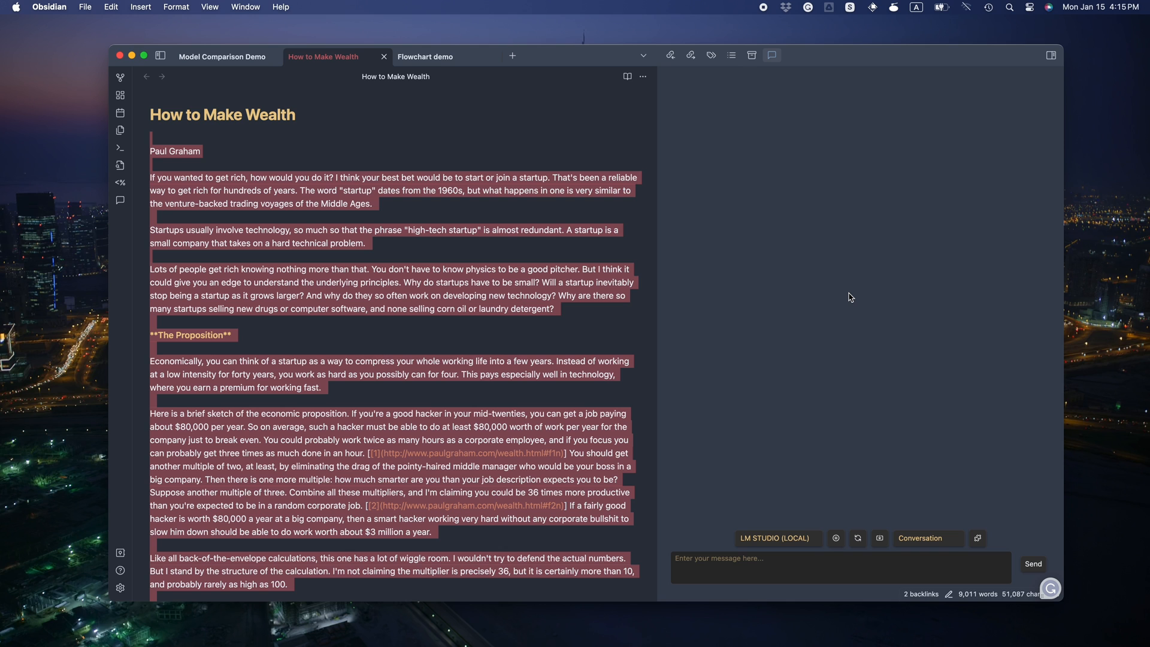
Step: Click in the How to Make Wealth note to prepare the summarize request
click(516, 297)
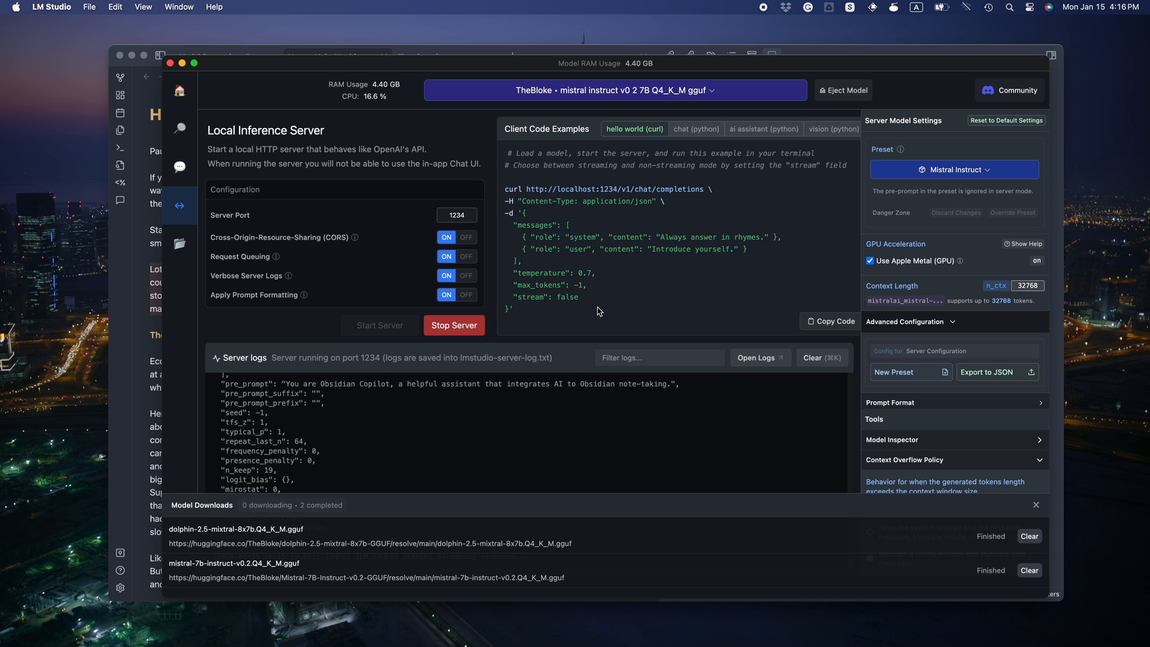
scroll(down, 3)
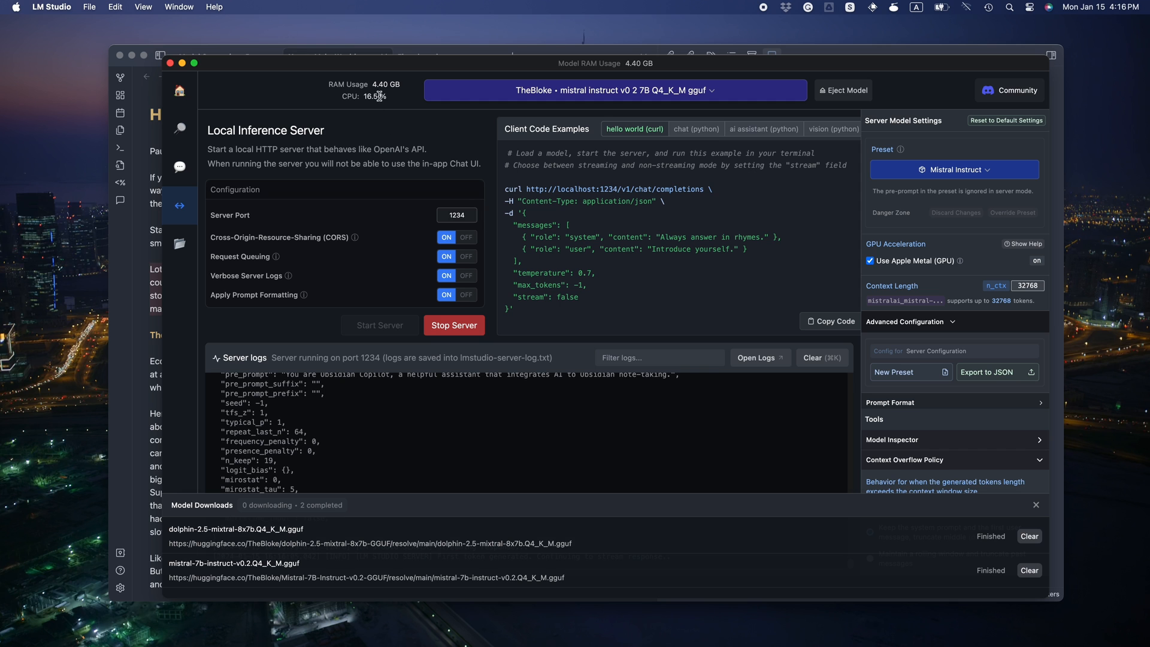
mouse_move(494, 439)
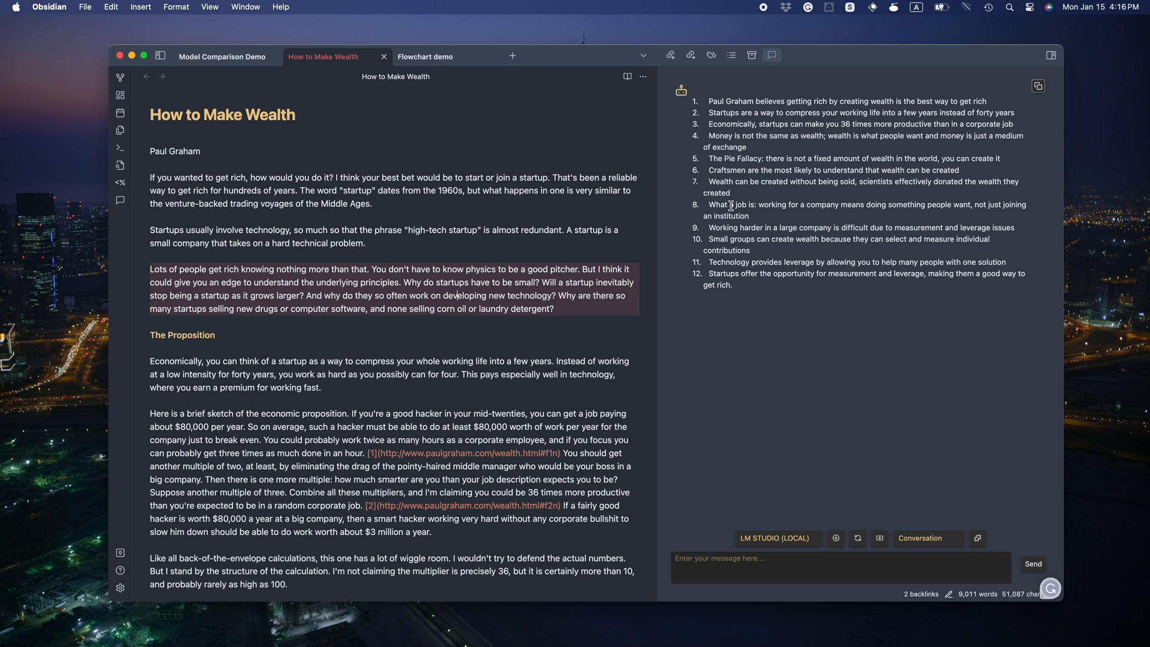
mouse_move(799, 221)
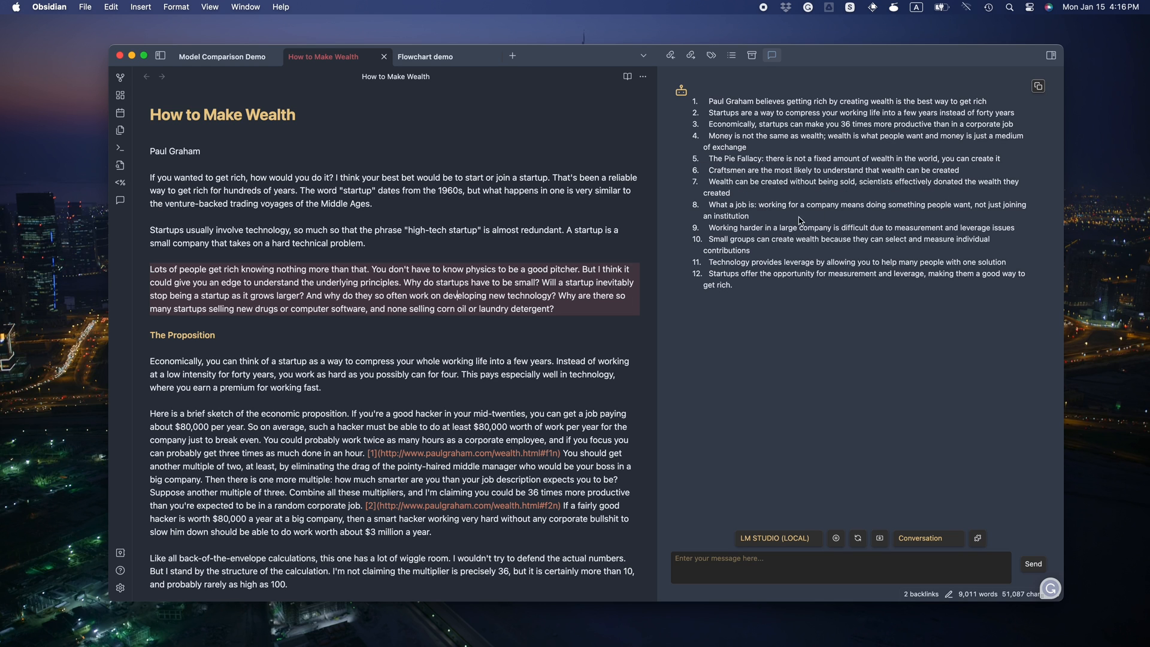
mouse_move(848, 552)
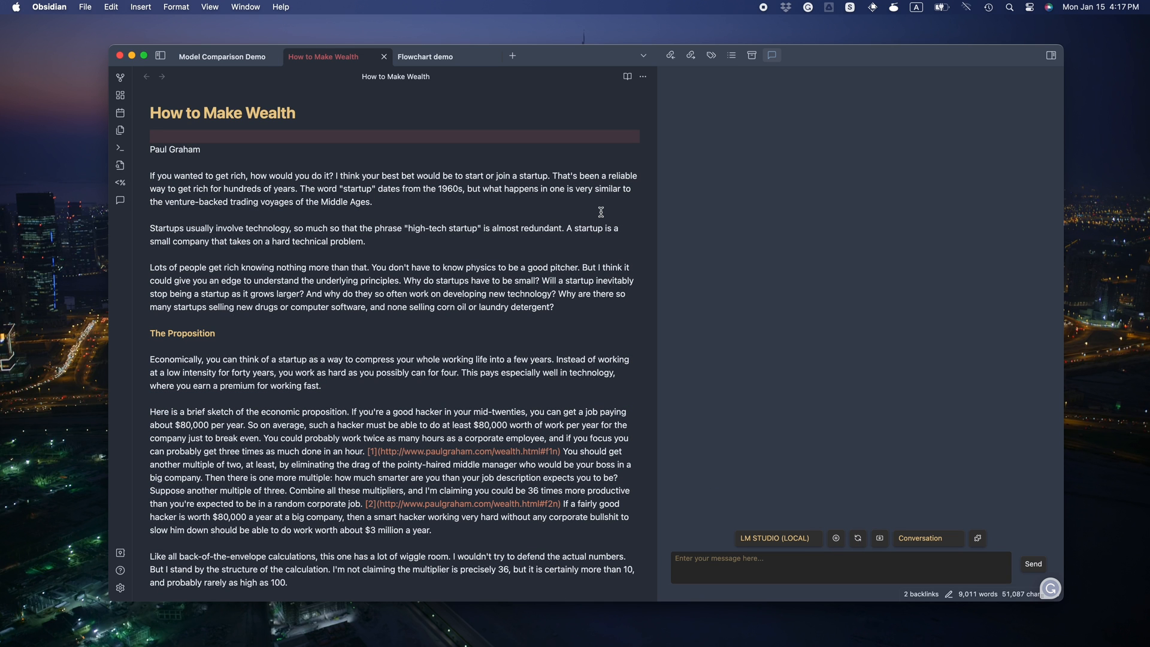
Step: Run the 'Generate 3 top keywords as tags' prompt and delete the inserted summary
text(w)
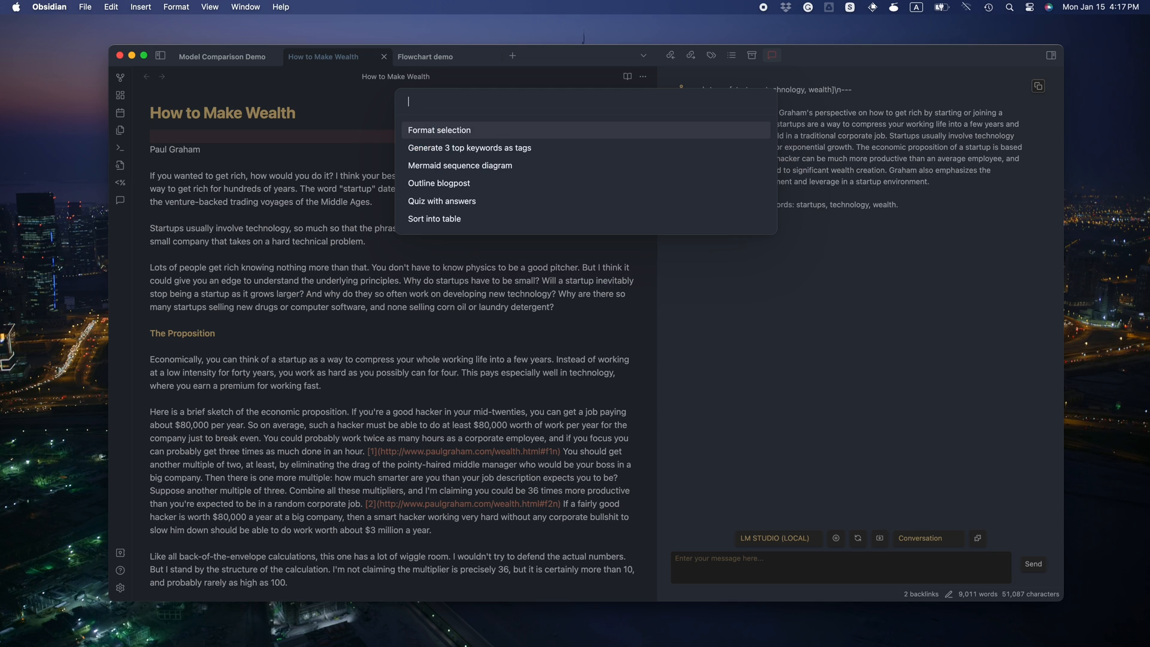
click(469, 148)
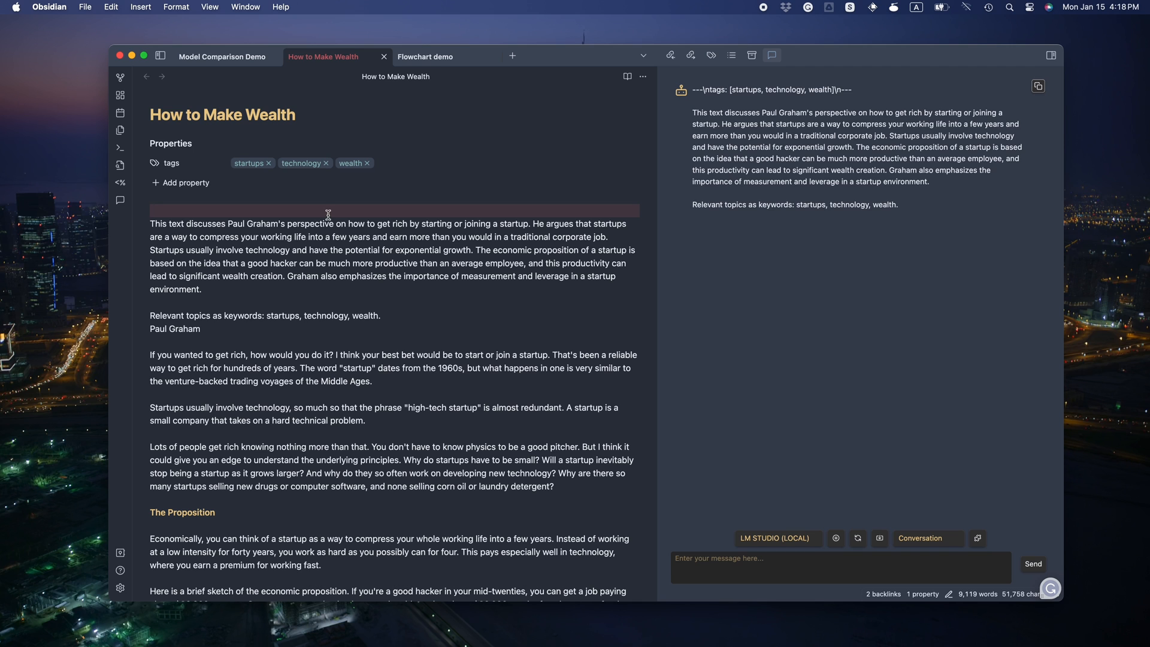
mouse_move(326, 313)
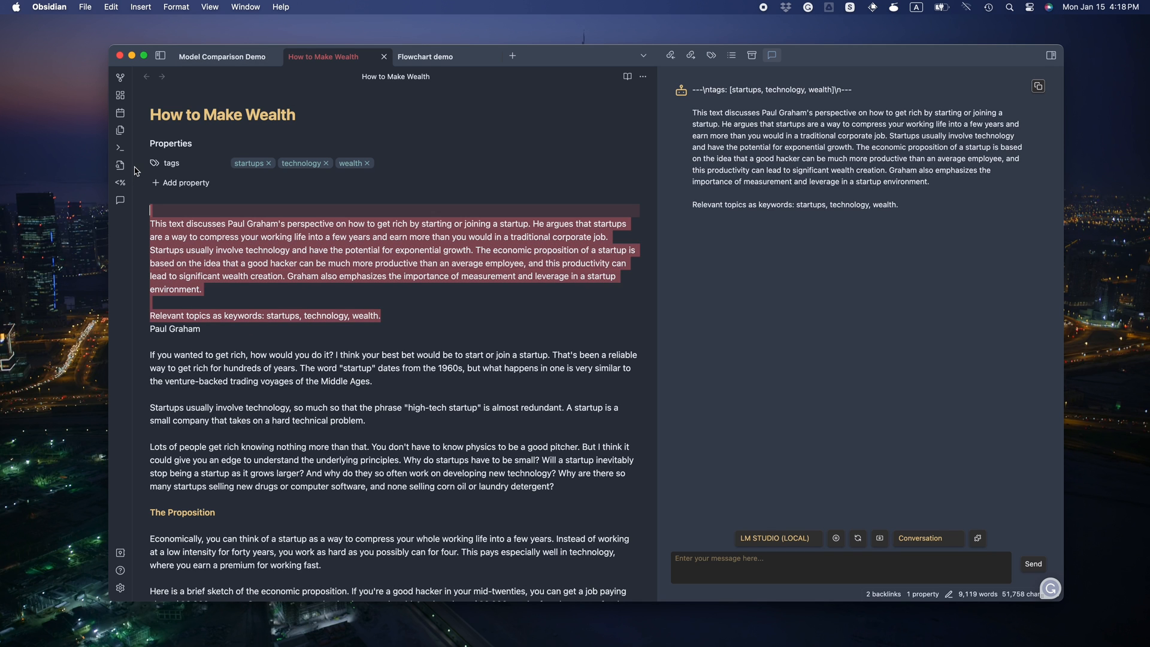
key(backspace)
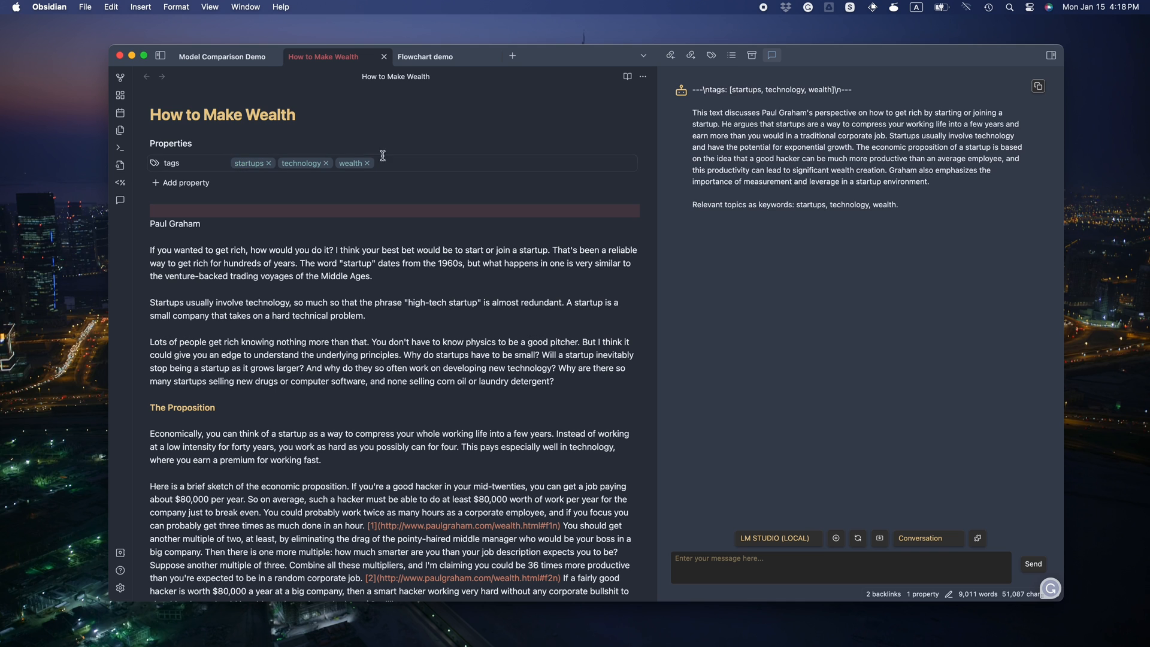
Step: Remove the tags property, then view the 'Do I have 1 mil?' flowchart in Model Comparison Demo
right_click(172, 163)
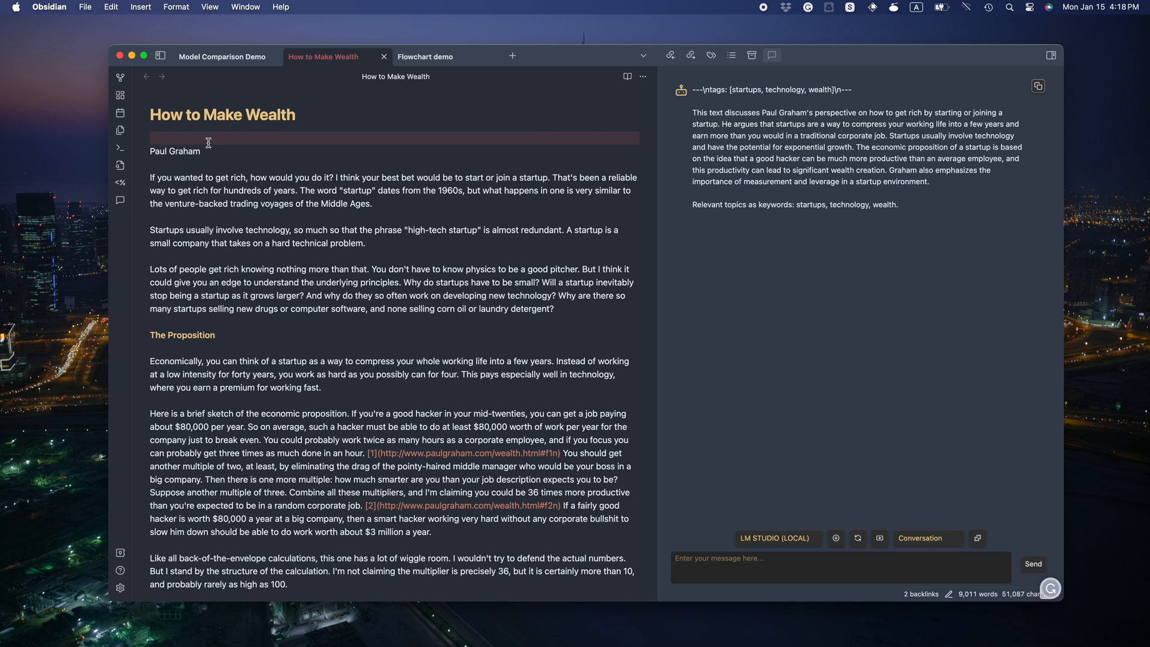
click(221, 56)
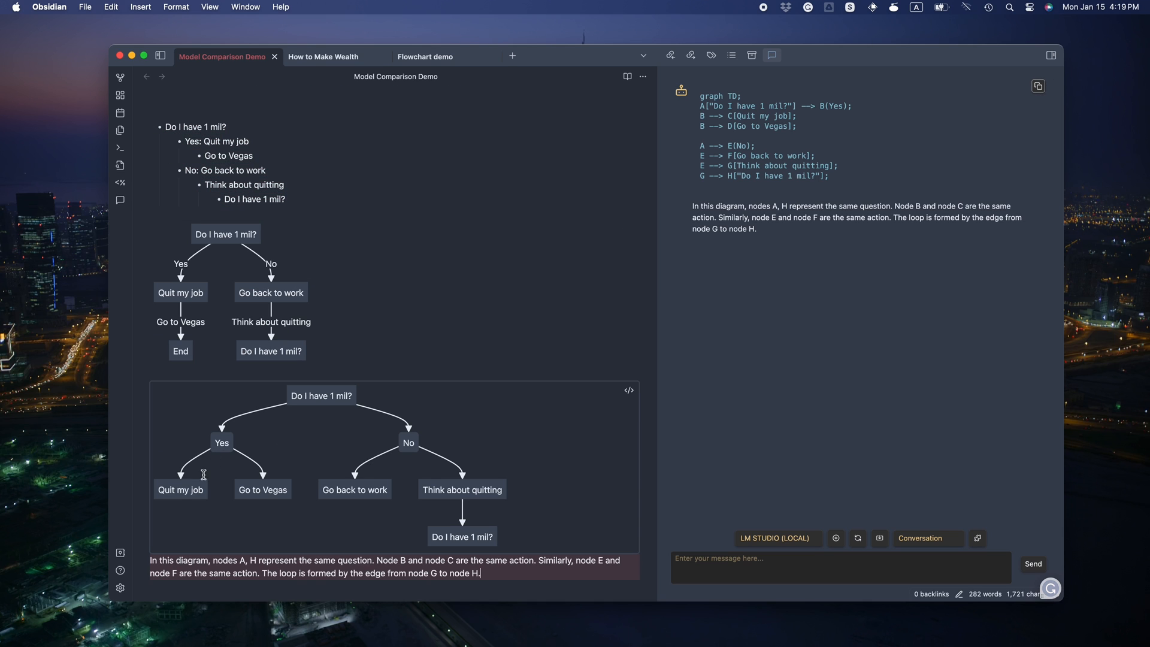
mouse_move(260, 497)
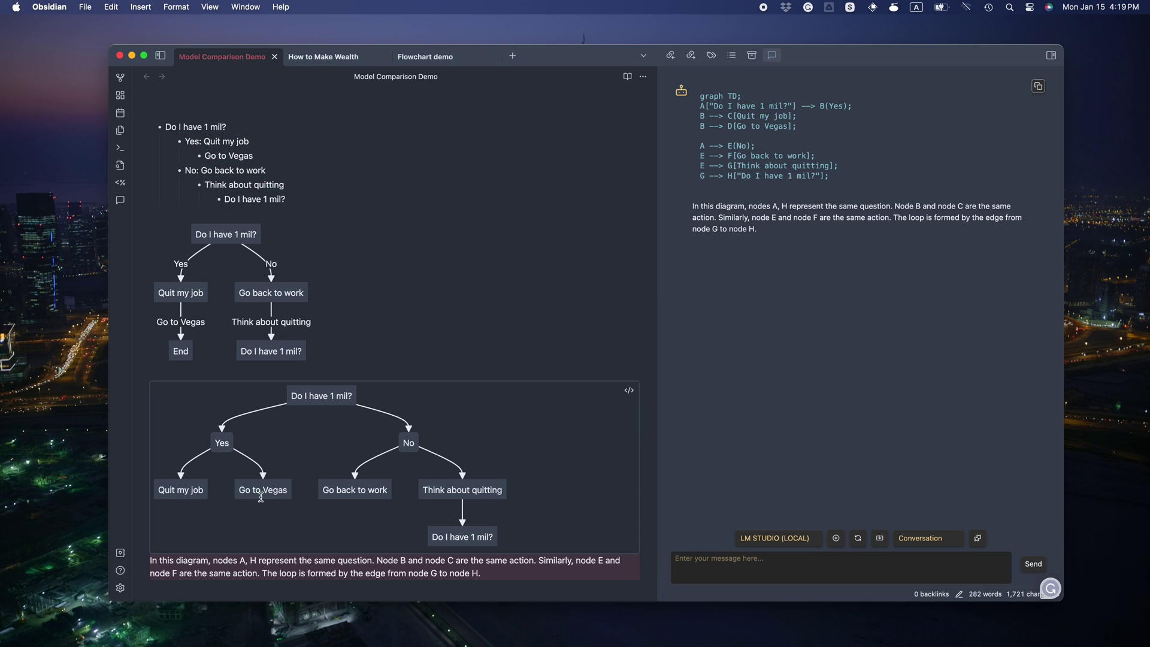
mouse_move(306, 494)
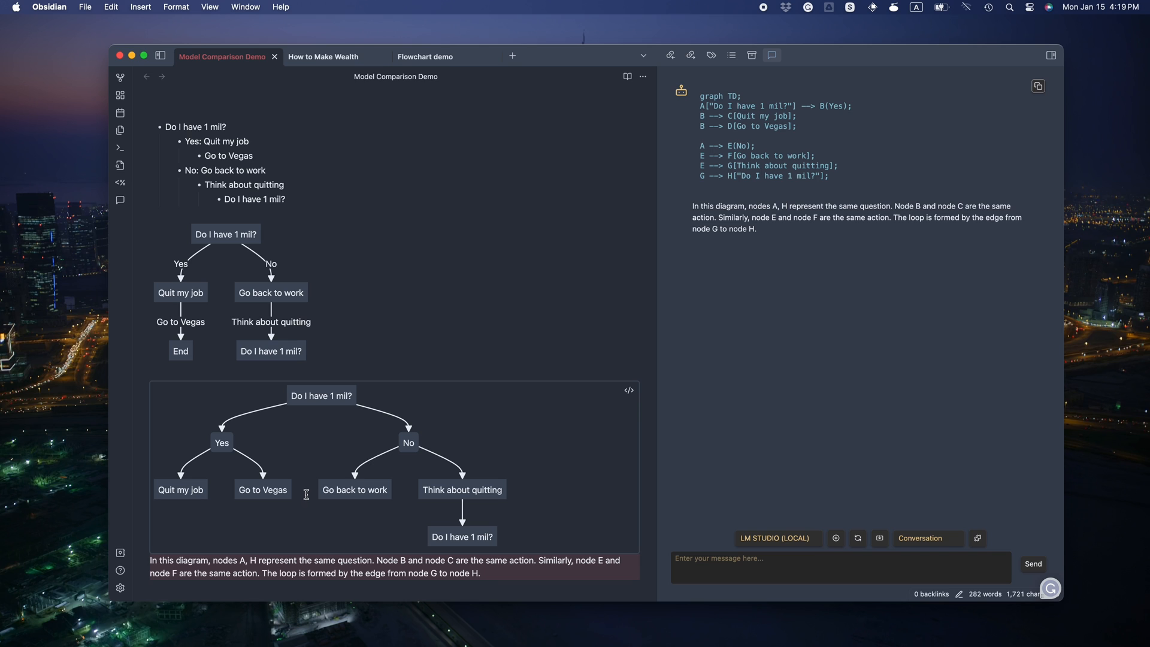
mouse_move(358, 492)
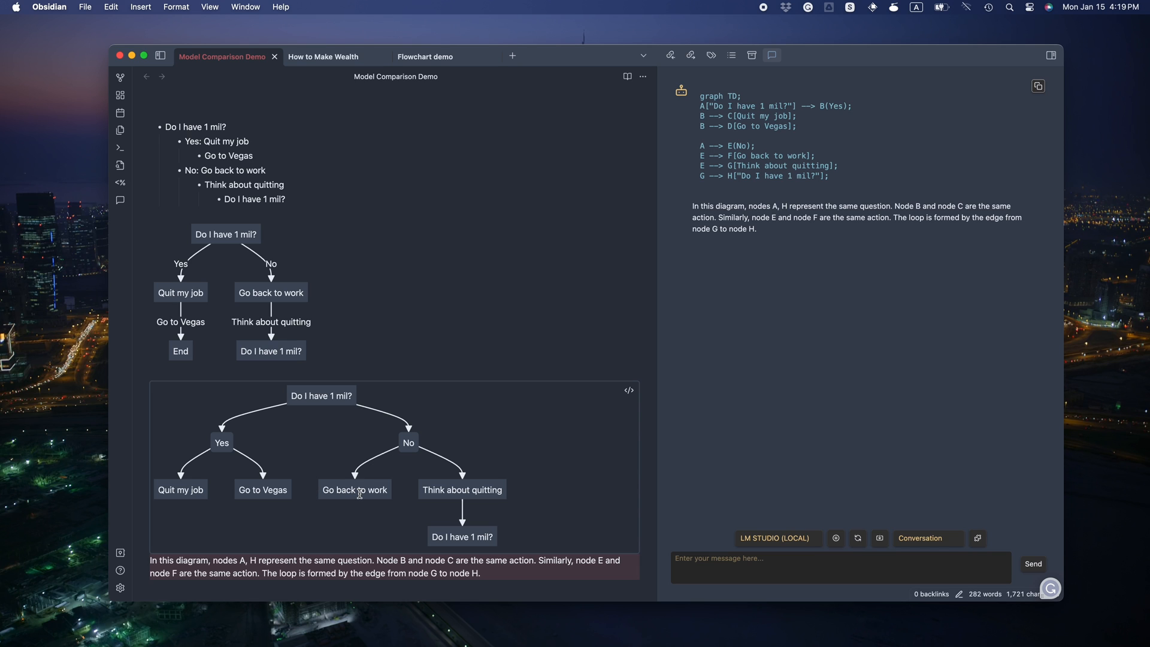
mouse_move(401, 499)
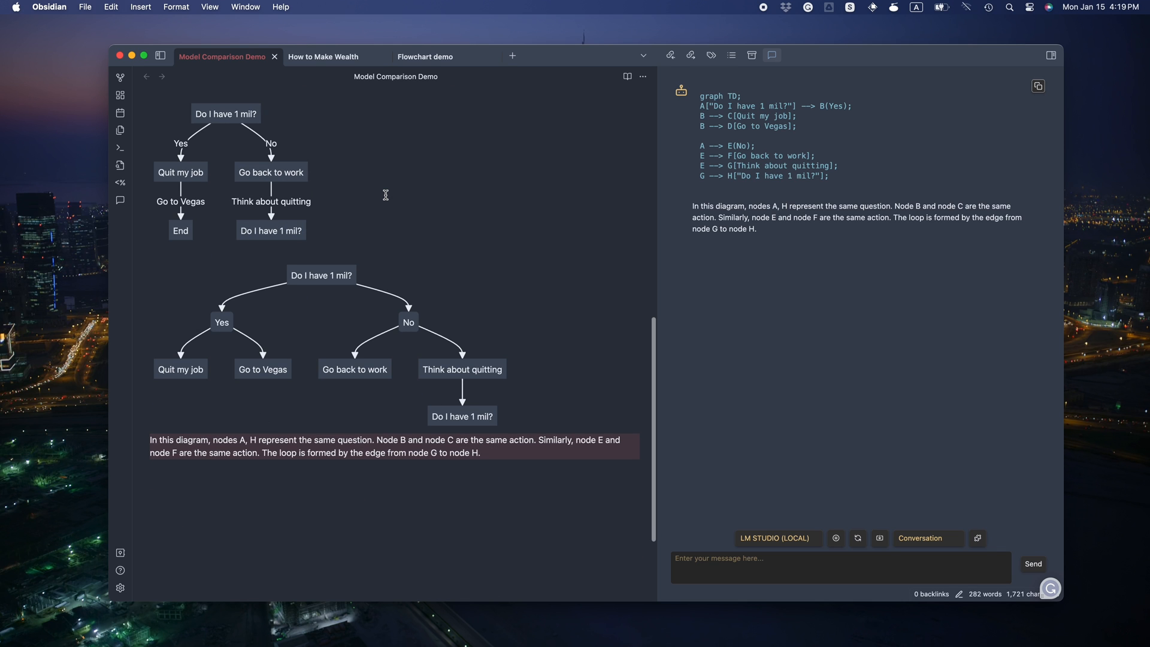
scroll(up, 3)
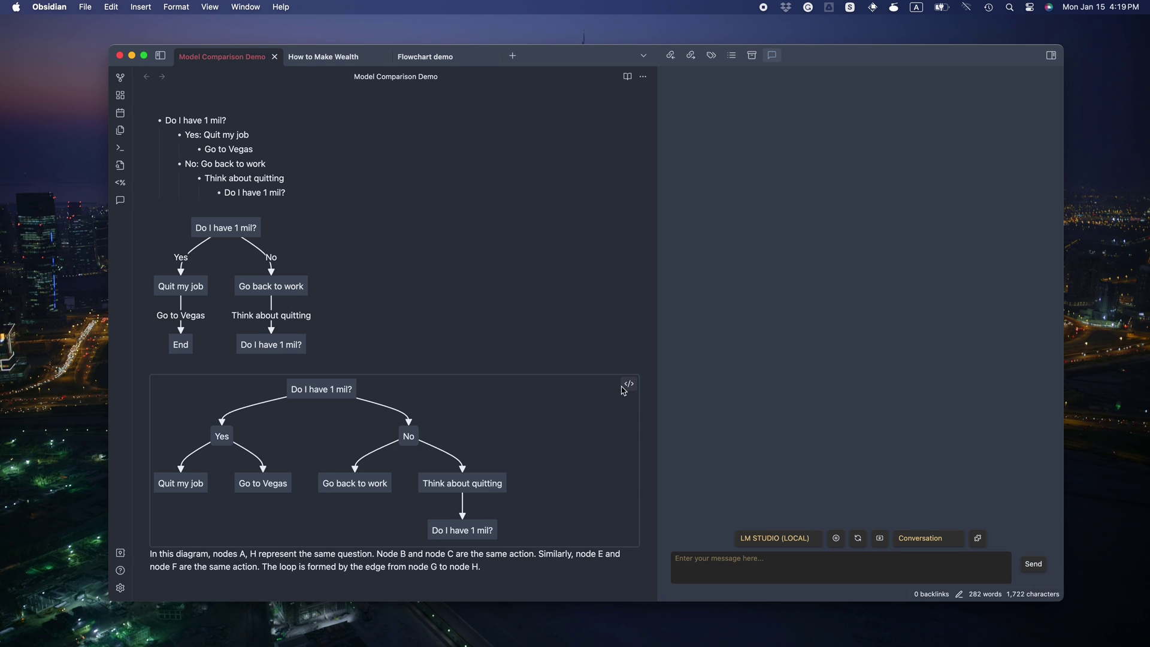
Step: Edit out the generated flowchart block, then switch away to the next application
click(627, 384)
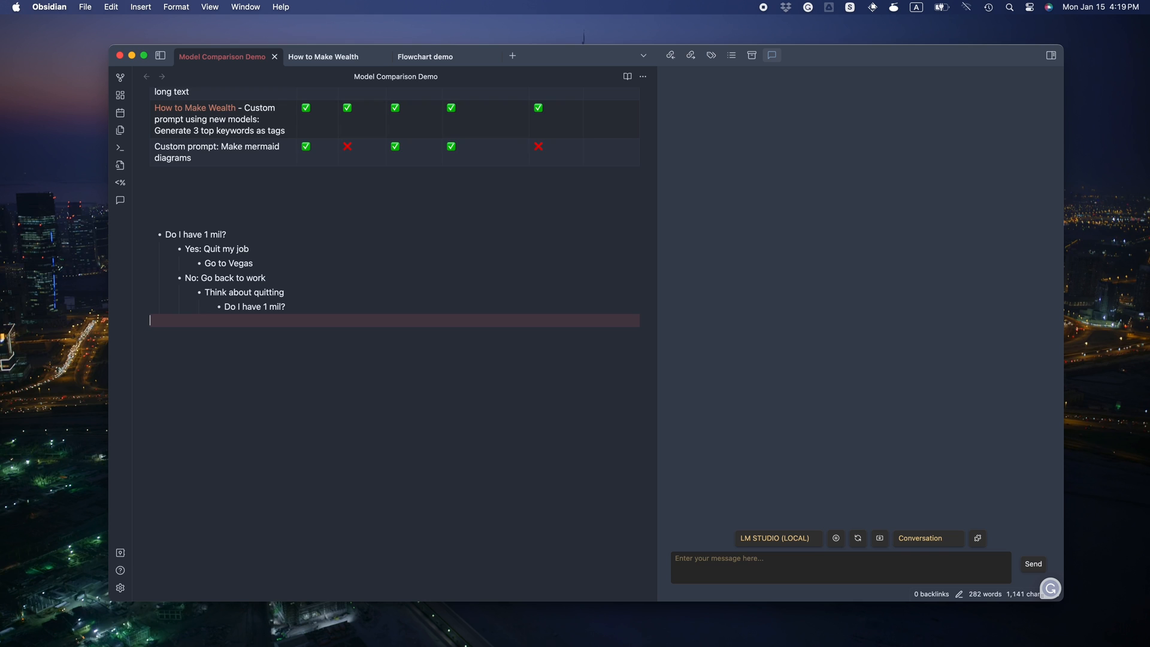
scroll(up, 3)
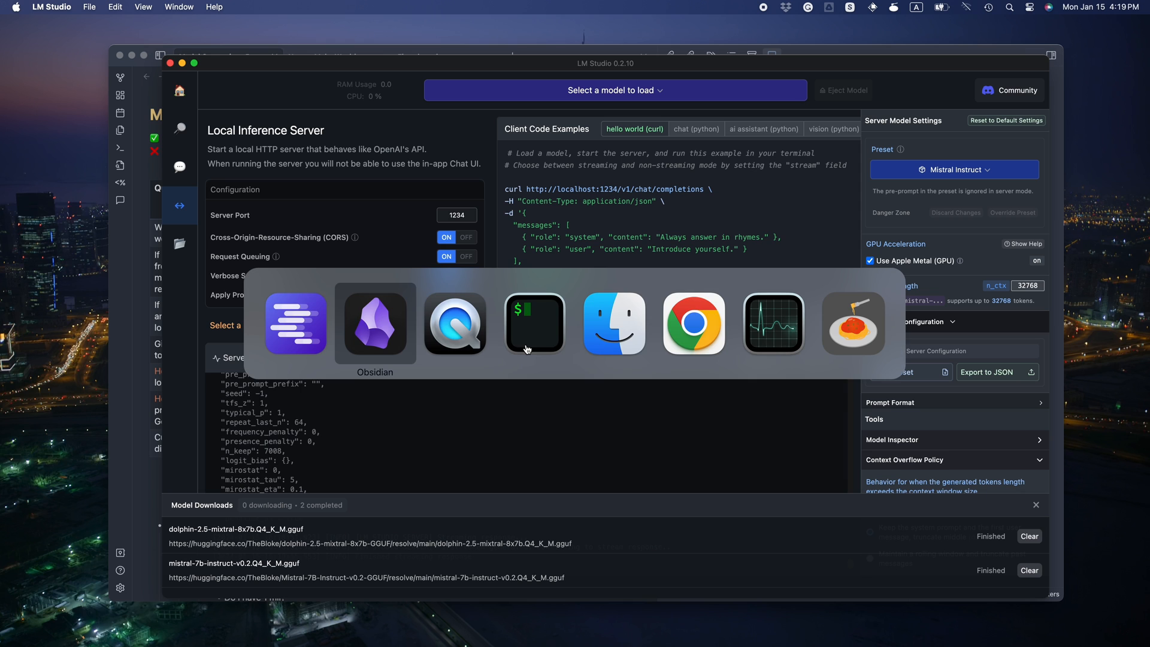
click(374, 323)
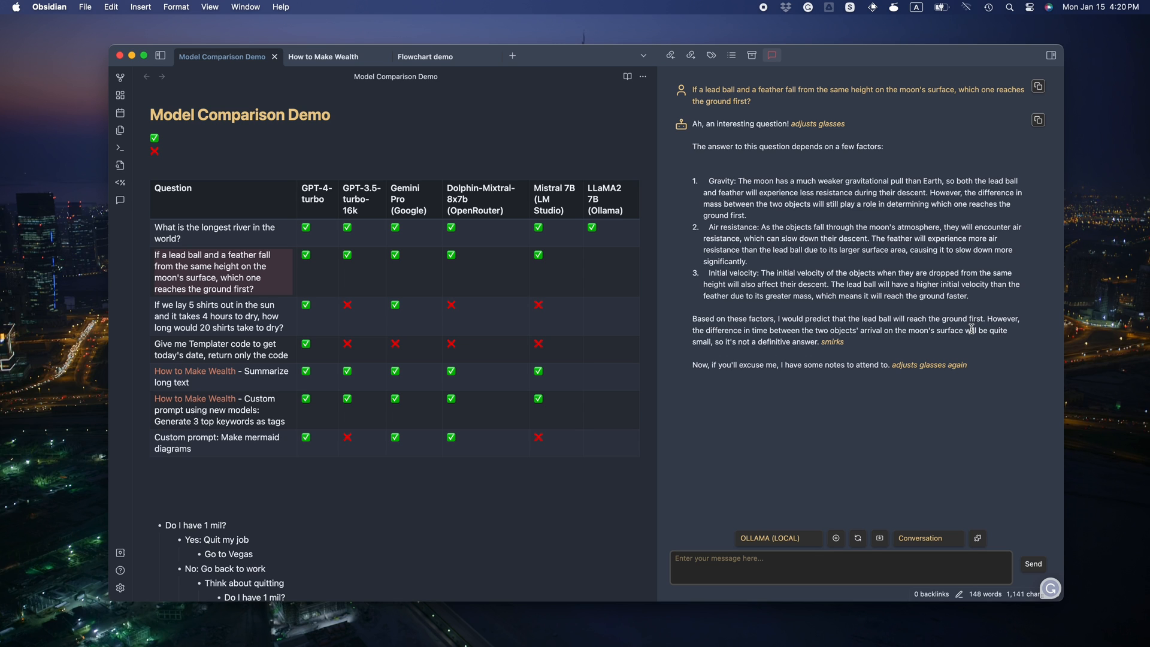
mouse_move(969, 346)
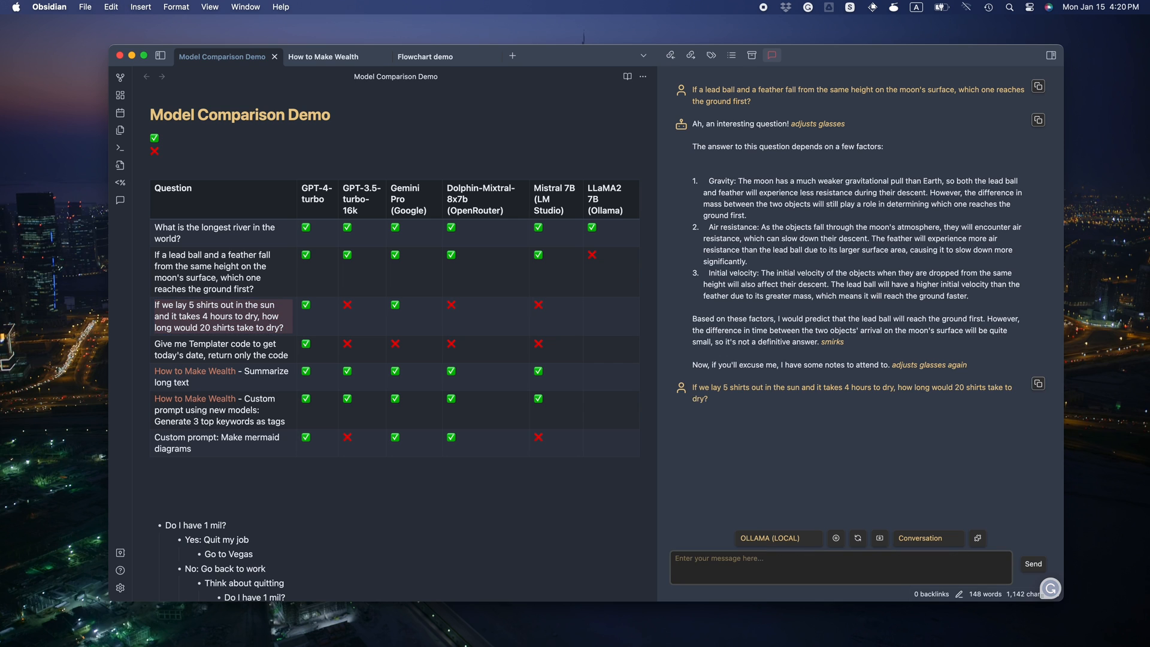
Step: Review Ollama's answers and record LLaMA2's Templater question result in the table
scroll(down, 3)
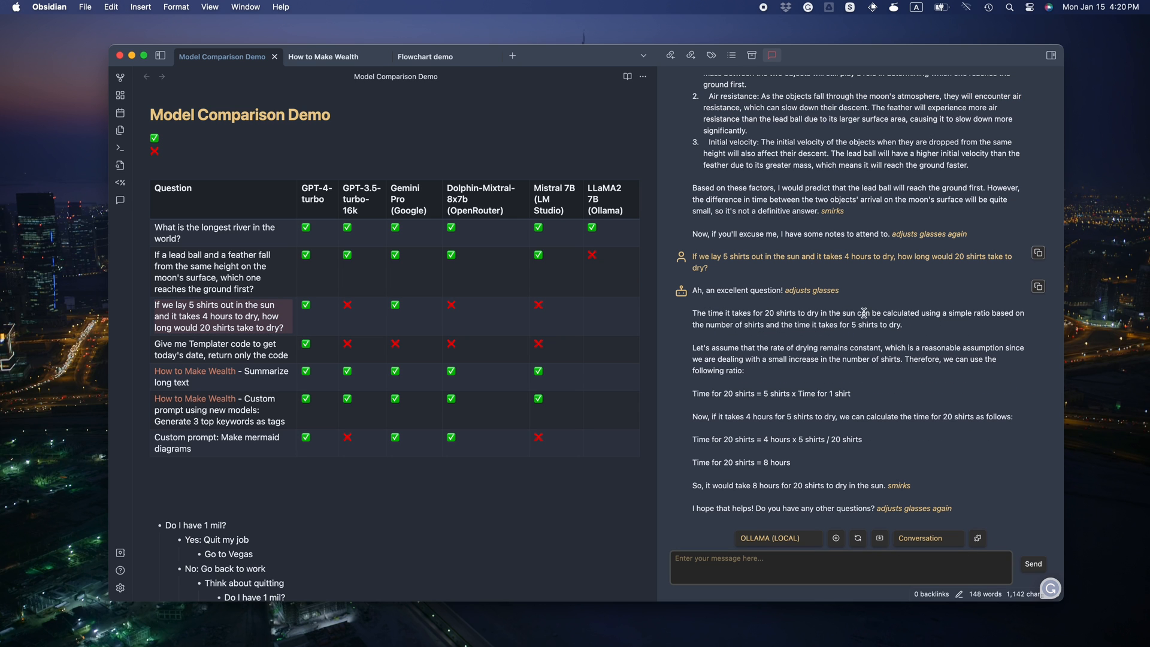
mouse_move(970, 358)
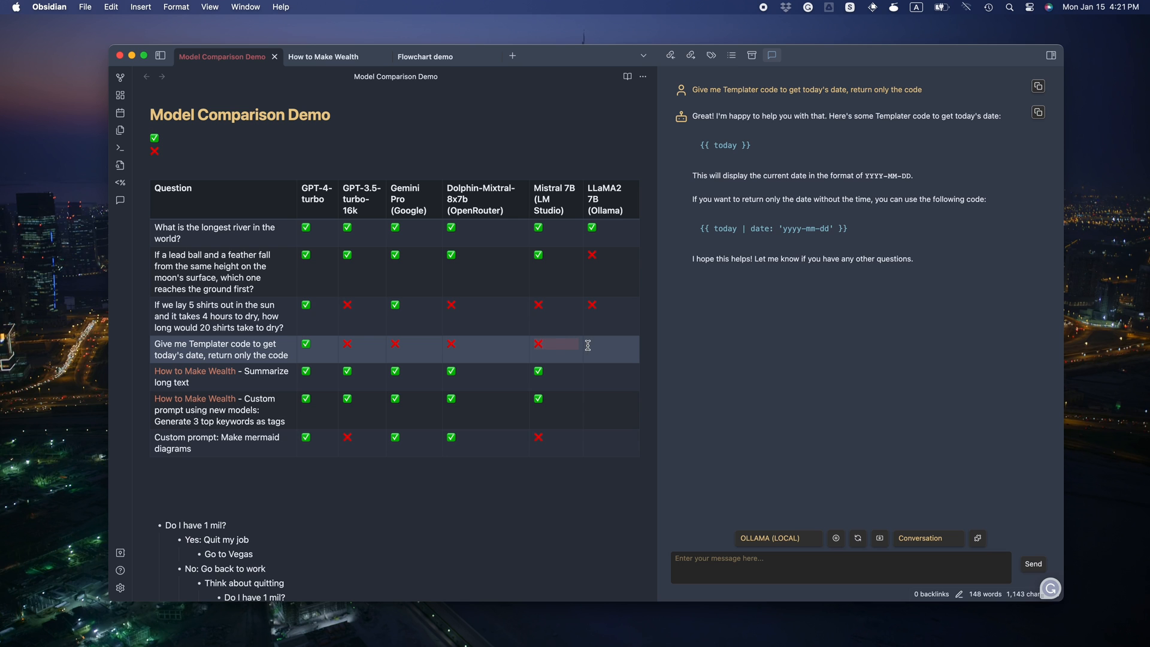
click(323, 56)
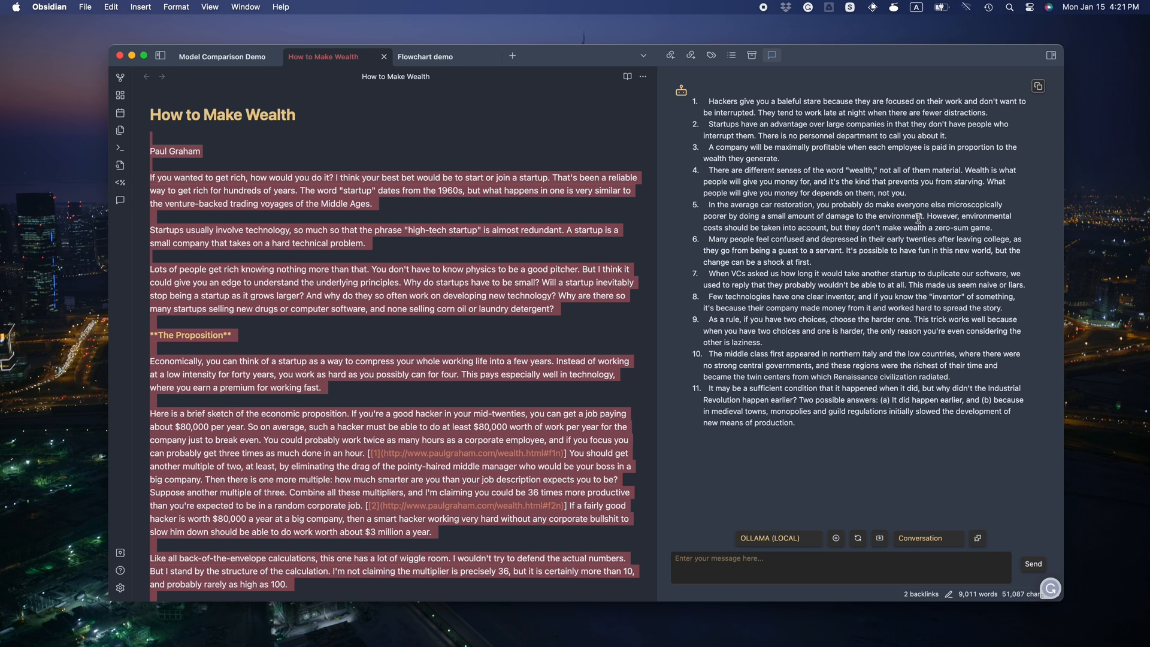
mouse_move(809, 166)
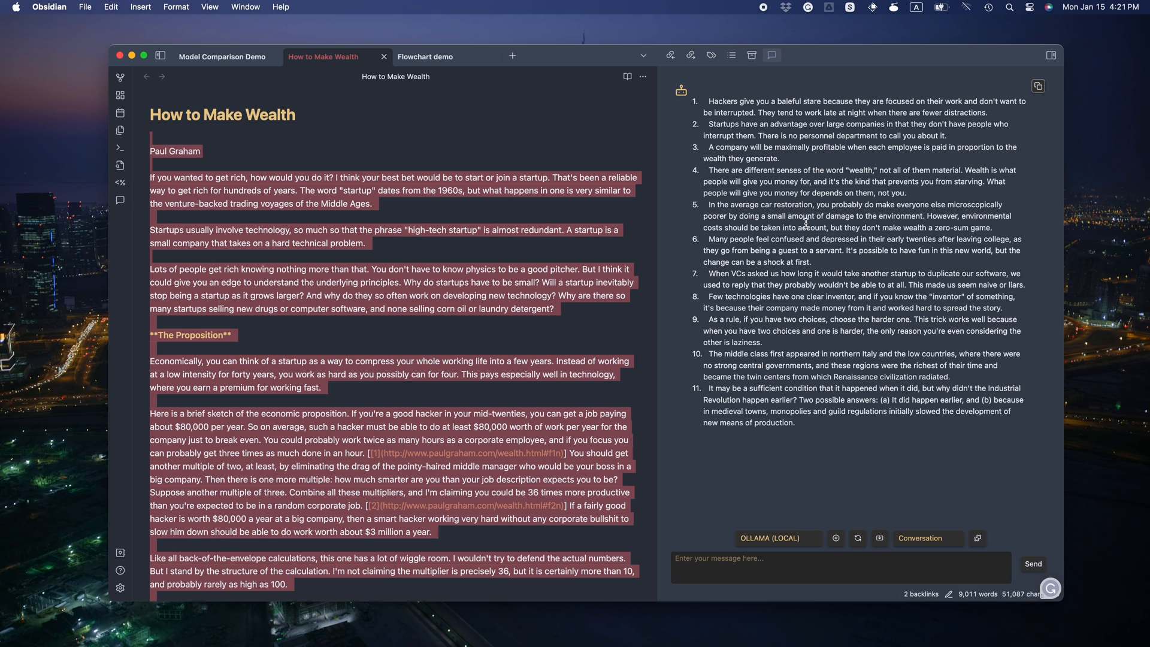
Step: Check LLaMA2's Summarize long text row, then regenerate the 11-point How to Make Wealth summary
click(222, 56)
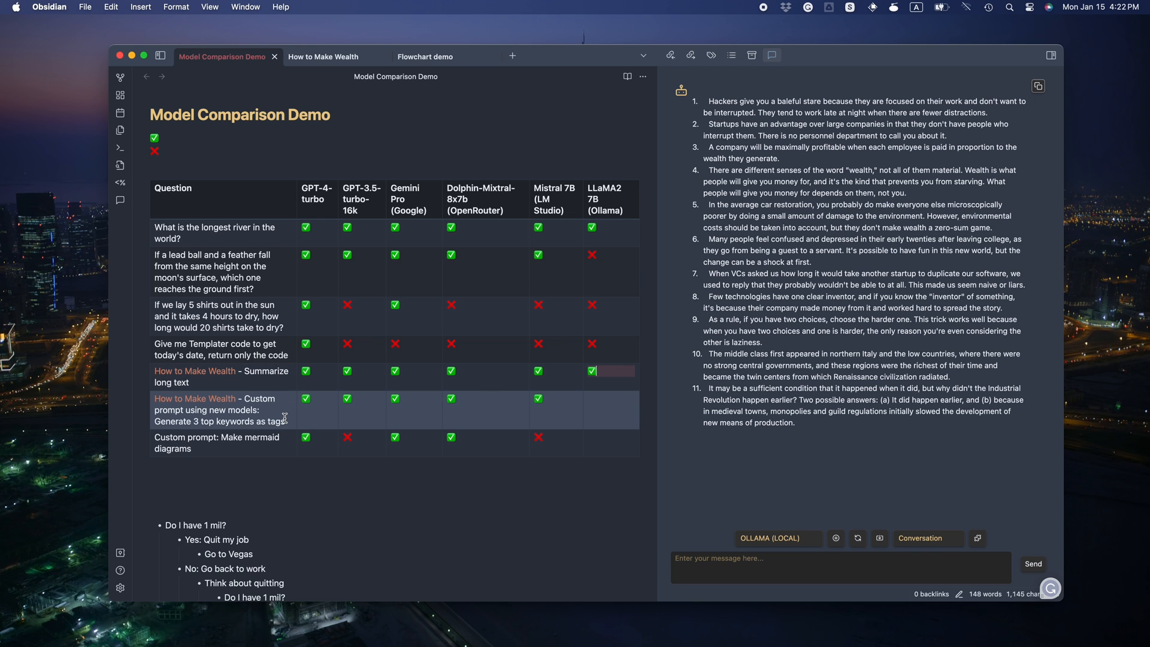
click(323, 56)
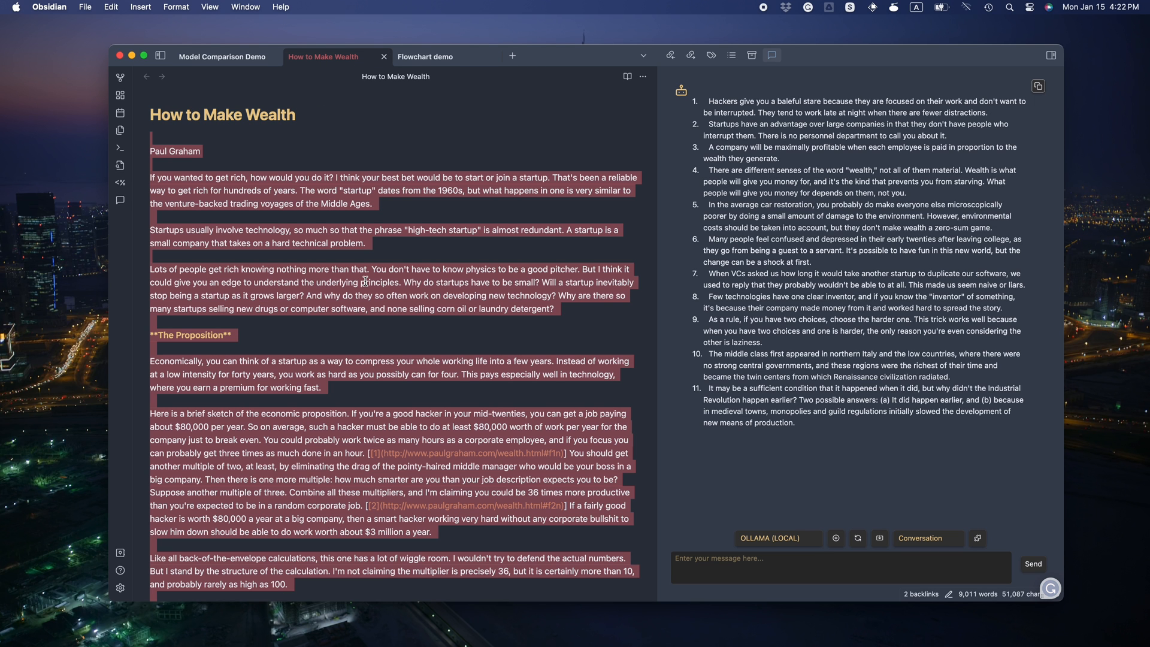
click(771, 55)
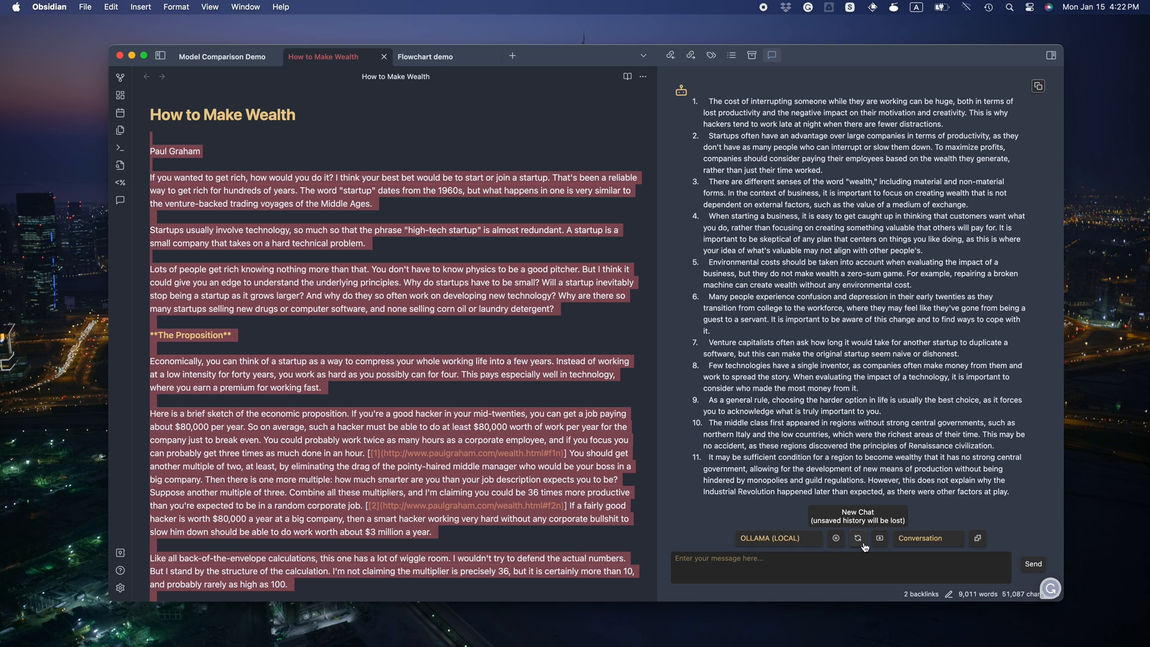
click(858, 538)
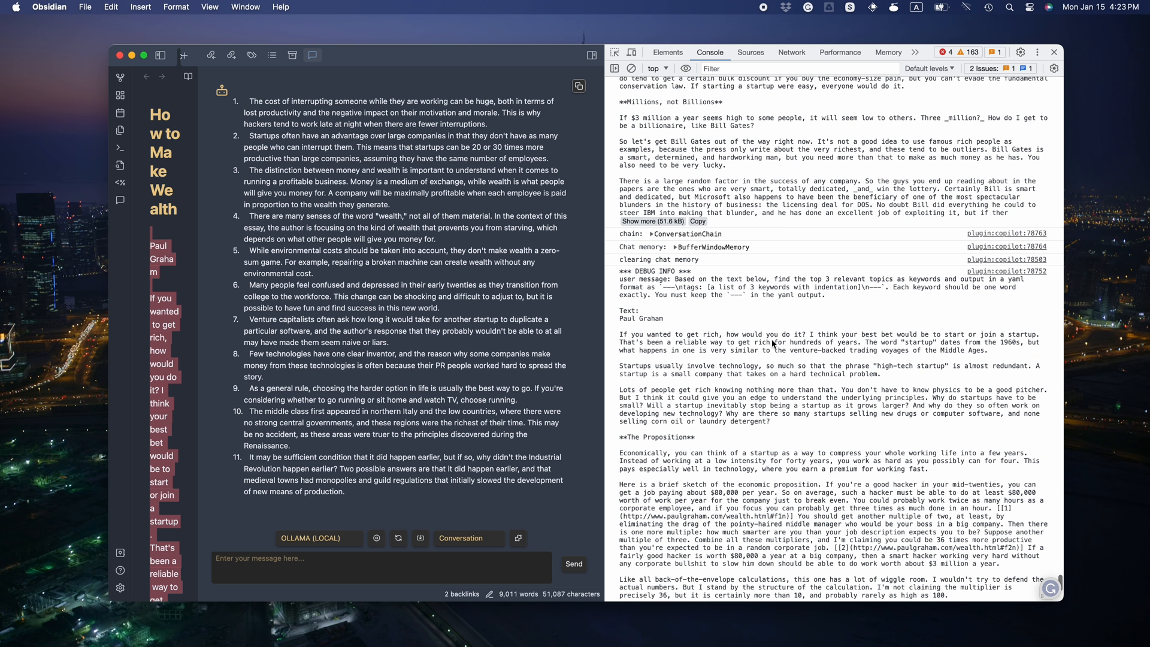
scroll(up, 3)
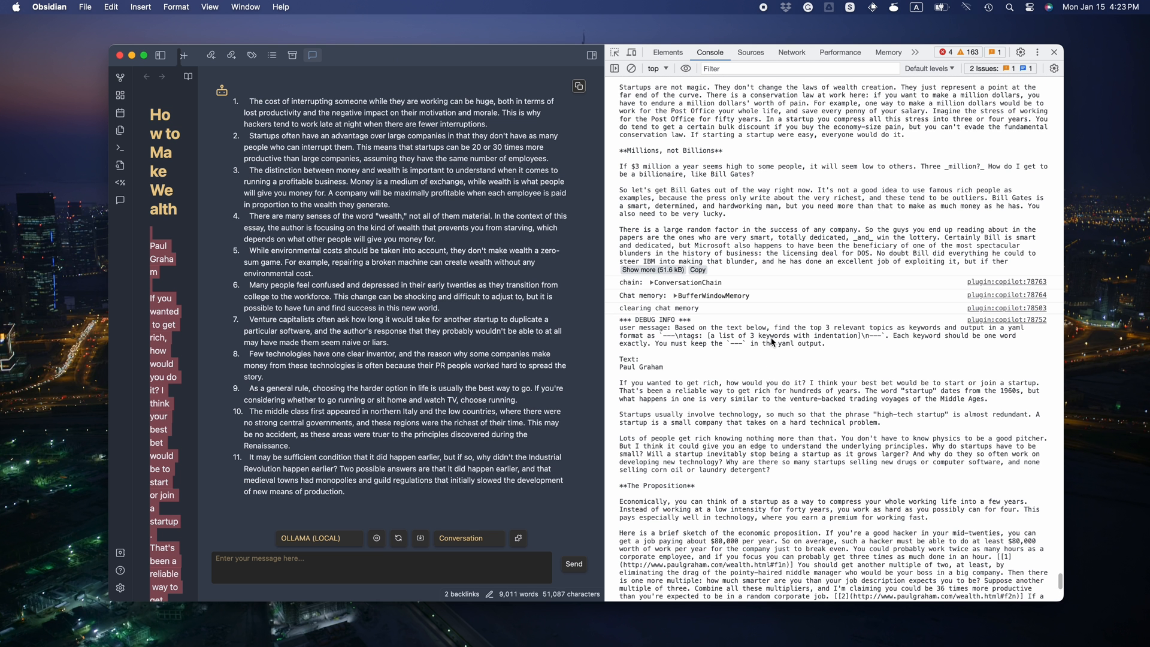
mouse_move(768, 339)
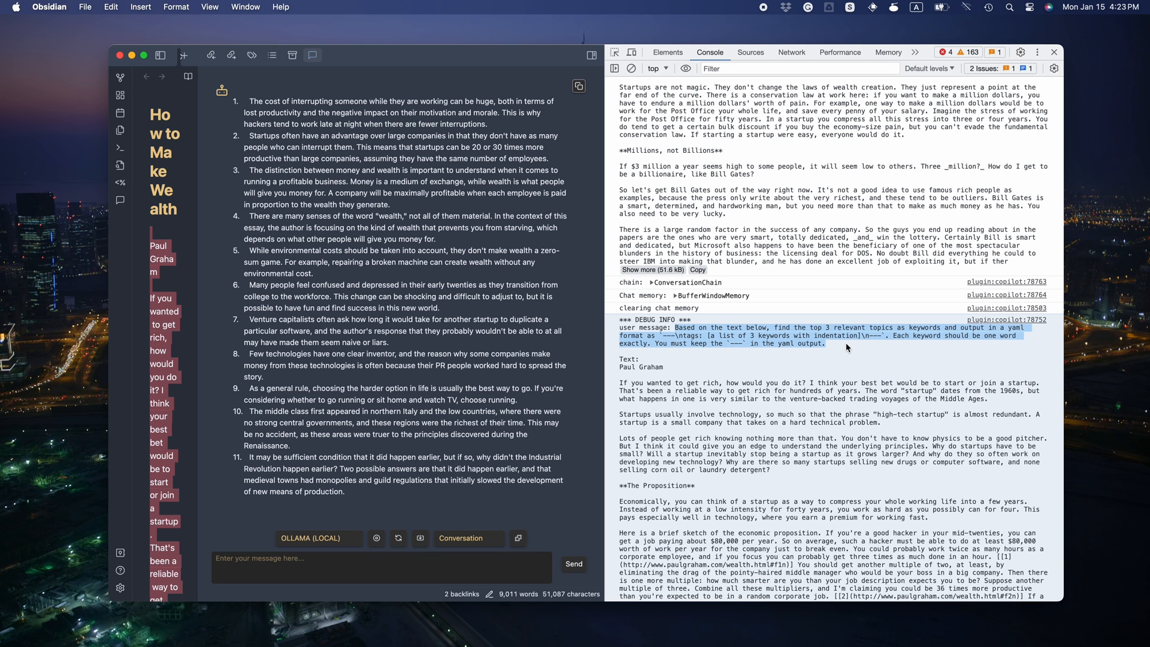
mouse_move(840, 352)
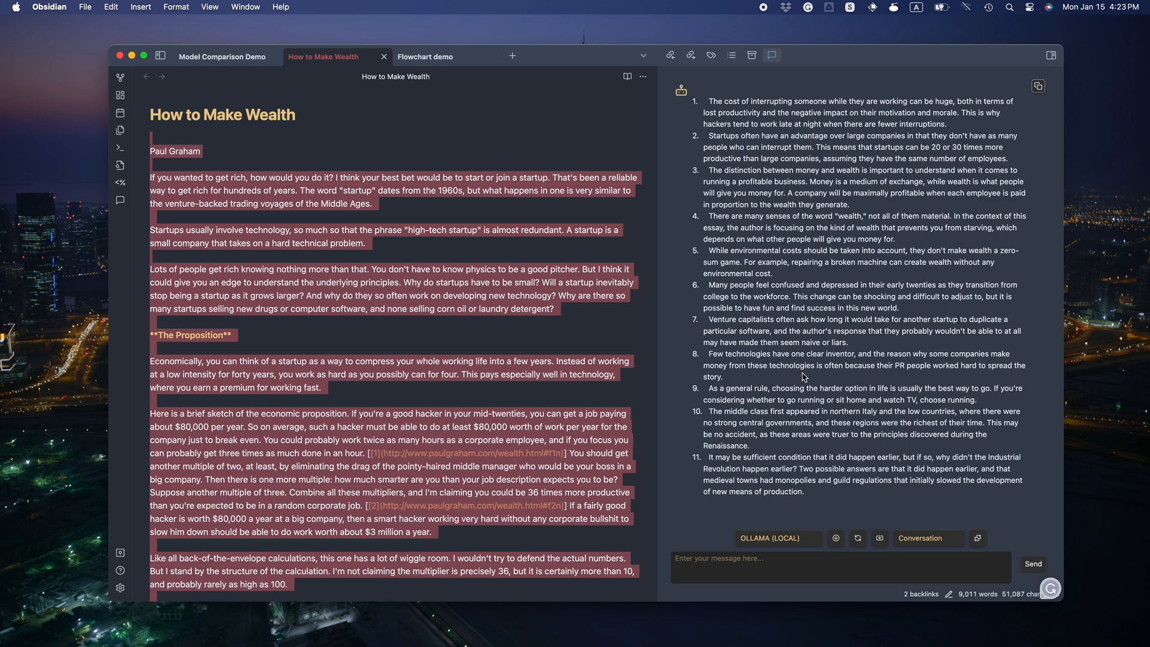
Step: Cross LLaMA2's keyword-tags row and turn Ollama's graph TB output into a mermaid block
click(221, 56)
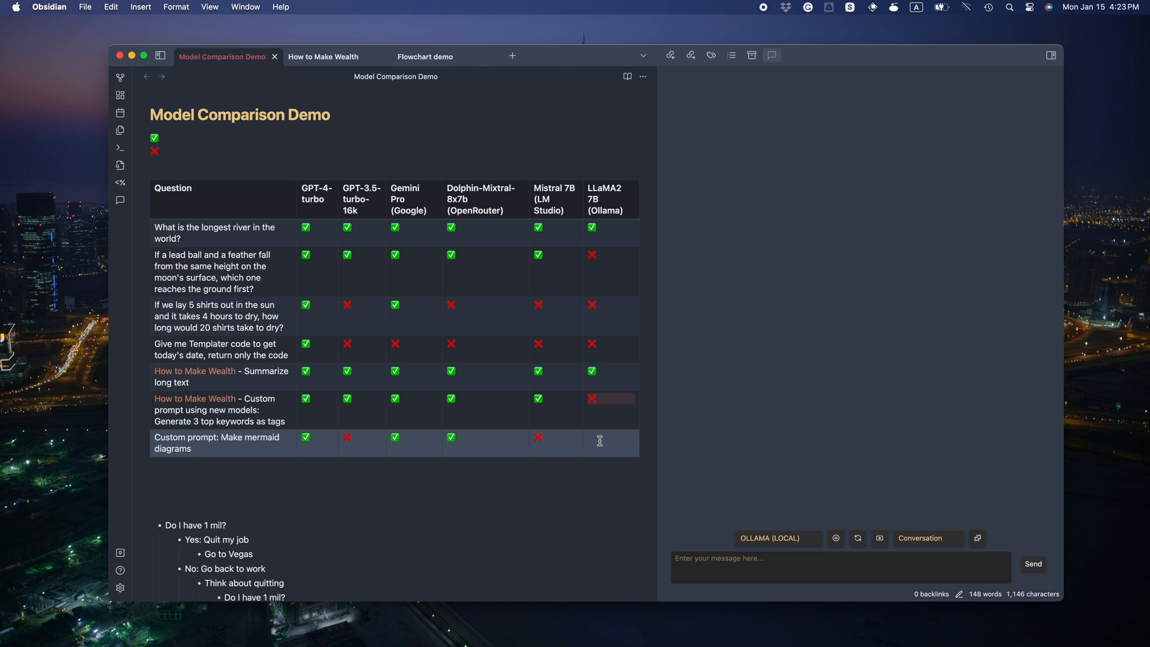
scroll(down, 3)
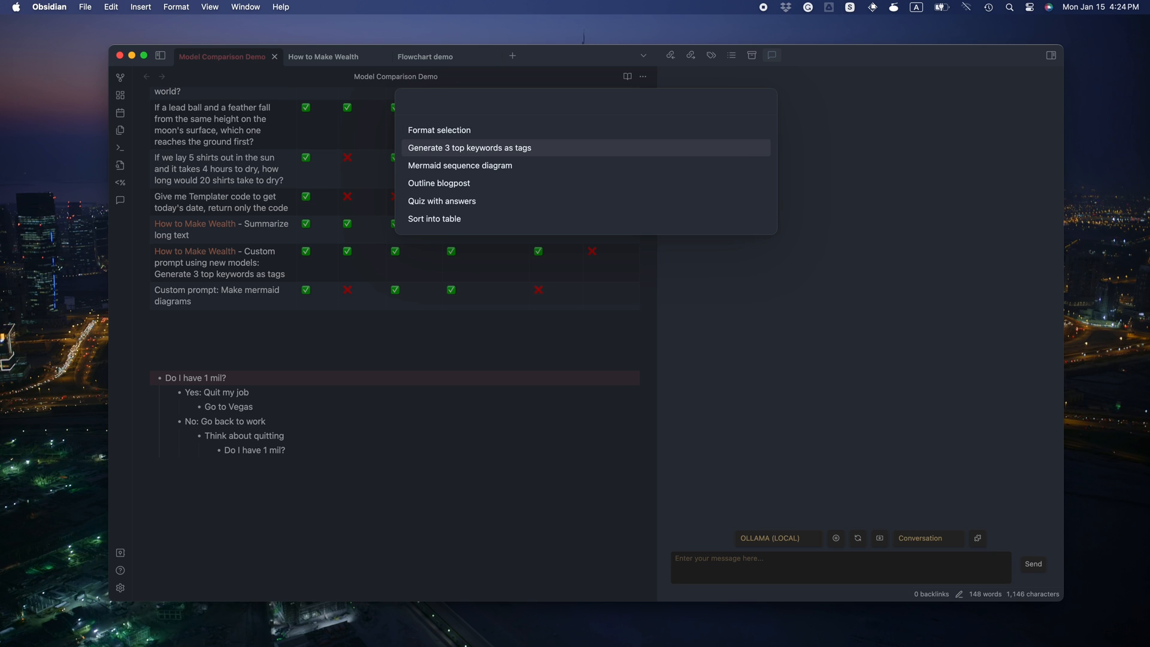
click(460, 166)
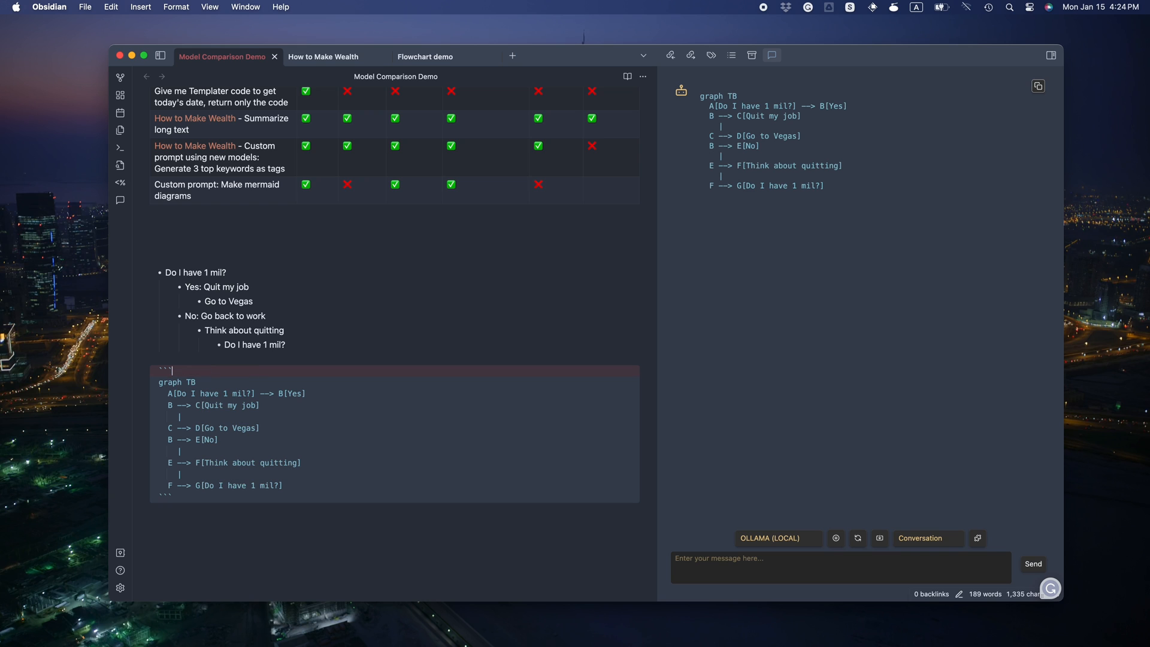
text(mermaid)
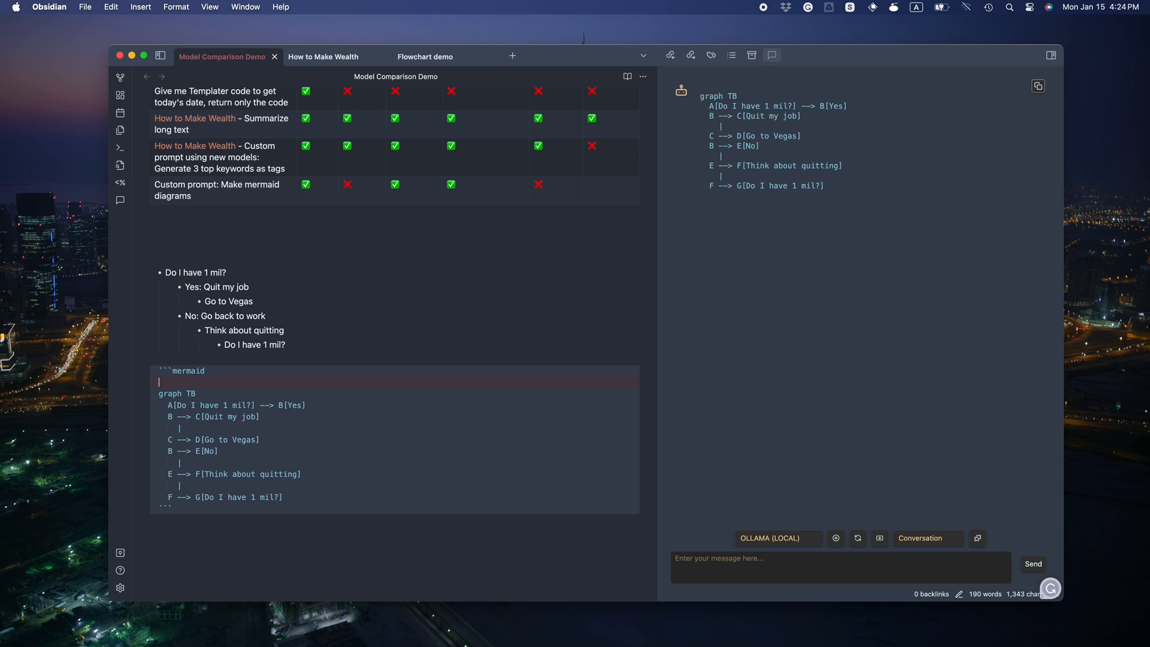